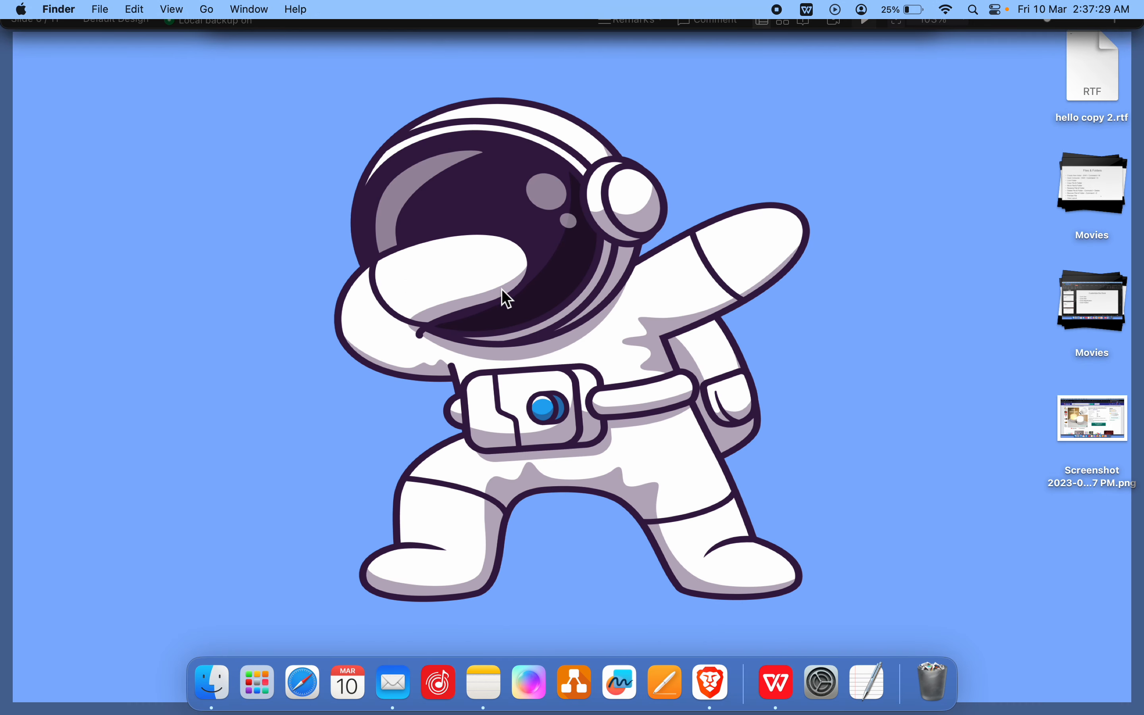
- Reach the Wallpaper settings from the desktop's Change Wallpaper option
{"action": "right_click", "coordinate": [504, 298]}
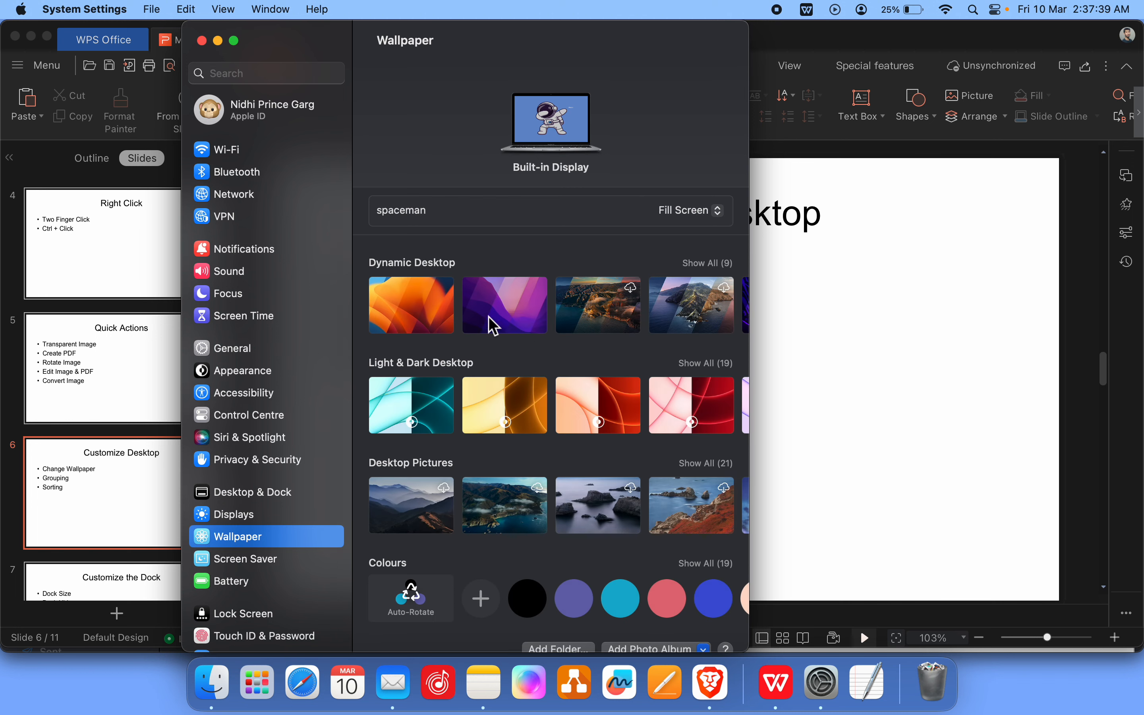
{"action": "mouse_move", "coordinate": [549, 312]}
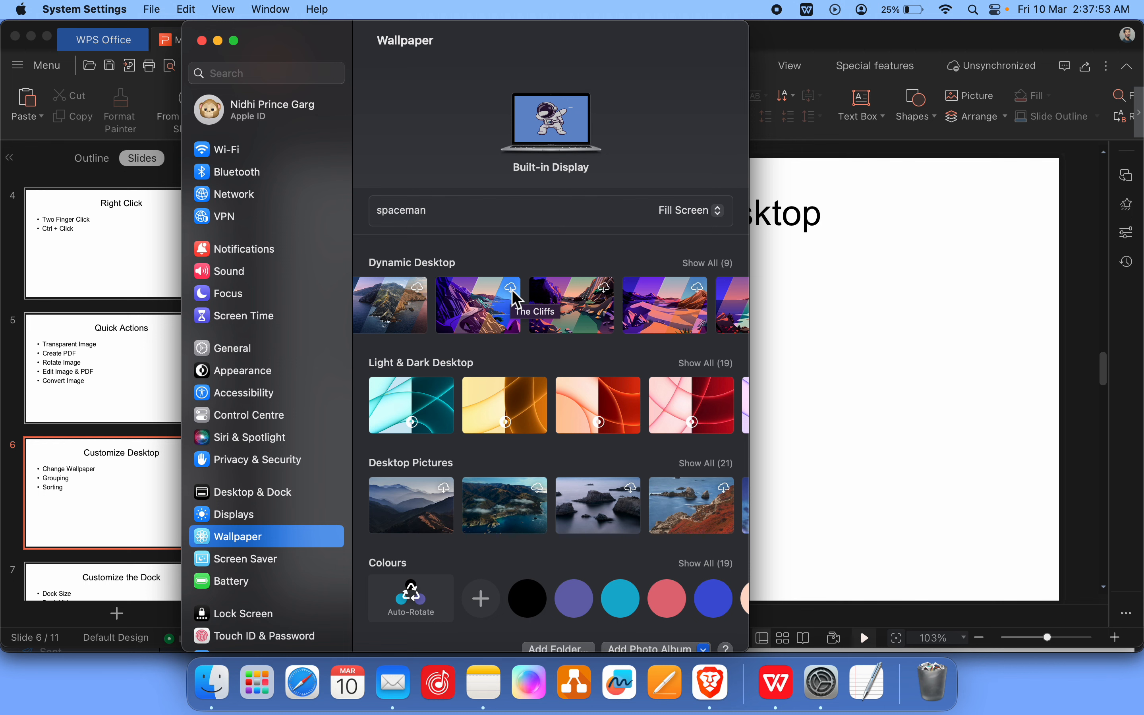
- Choose Ventura Graphic as wallpaper with its appearance set to Dynamic
{"action": "left_click", "coordinate": [401, 315]}
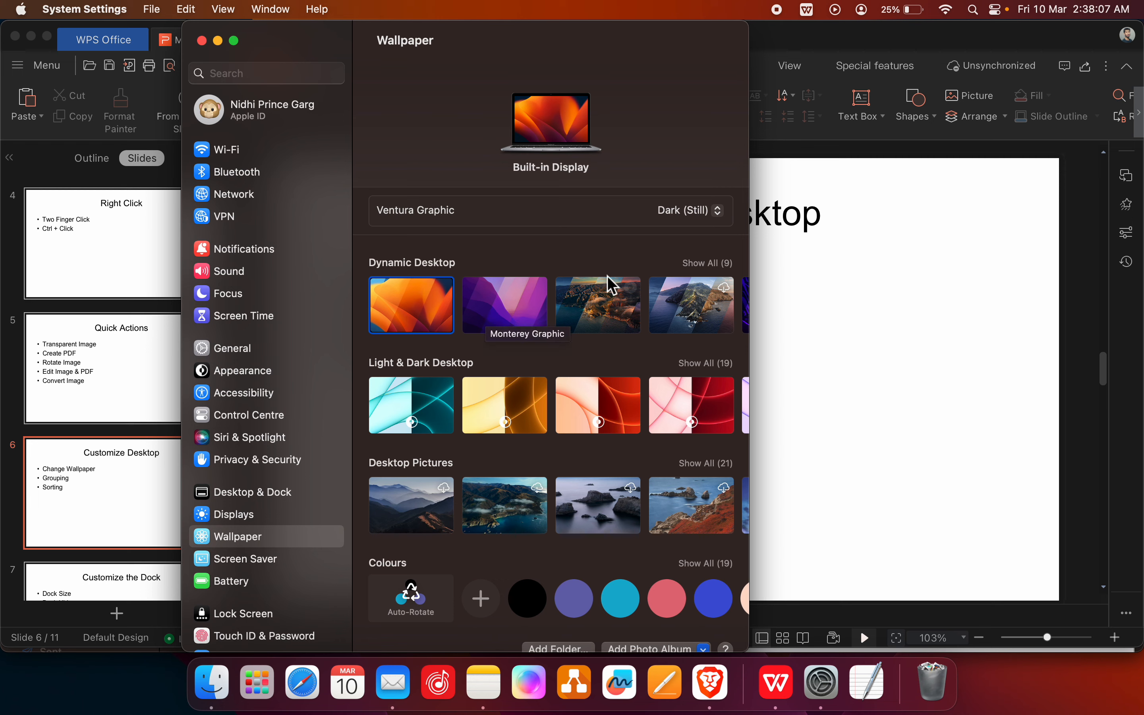
{"action": "left_click", "coordinate": [689, 210]}
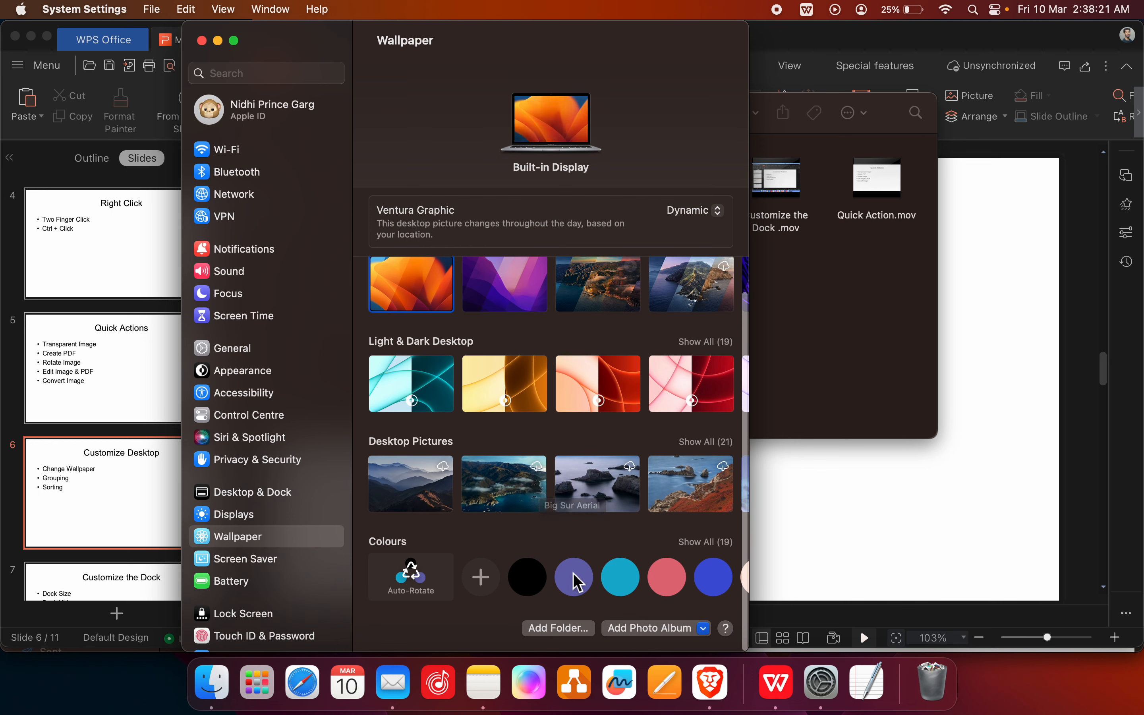
- Pick Blue Violet, then auto-rotate the colours randomly every 30 minutes and return to Finder
{"action": "left_click", "coordinate": [574, 577]}
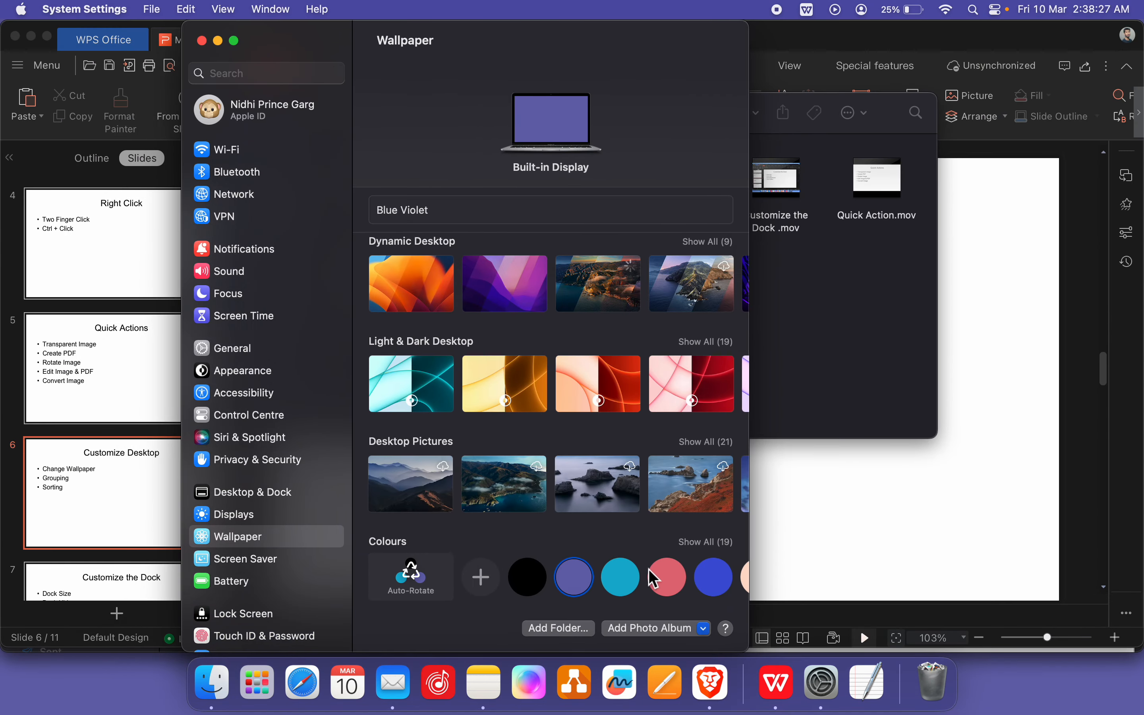
{"action": "left_click", "coordinate": [666, 577]}
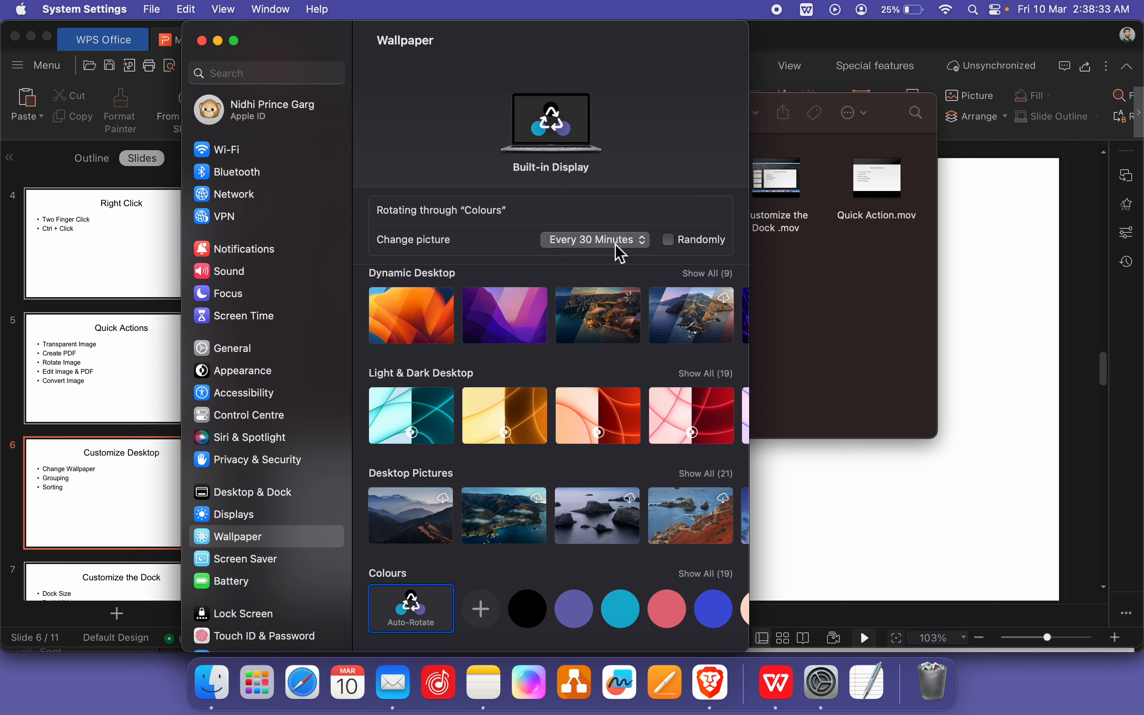
{"action": "left_click", "coordinate": [666, 239]}
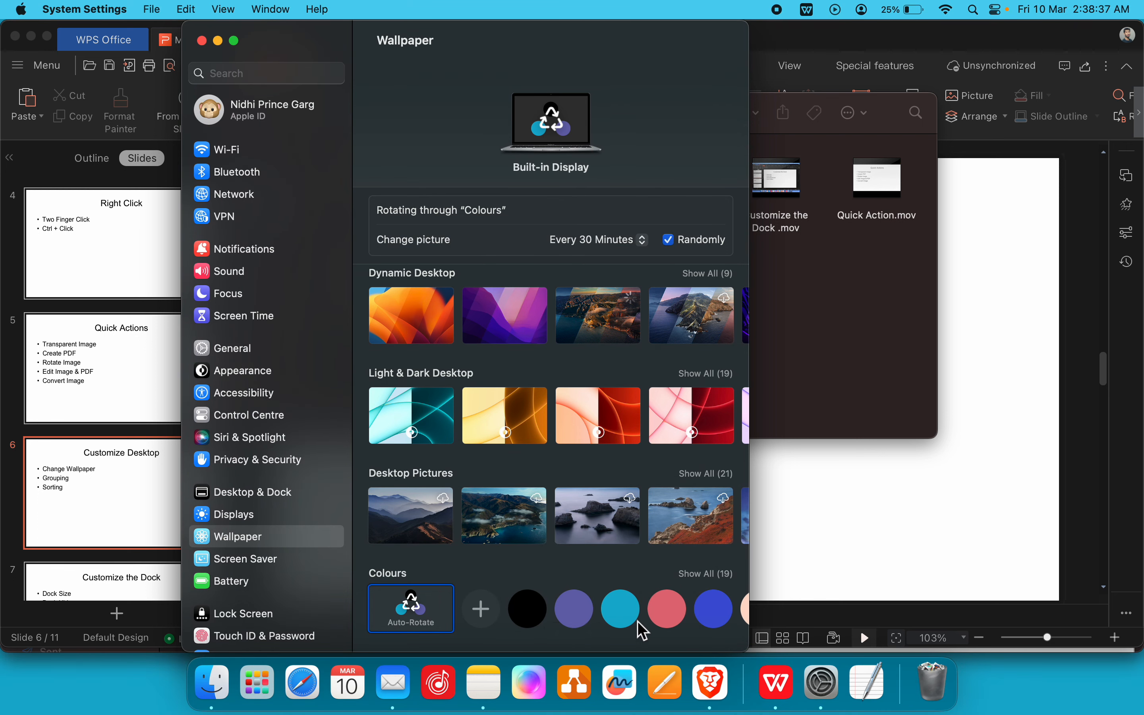
{"action": "left_click", "coordinate": [667, 240]}
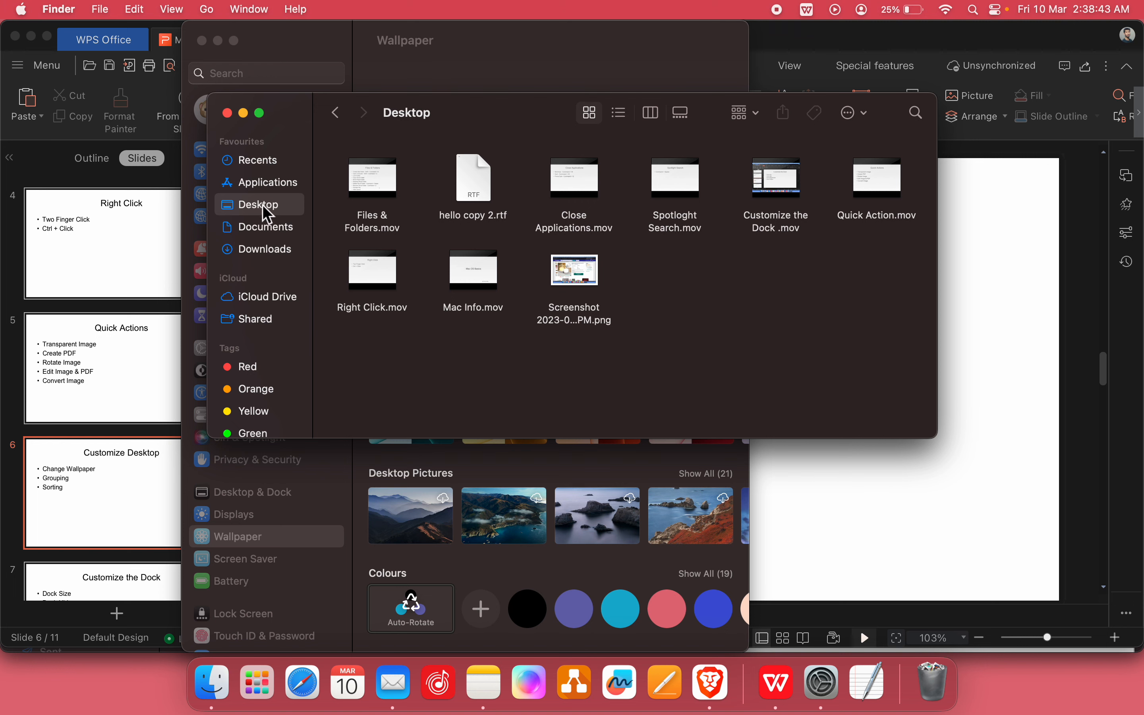
- Browse to the Wallpapers folder and set spaceman.png as the desktop picture
{"action": "left_click", "coordinate": [262, 249]}
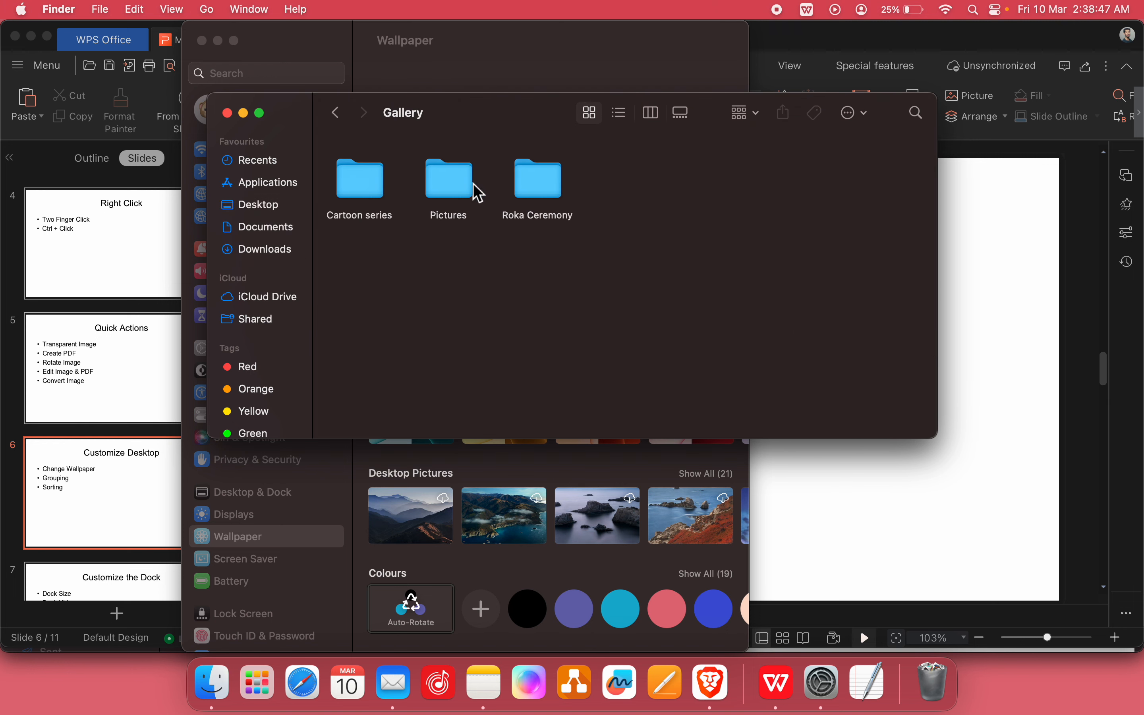
{"action": "double_click", "coordinate": [448, 177]}
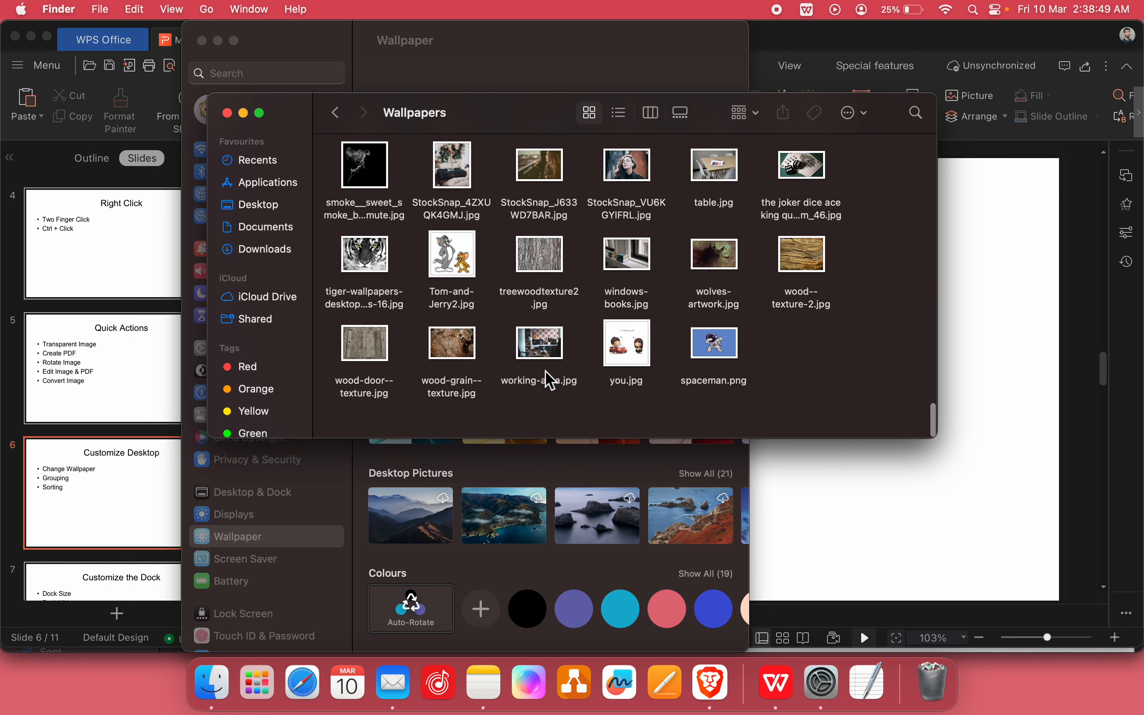
{"action": "right_click", "coordinate": [713, 370]}
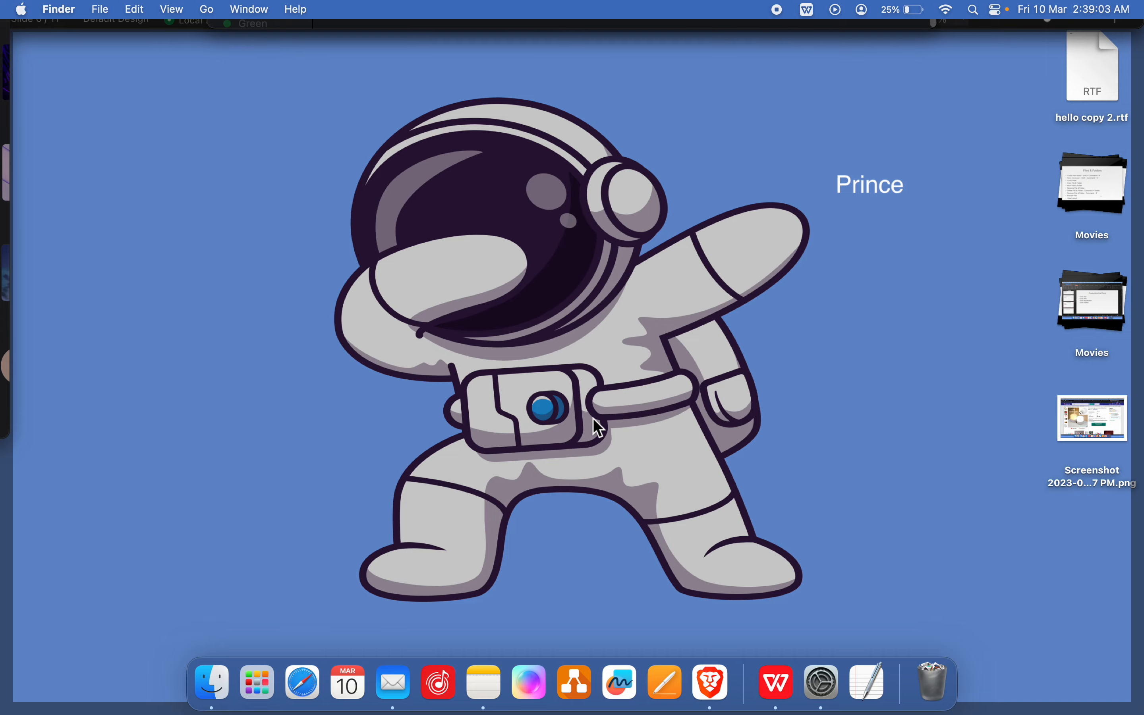
{"action": "mouse_move", "coordinate": [918, 197]}
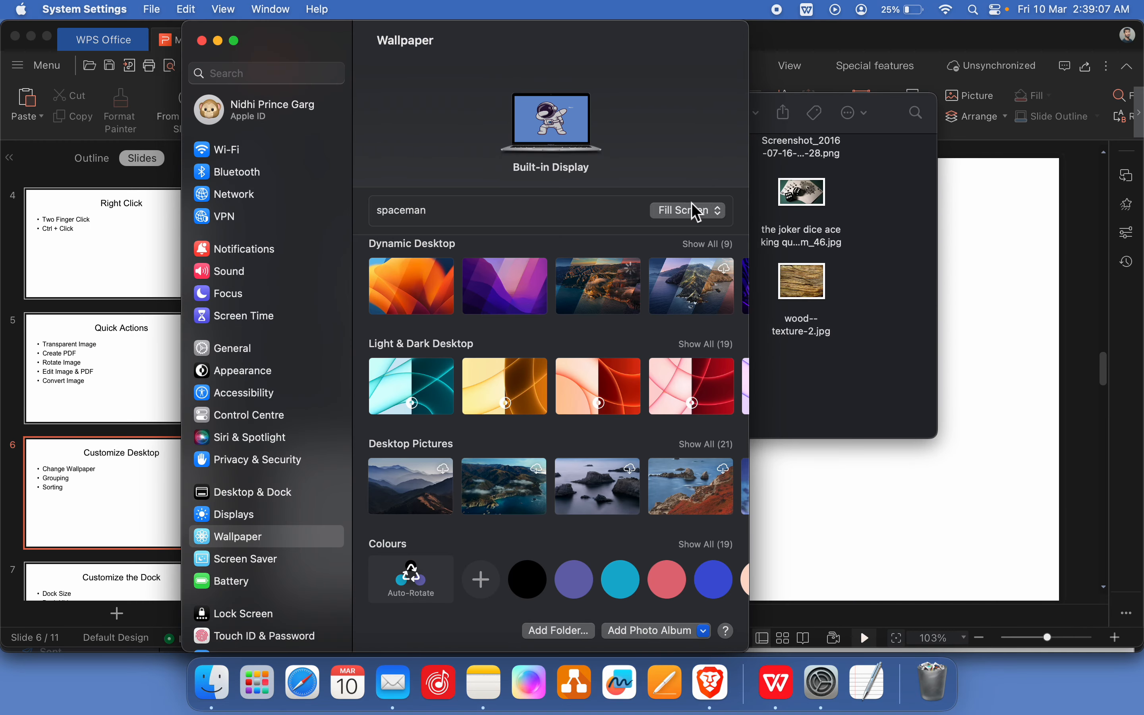
{"action": "left_click", "coordinate": [682, 210]}
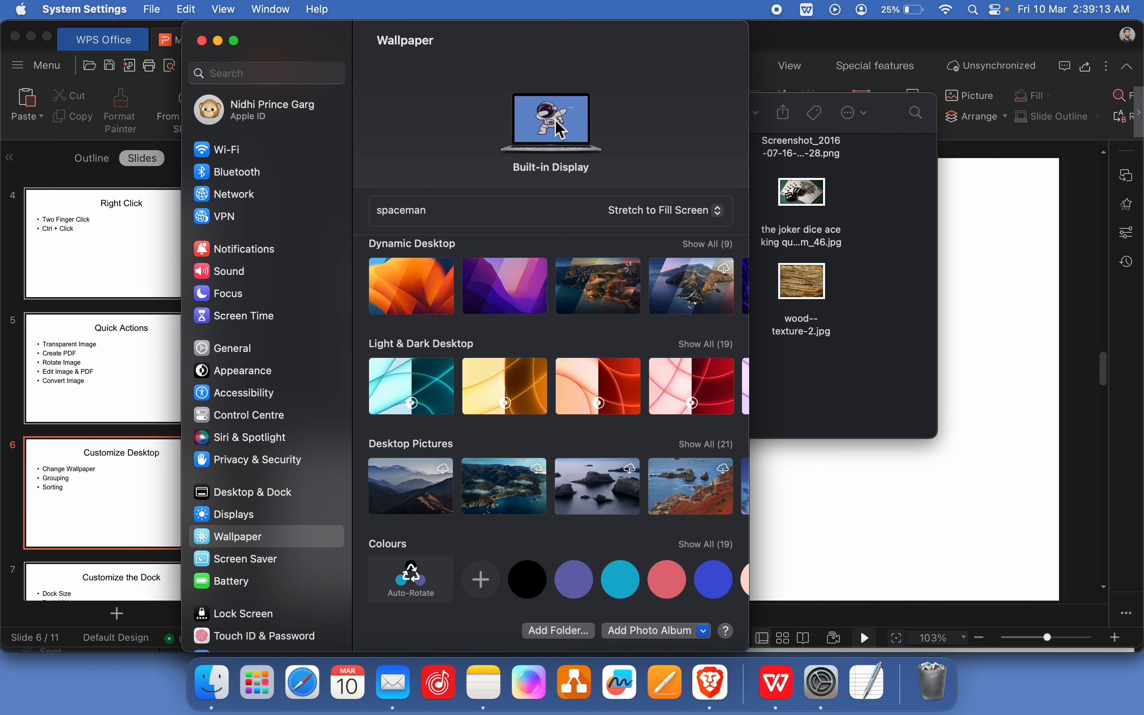
{"action": "left_click", "coordinate": [663, 211]}
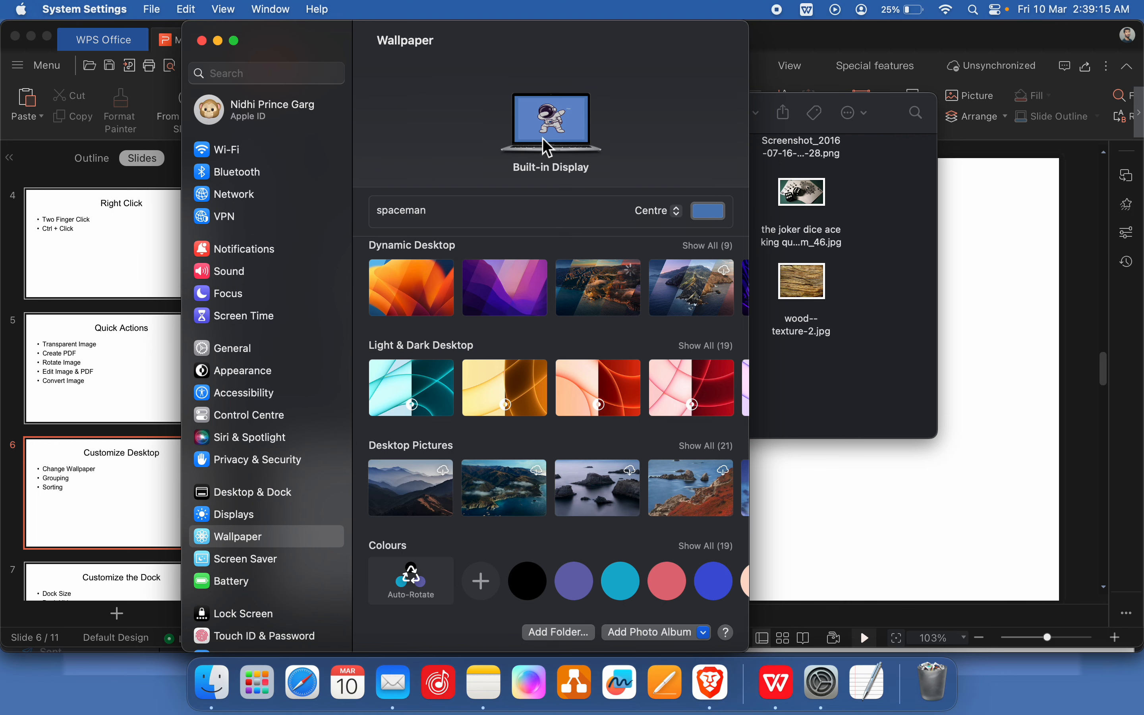
{"action": "mouse_move", "coordinate": [608, 159]}
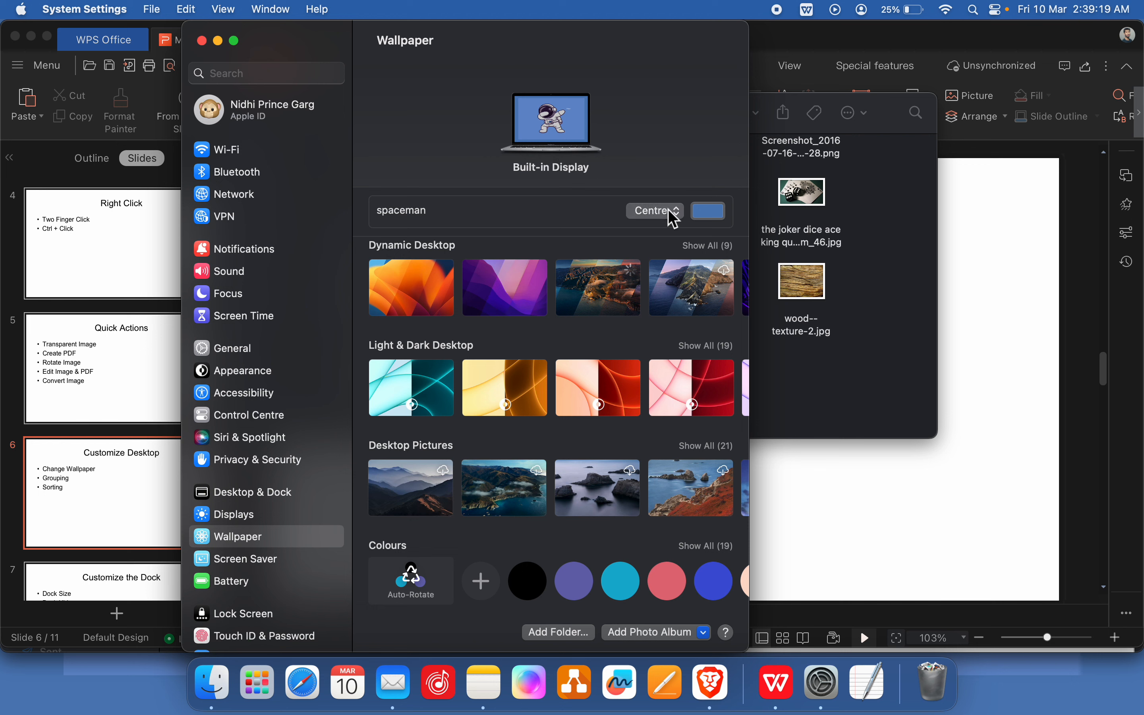
{"action": "left_click", "coordinate": [654, 209]}
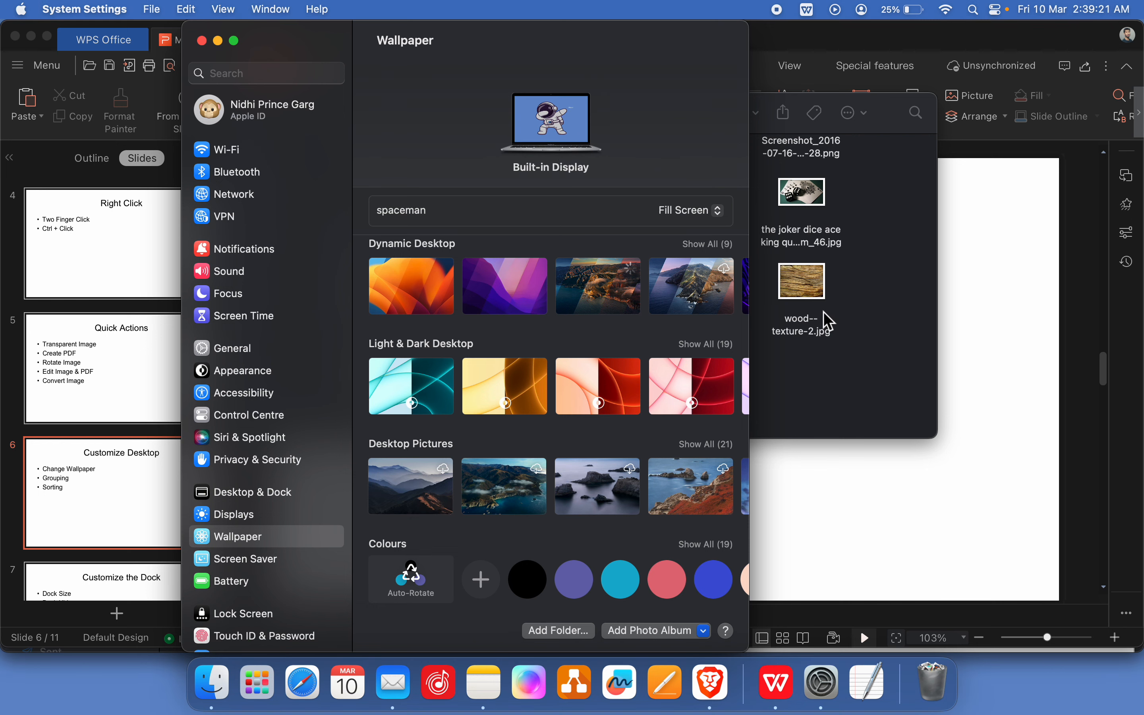
{"action": "left_click", "coordinate": [687, 210]}
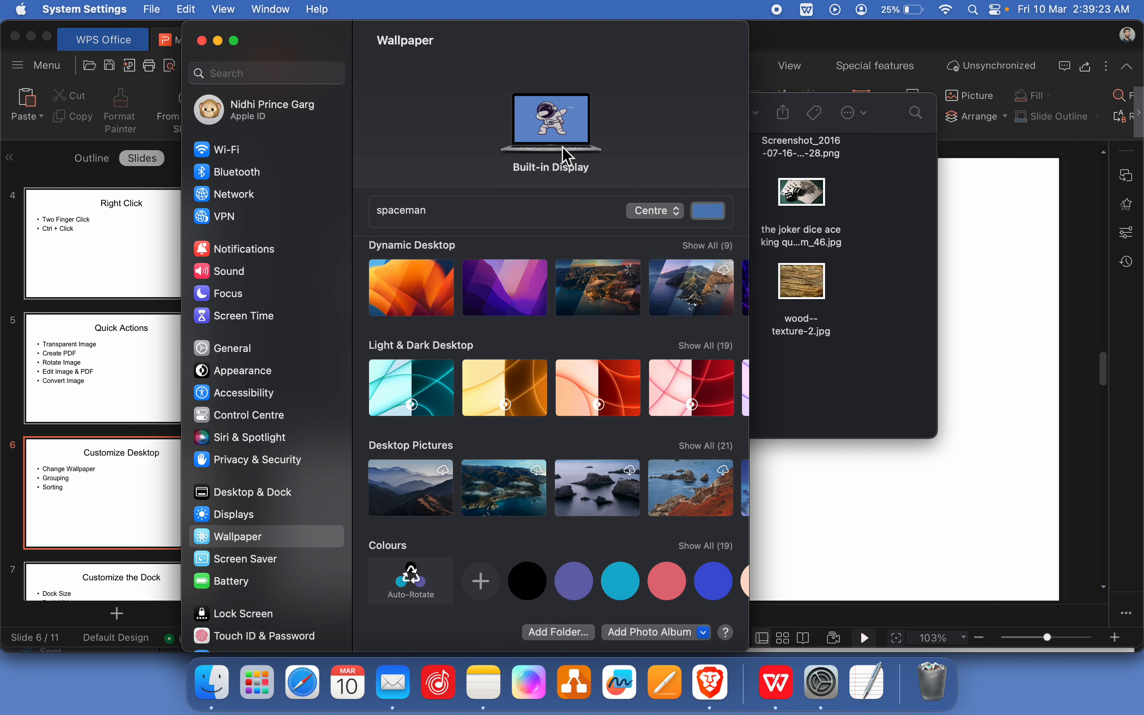
{"action": "left_click", "coordinate": [654, 210]}
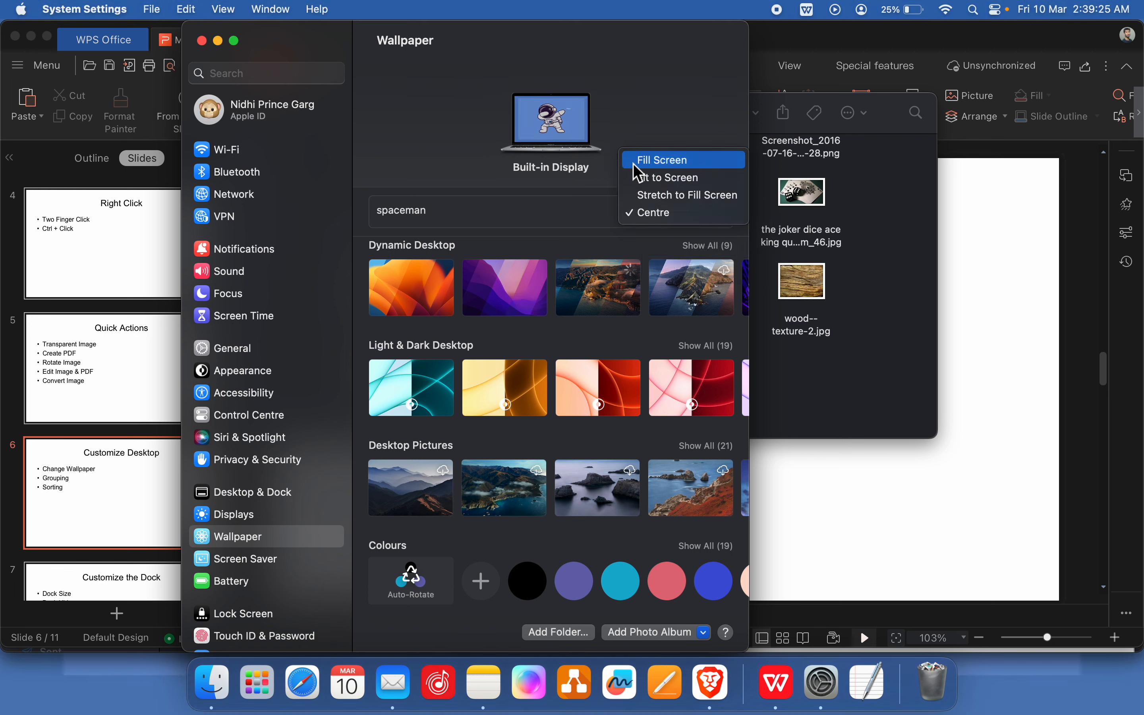
{"action": "left_click", "coordinate": [660, 160]}
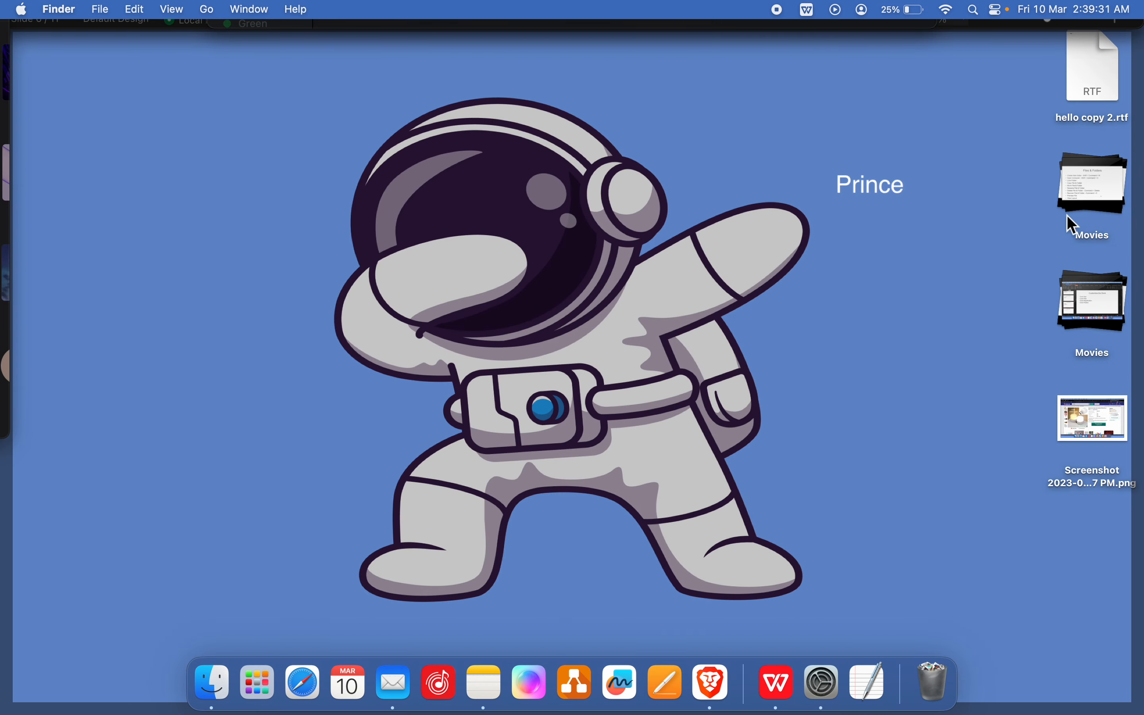
{"action": "mouse_move", "coordinate": [1037, 266]}
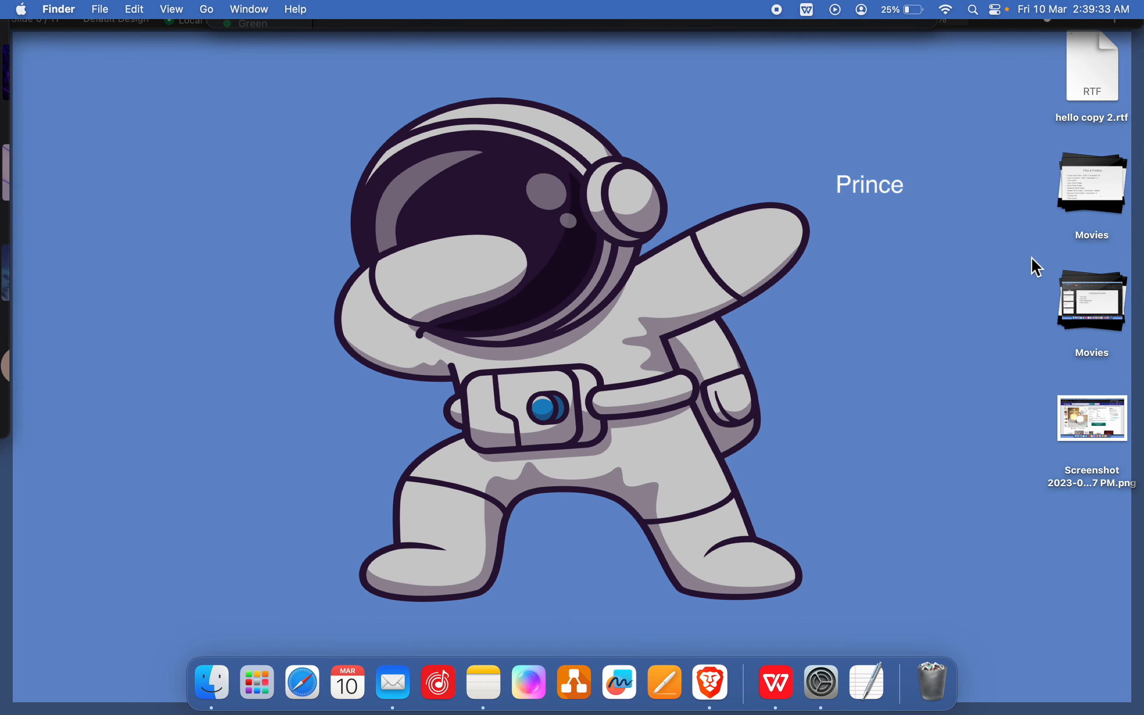
- Group desktop stacks by date modified, then by kind, then turn Use Stacks off
{"action": "right_click", "coordinate": [739, 241]}
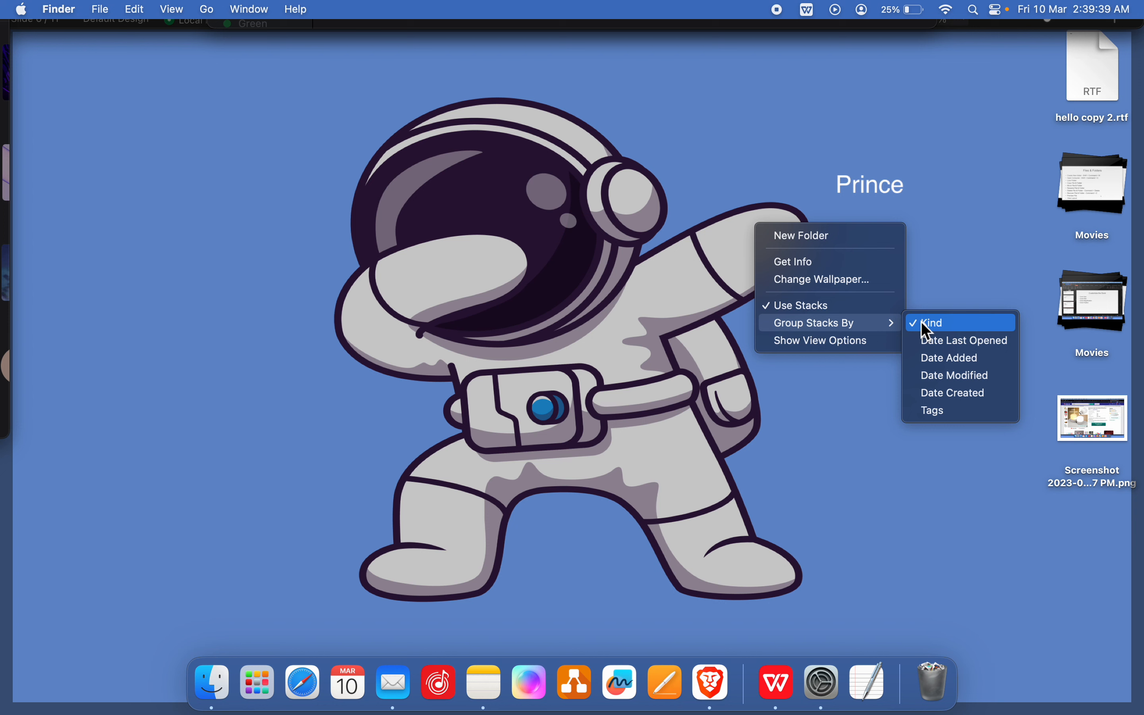
{"action": "mouse_move", "coordinate": [947, 332]}
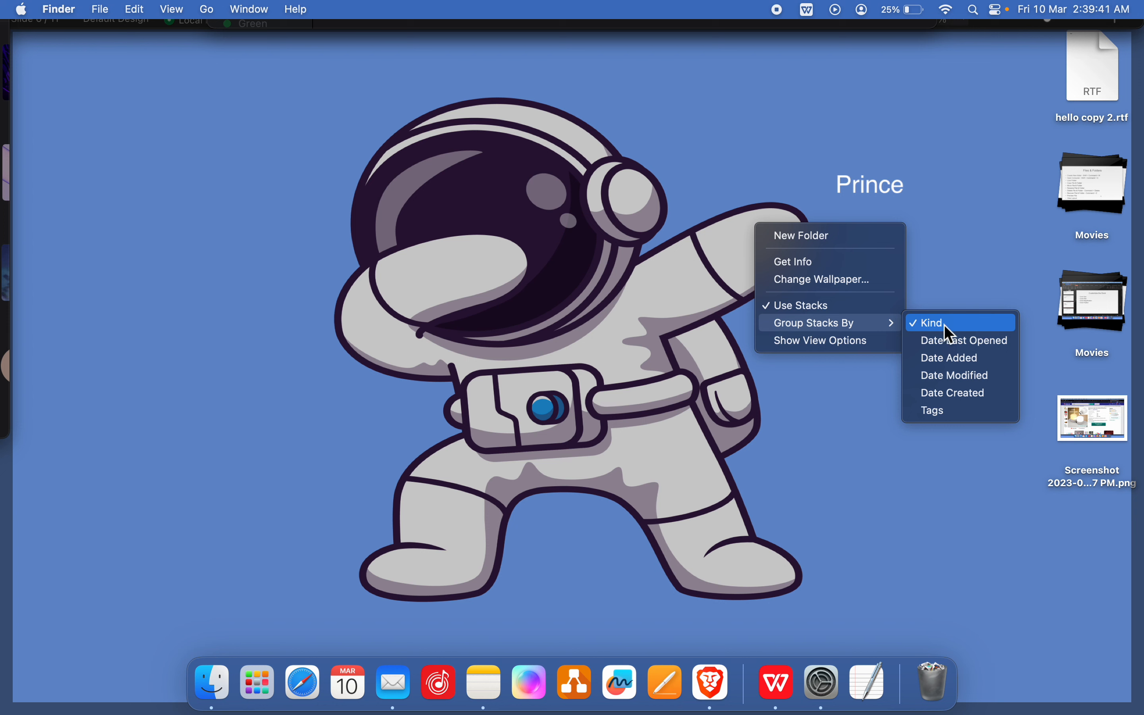
{"action": "mouse_move", "coordinate": [959, 340]}
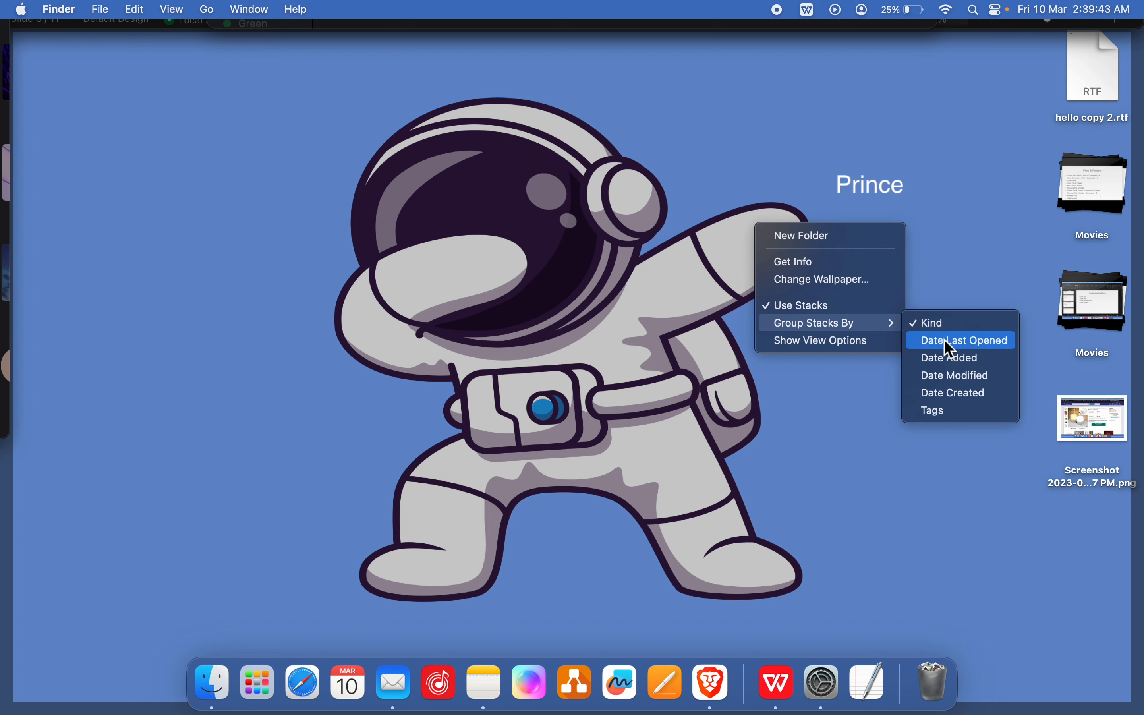
{"action": "mouse_move", "coordinate": [942, 374]}
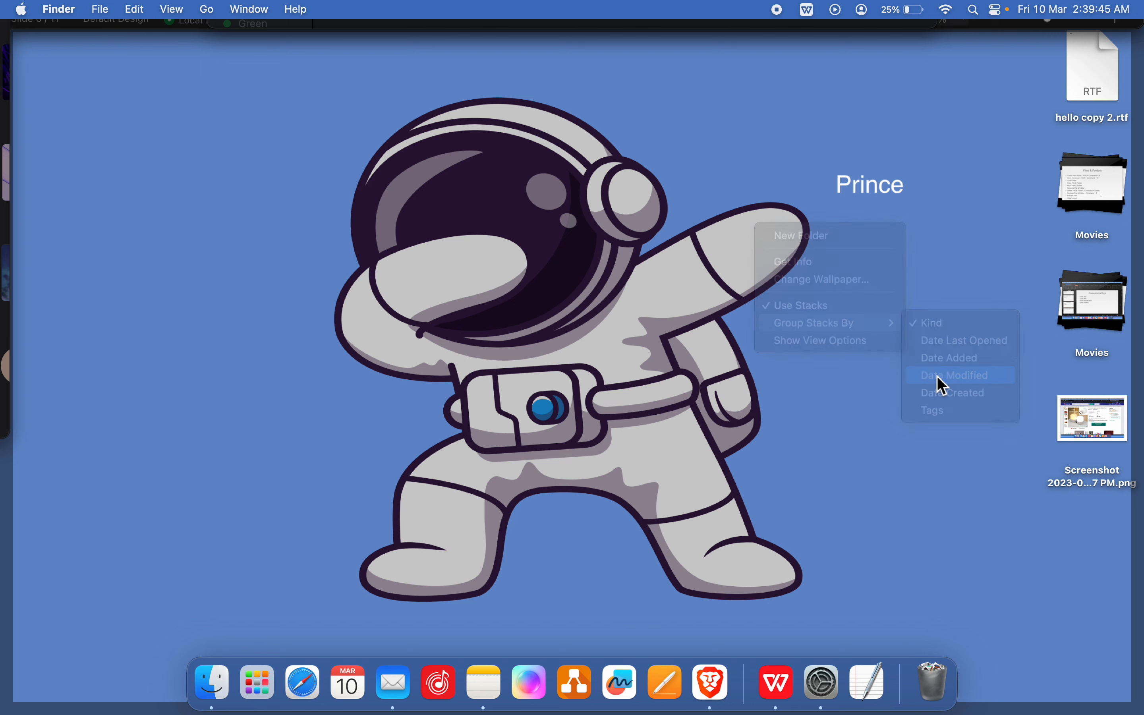
{"action": "left_click", "coordinate": [959, 374]}
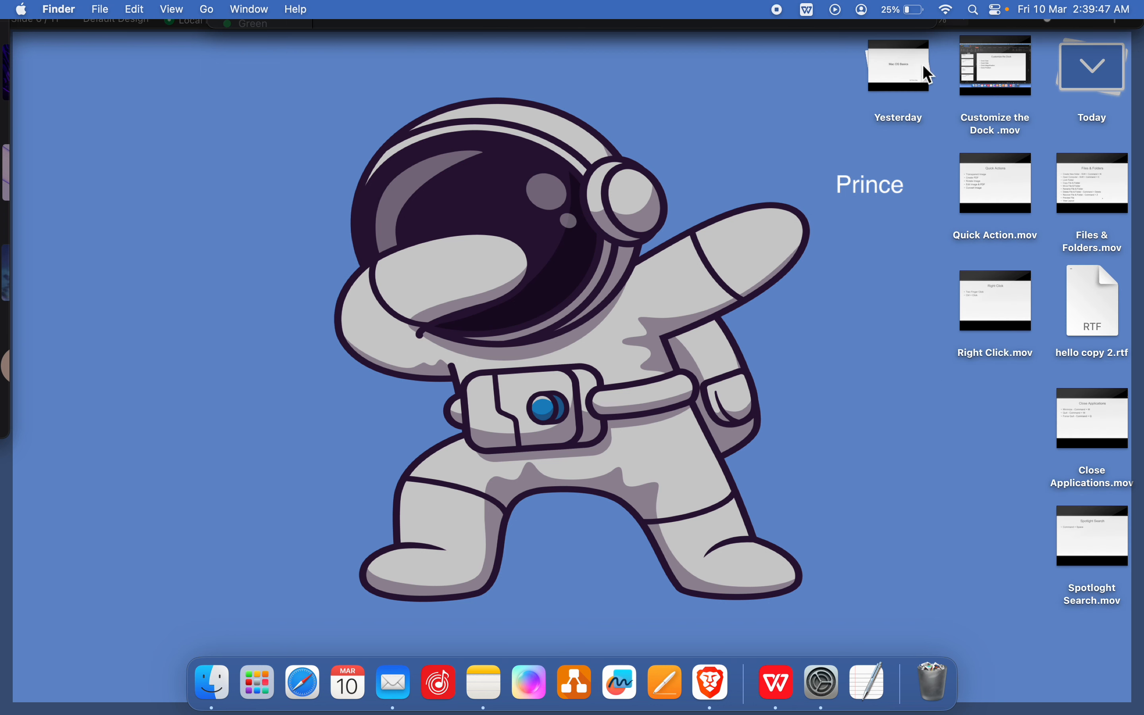
{"action": "mouse_move", "coordinate": [567, 263]}
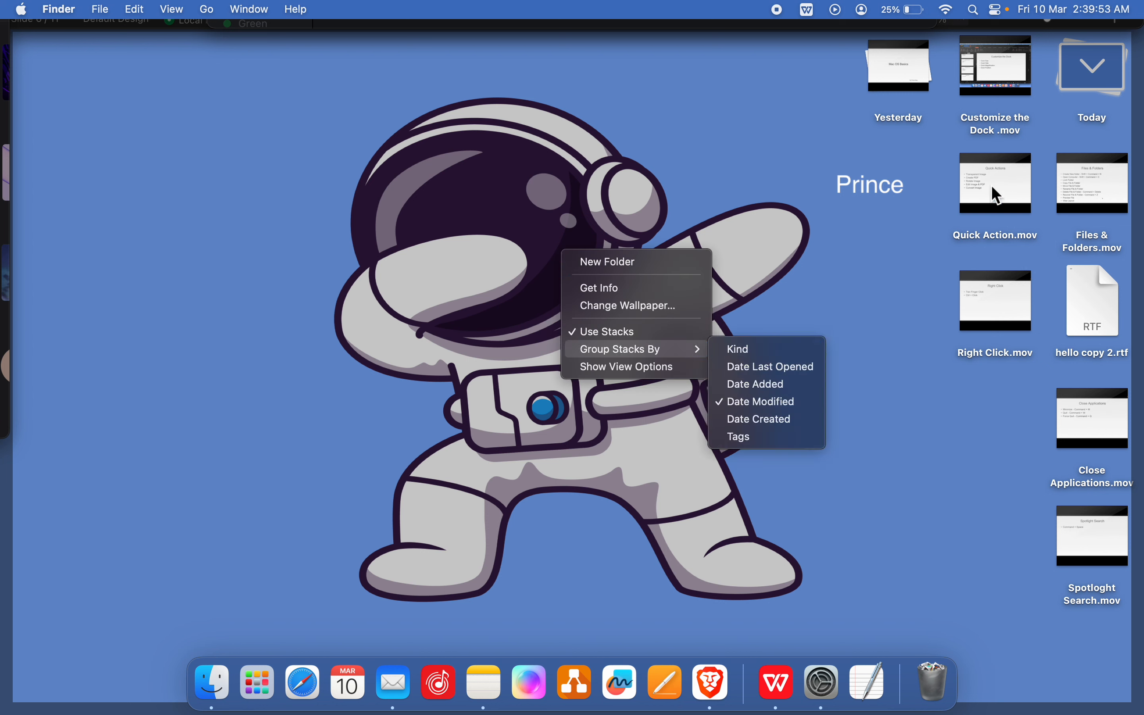
{"action": "mouse_move", "coordinate": [1041, 605]}
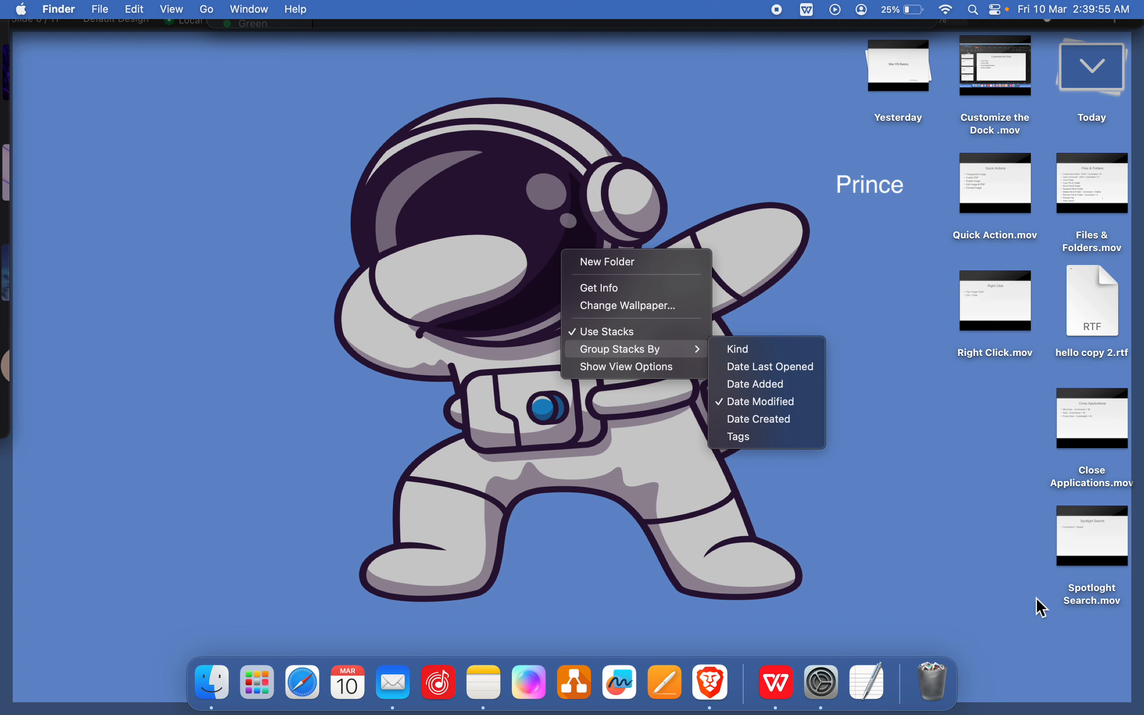
{"action": "mouse_move", "coordinate": [766, 349]}
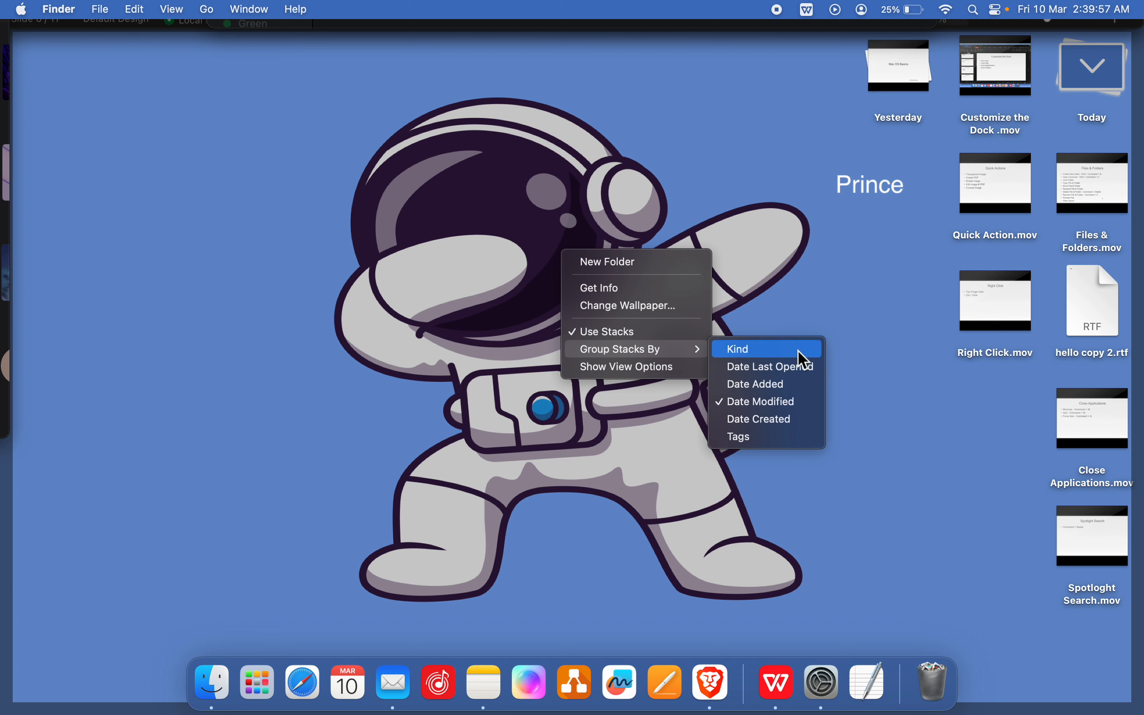
{"action": "left_click", "coordinate": [738, 348]}
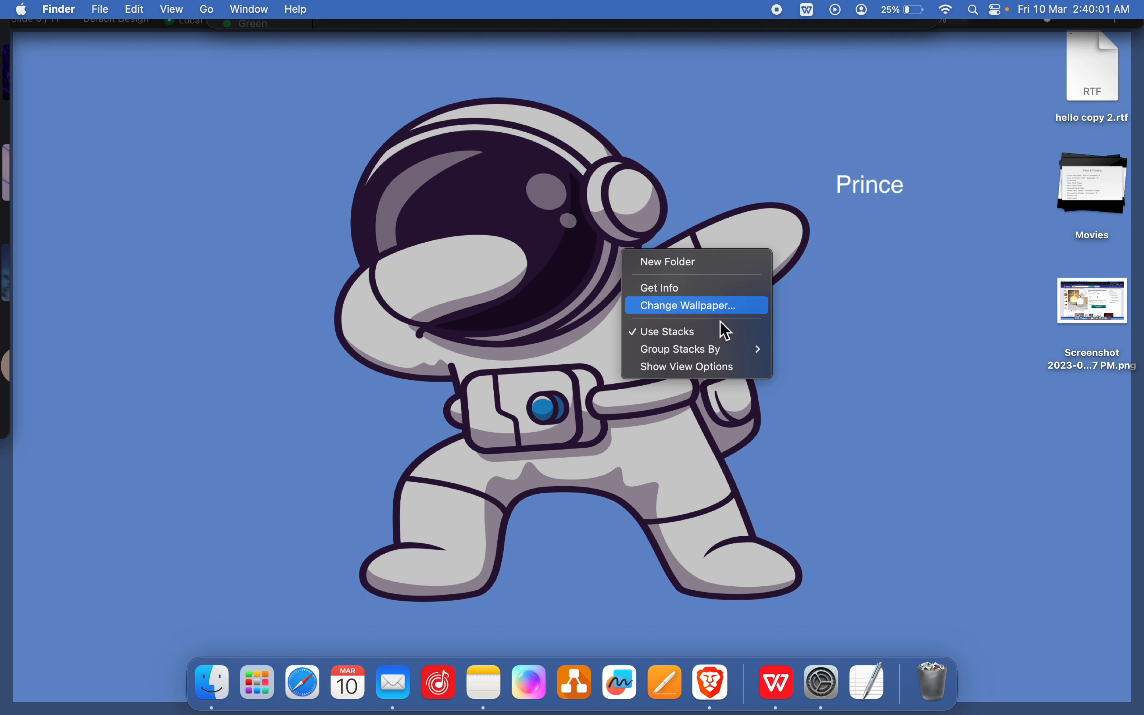
{"action": "mouse_move", "coordinate": [682, 349]}
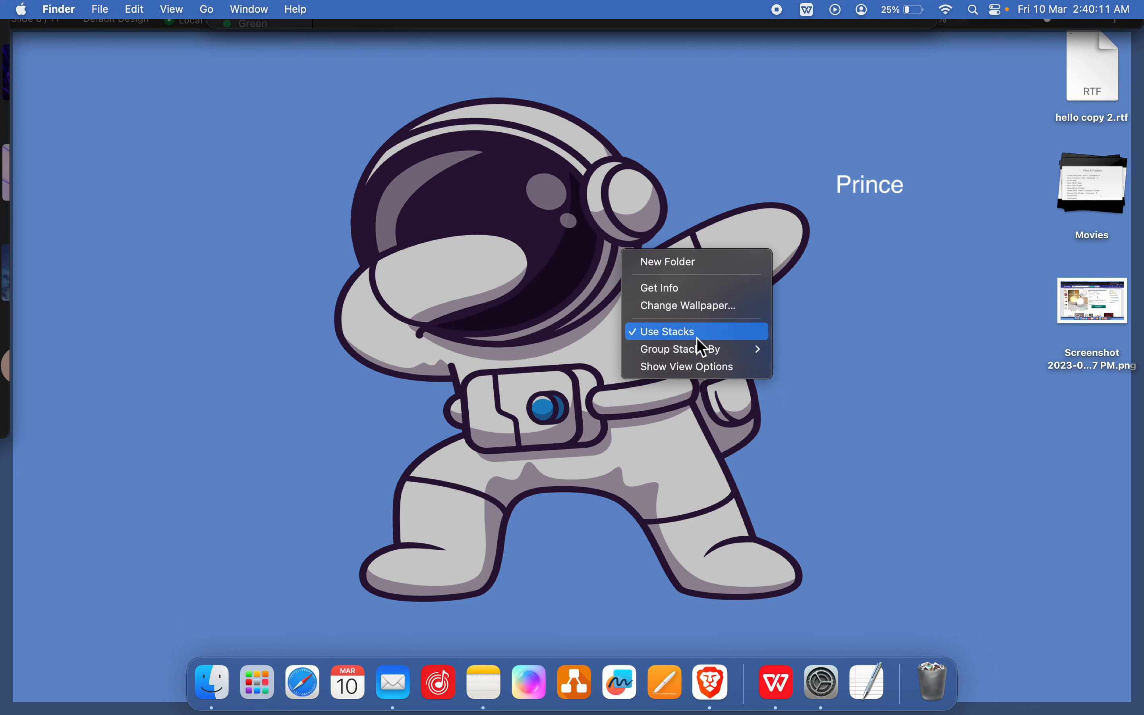
{"action": "left_click", "coordinate": [664, 331]}
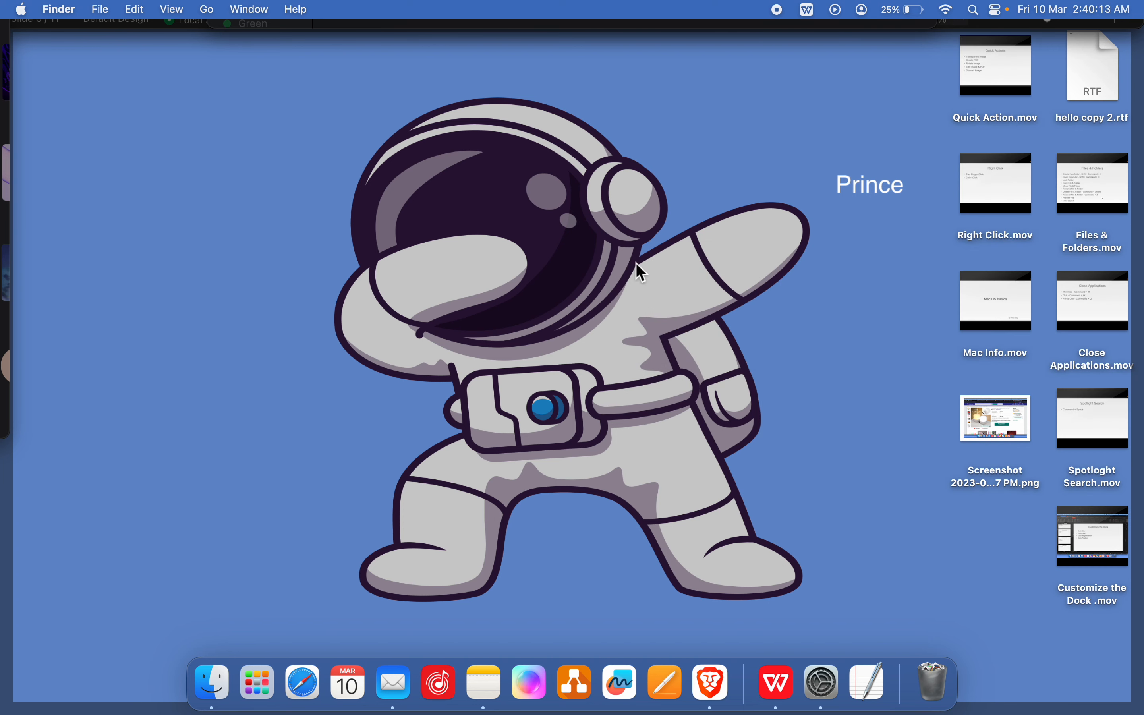
- Toggle stacks on and off, then sort desktop icons by name and finally by size
{"action": "right_click", "coordinate": [639, 270]}
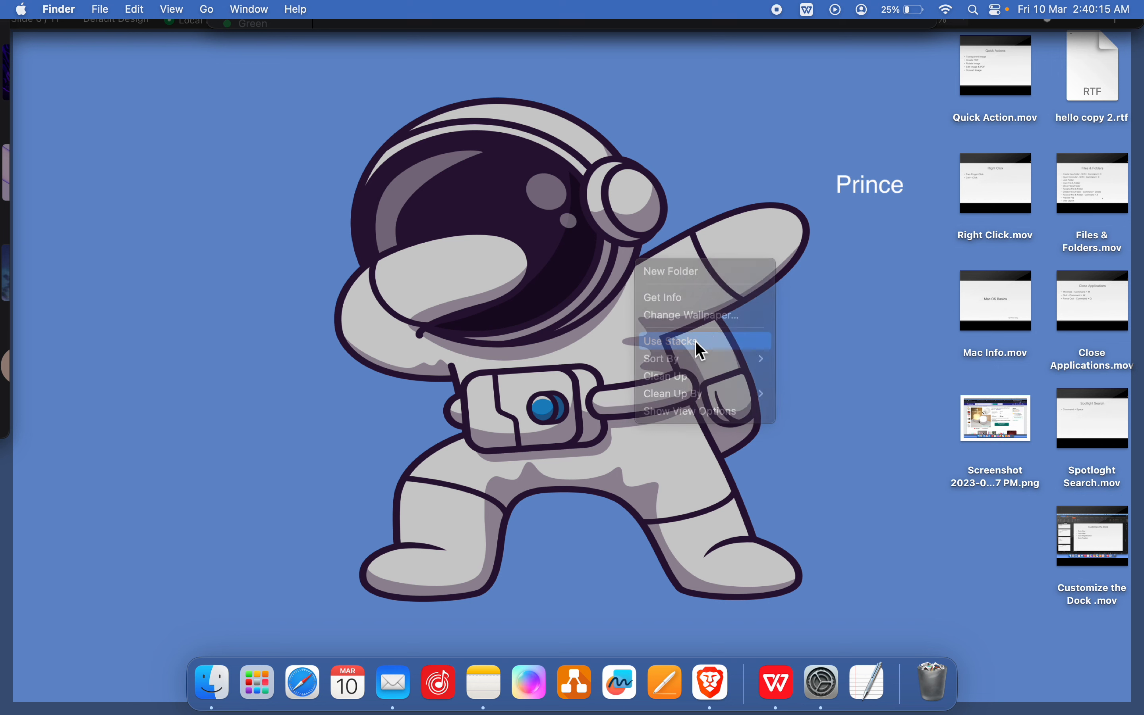
{"action": "left_click", "coordinate": [669, 341]}
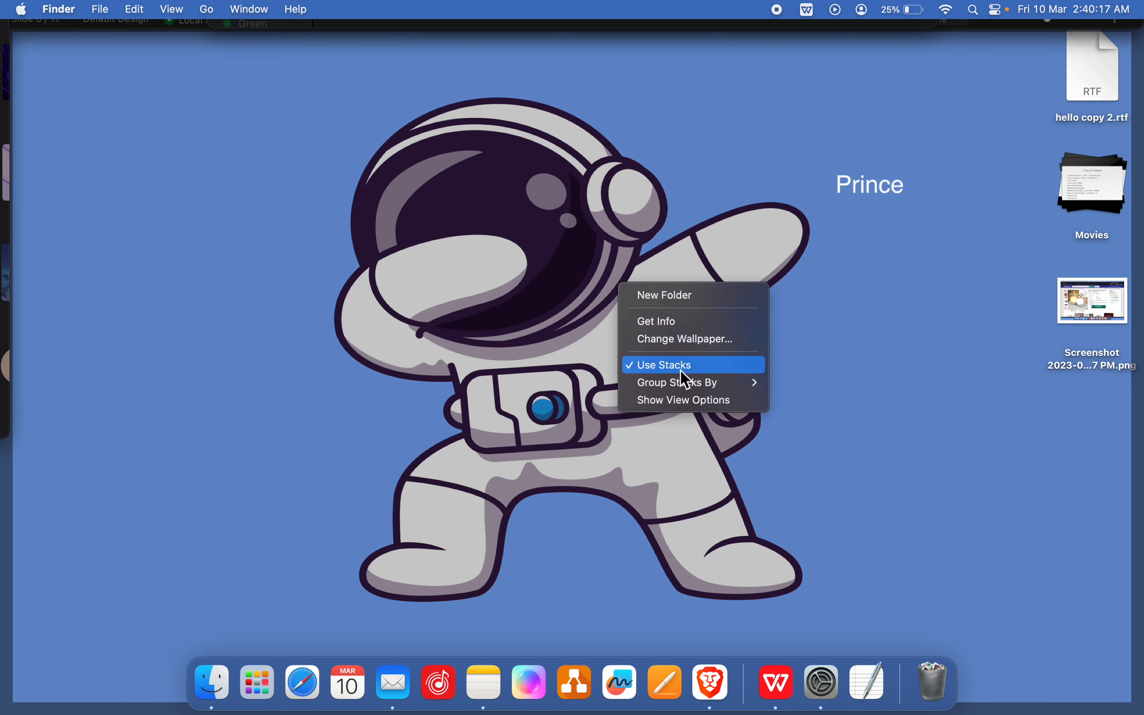
{"action": "left_click", "coordinate": [664, 364]}
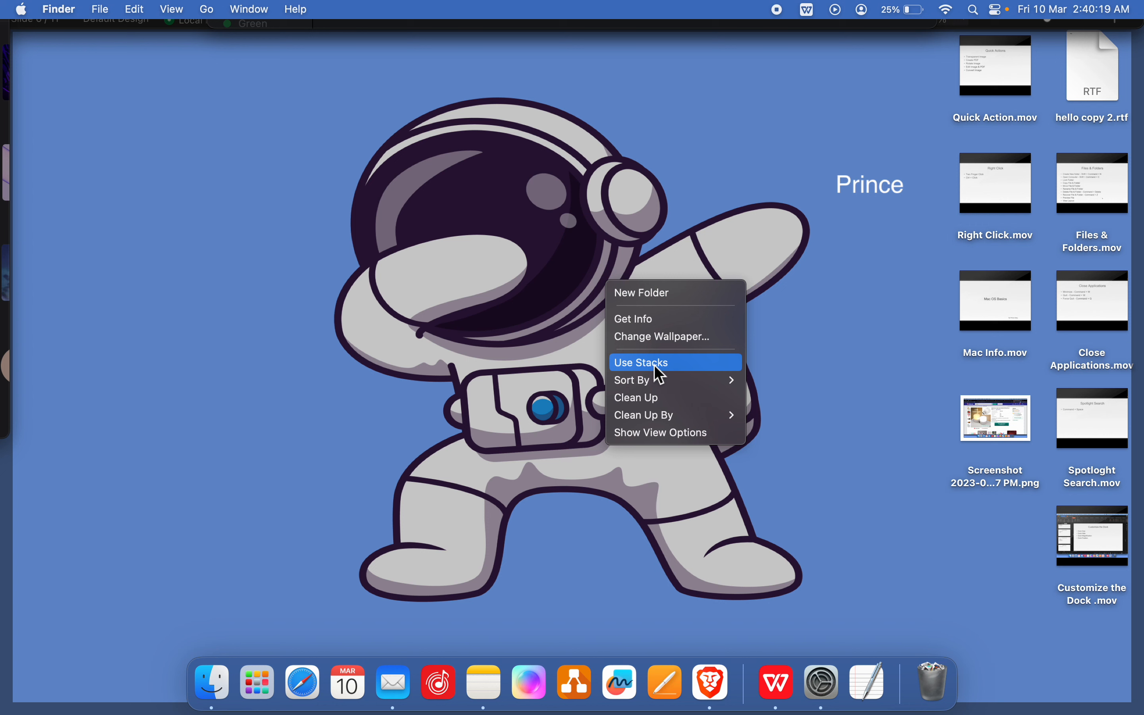
{"action": "mouse_move", "coordinate": [641, 380]}
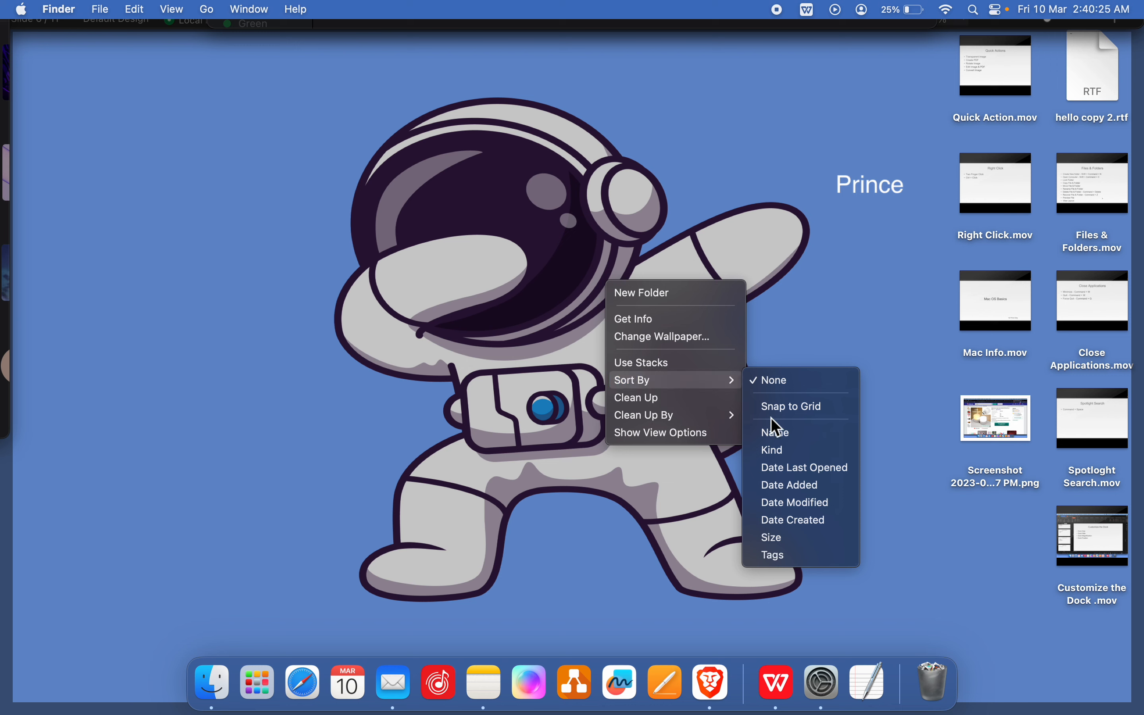
{"action": "left_click", "coordinate": [775, 432]}
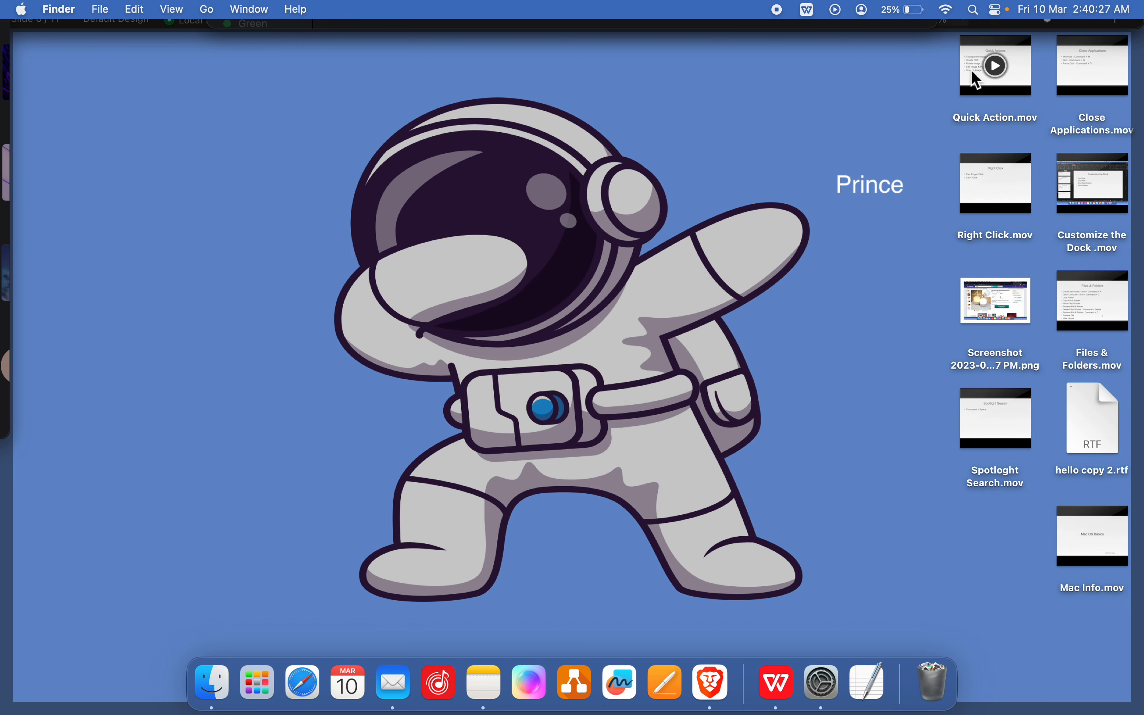
{"action": "mouse_move", "coordinate": [1071, 299]}
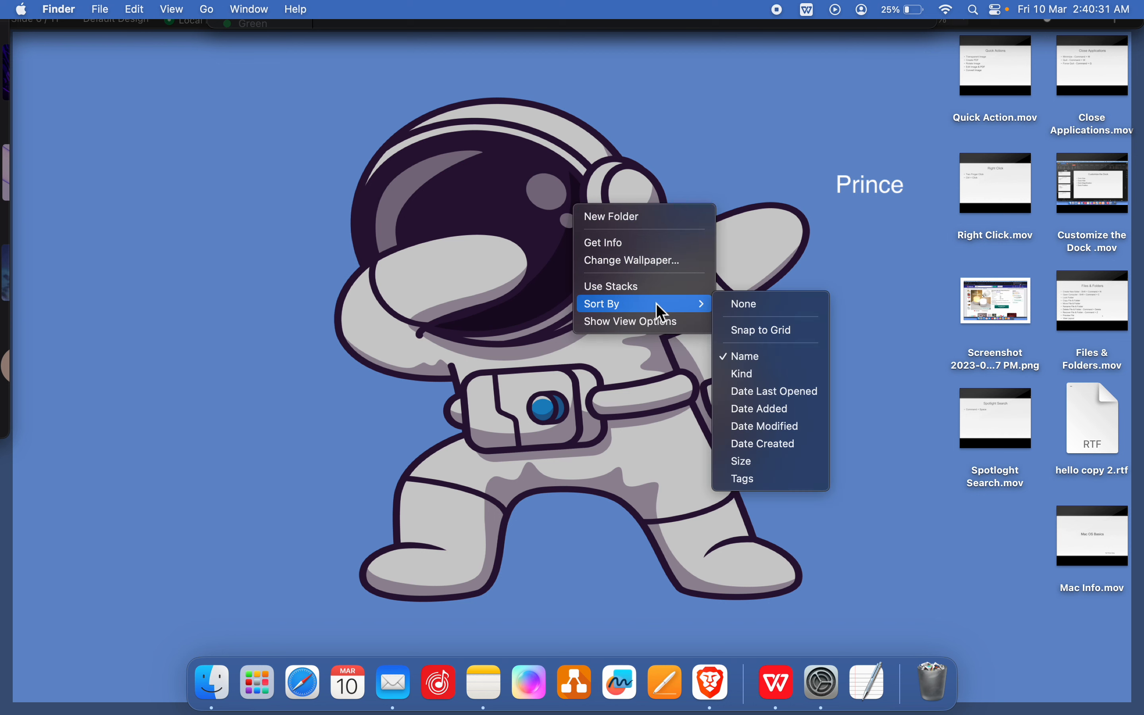
{"action": "mouse_move", "coordinate": [757, 472]}
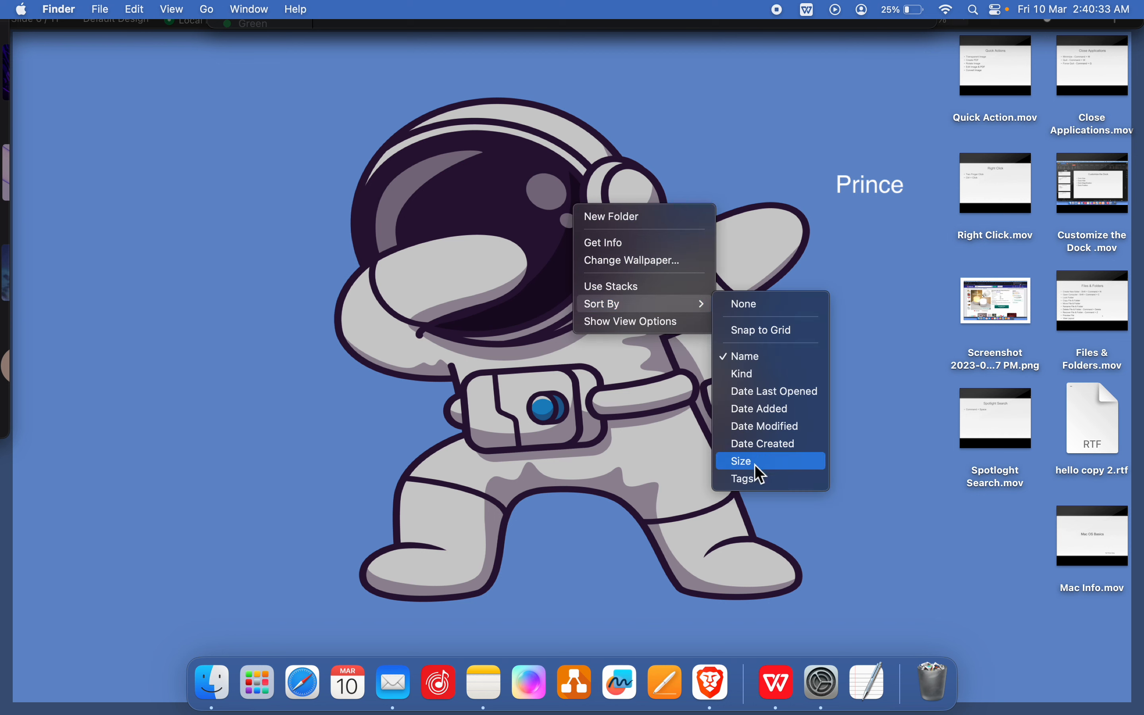
{"action": "left_click", "coordinate": [741, 460]}
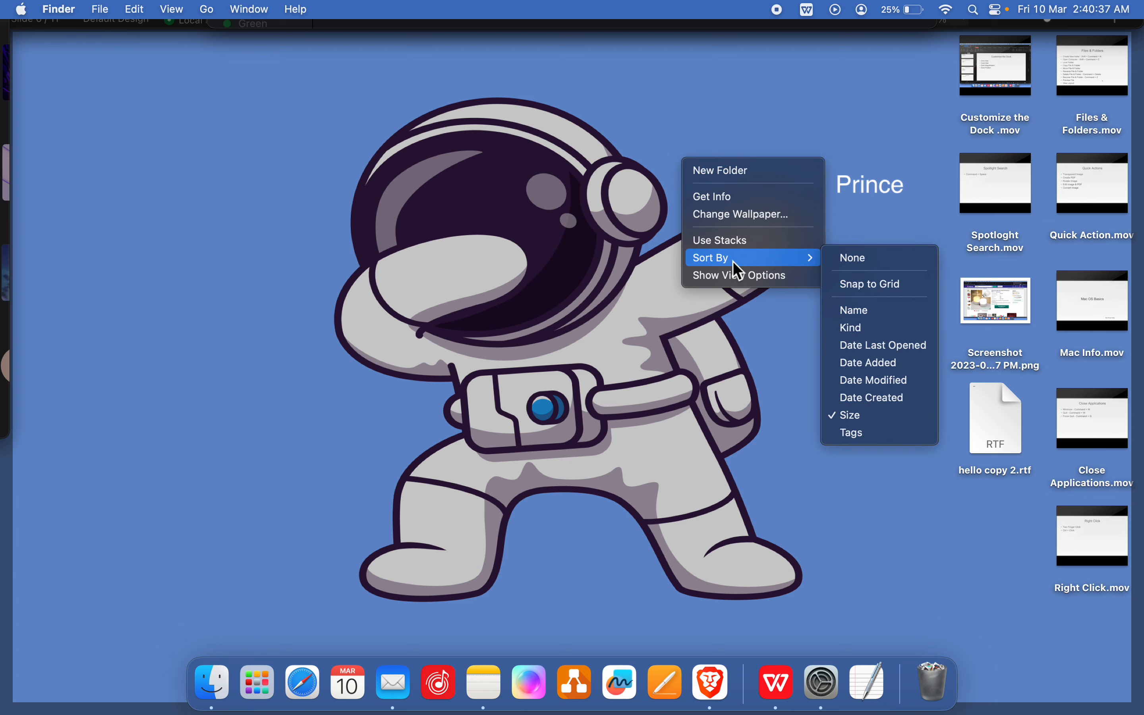
- Review Get Info details for Customize the Dock, Files & Folders and Spotlight Search movies
{"action": "left_click", "coordinate": [995, 66]}
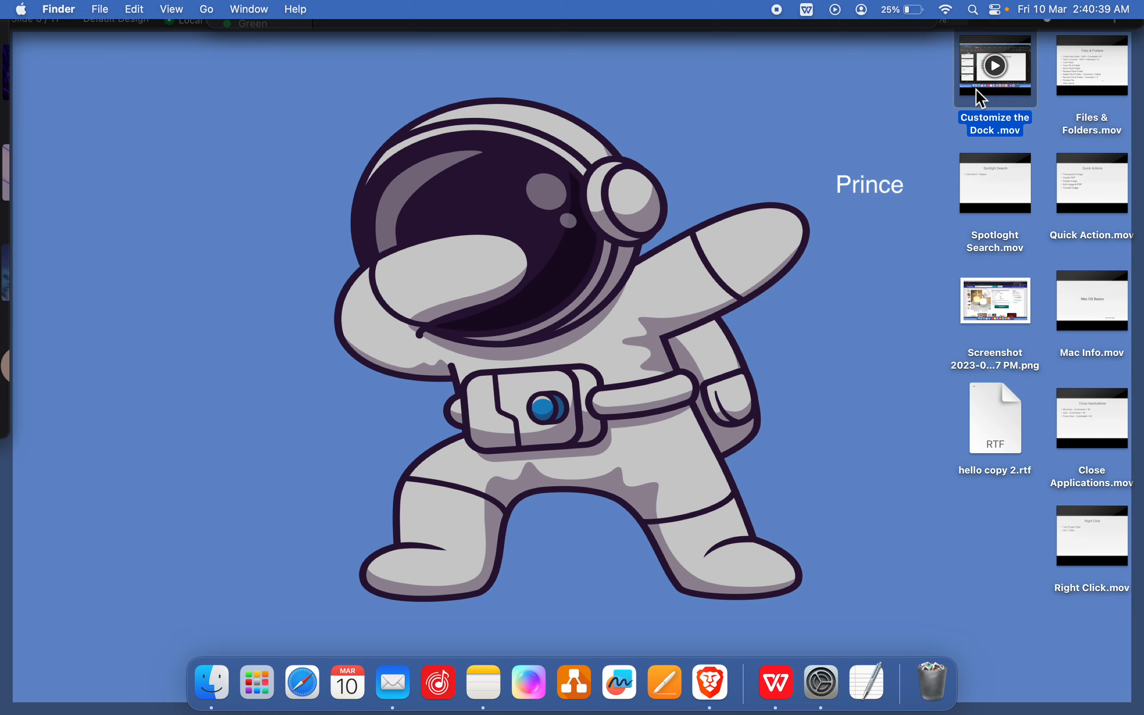
{"action": "mouse_move", "coordinate": [839, 178]}
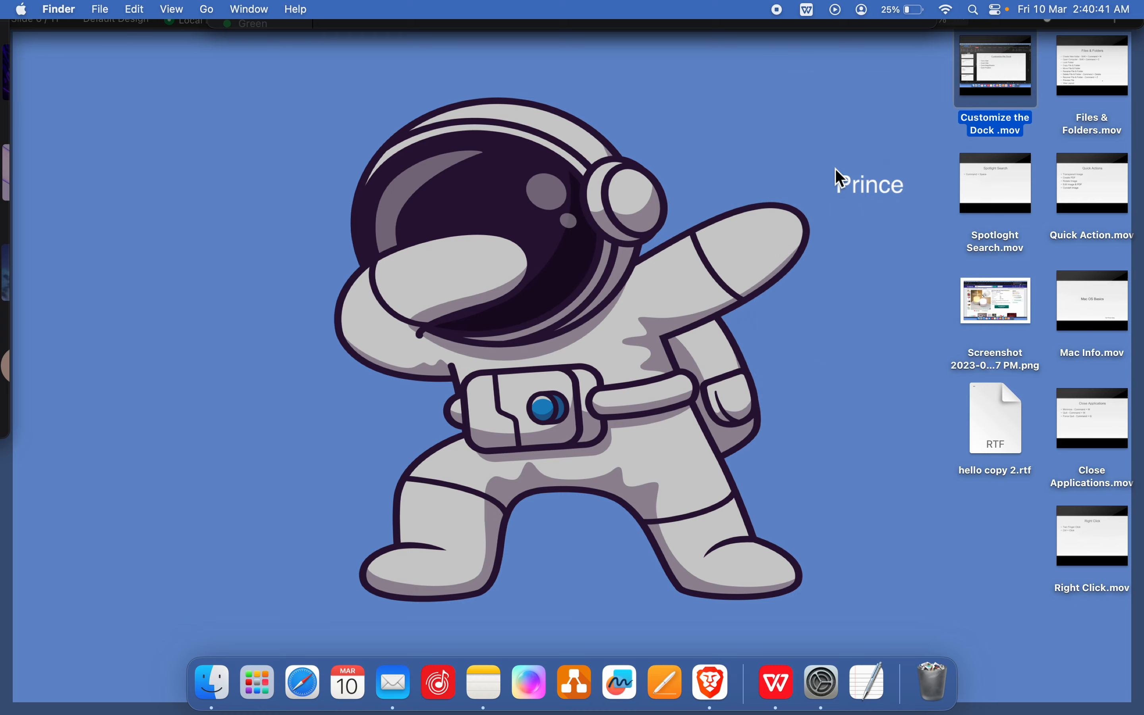
{"action": "left_click", "coordinate": [994, 69]}
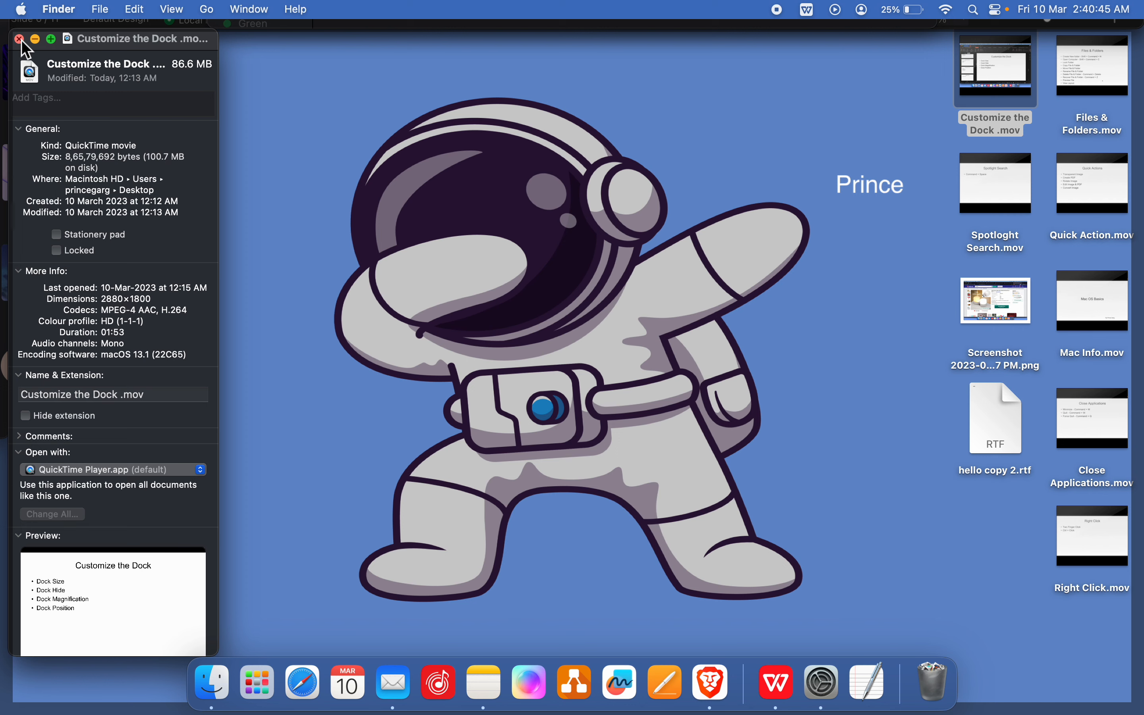
{"action": "left_click", "coordinate": [19, 39]}
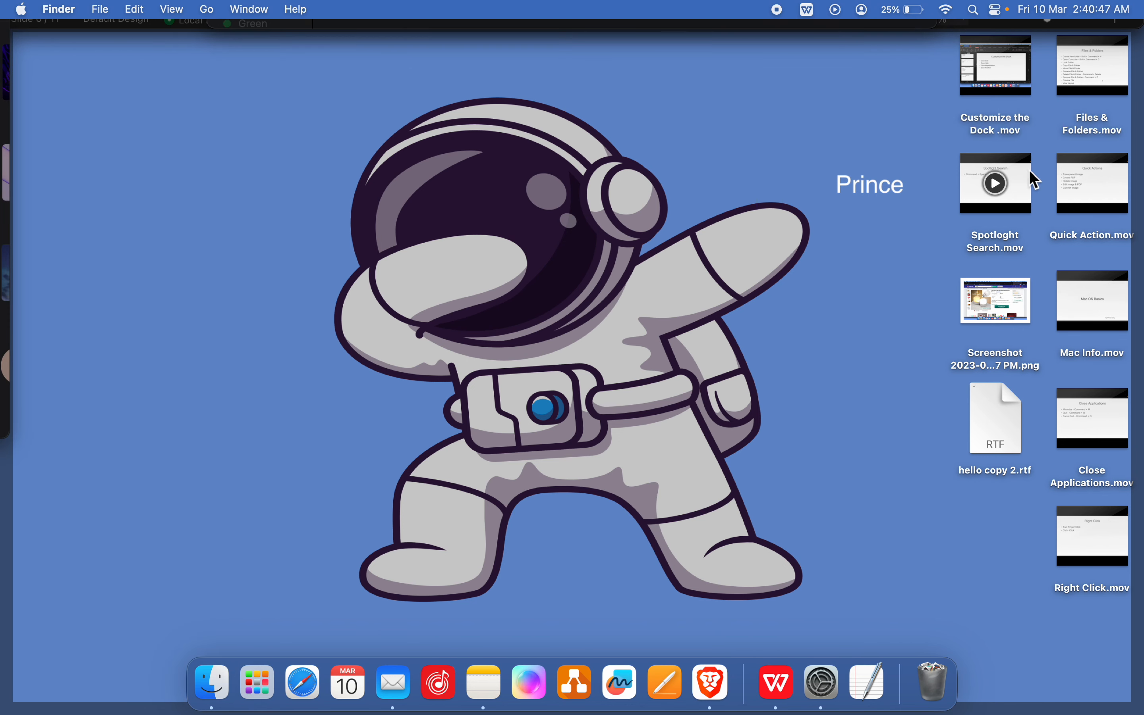
{"action": "right_click", "coordinate": [1092, 67]}
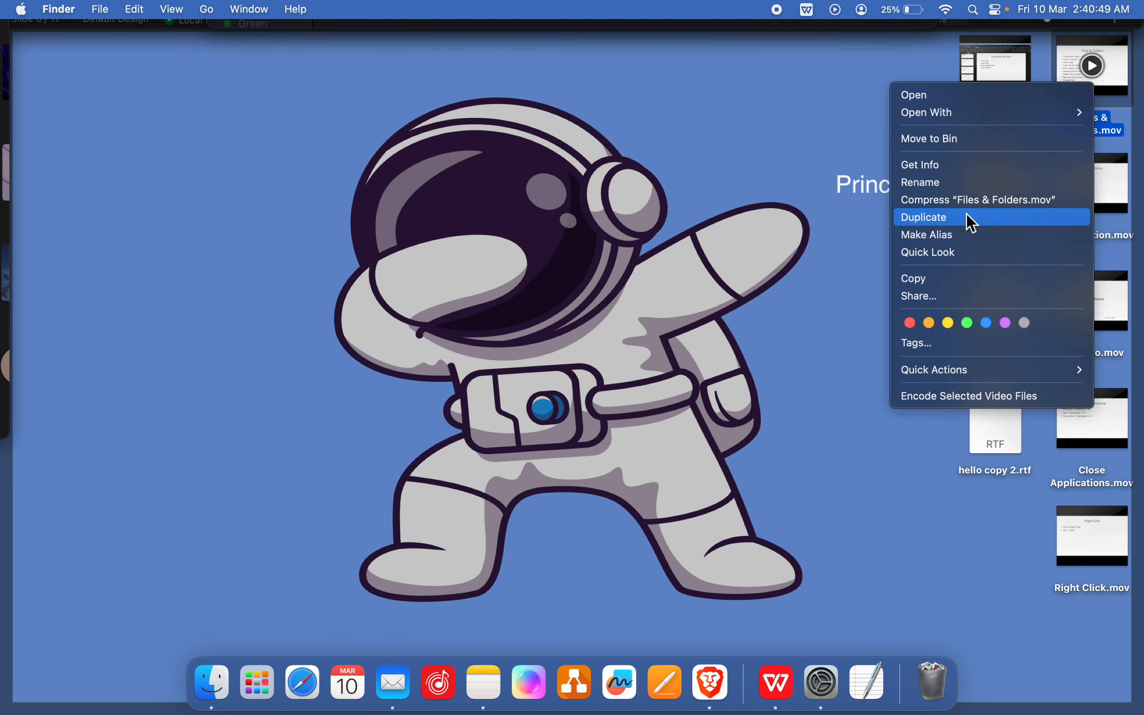
{"action": "left_click", "coordinate": [919, 164]}
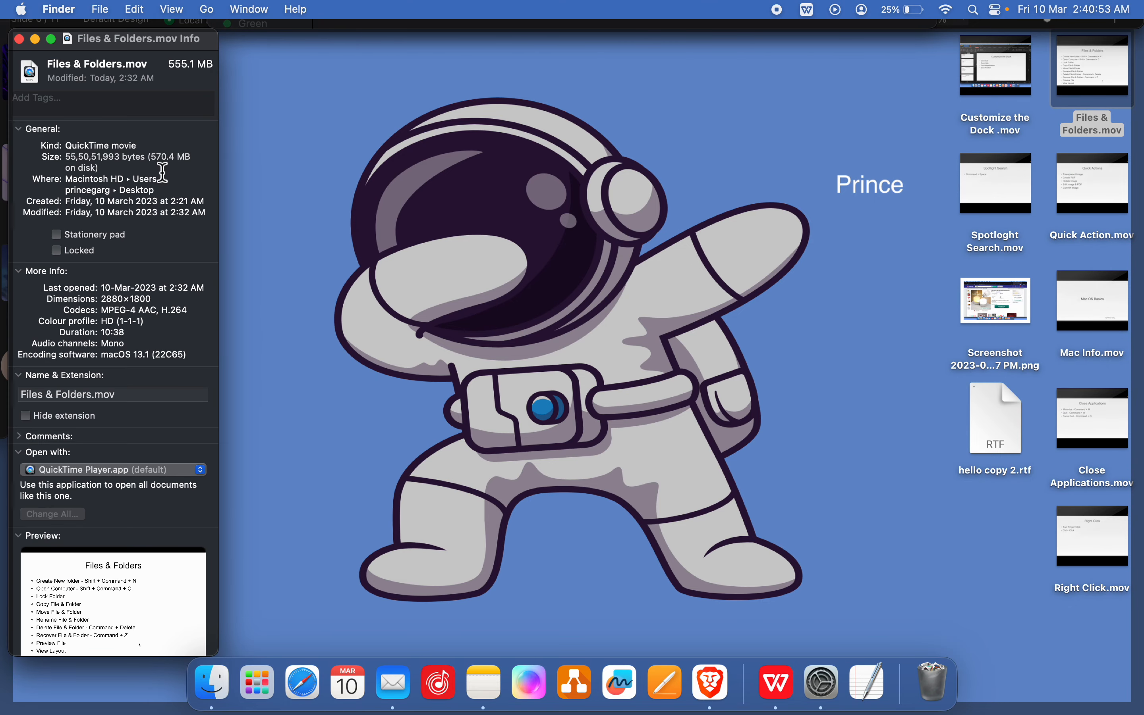
{"action": "left_click", "coordinate": [20, 39]}
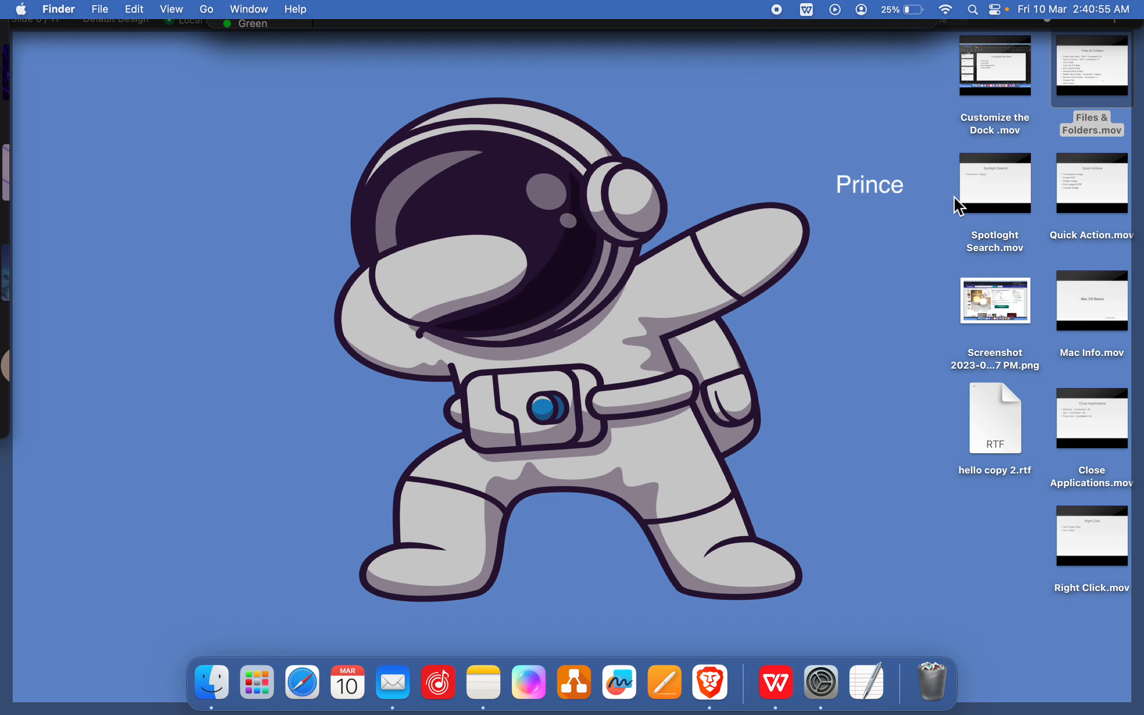
{"action": "left_click", "coordinate": [994, 183]}
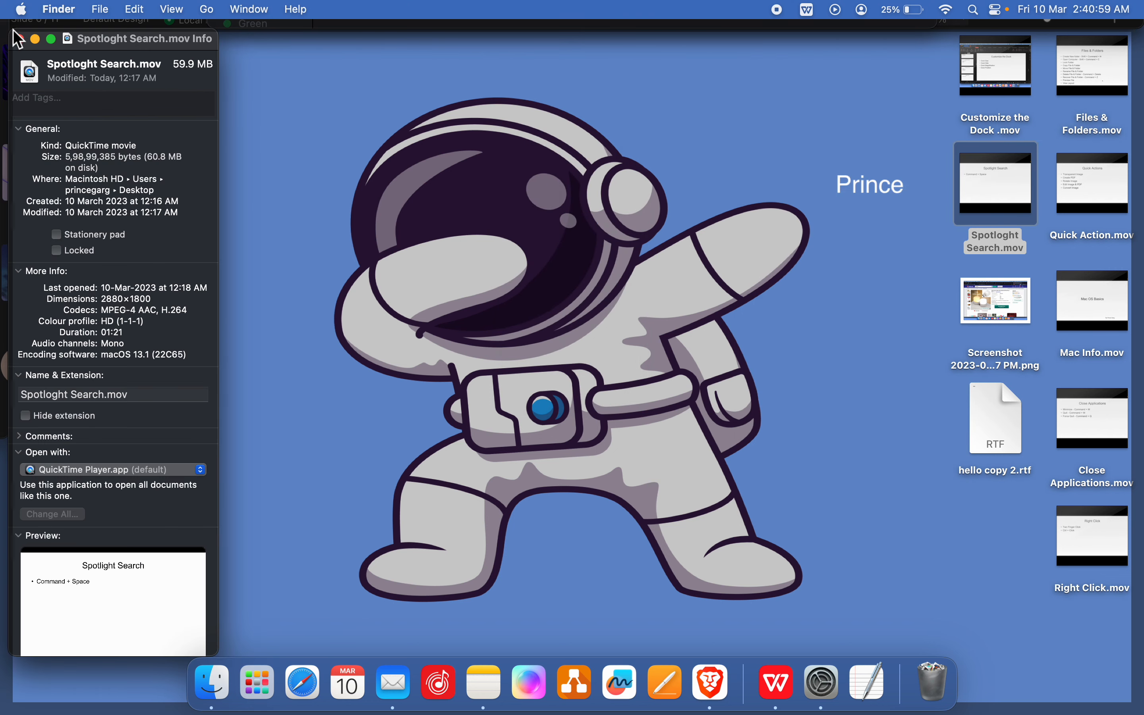
{"action": "left_click", "coordinate": [35, 40]}
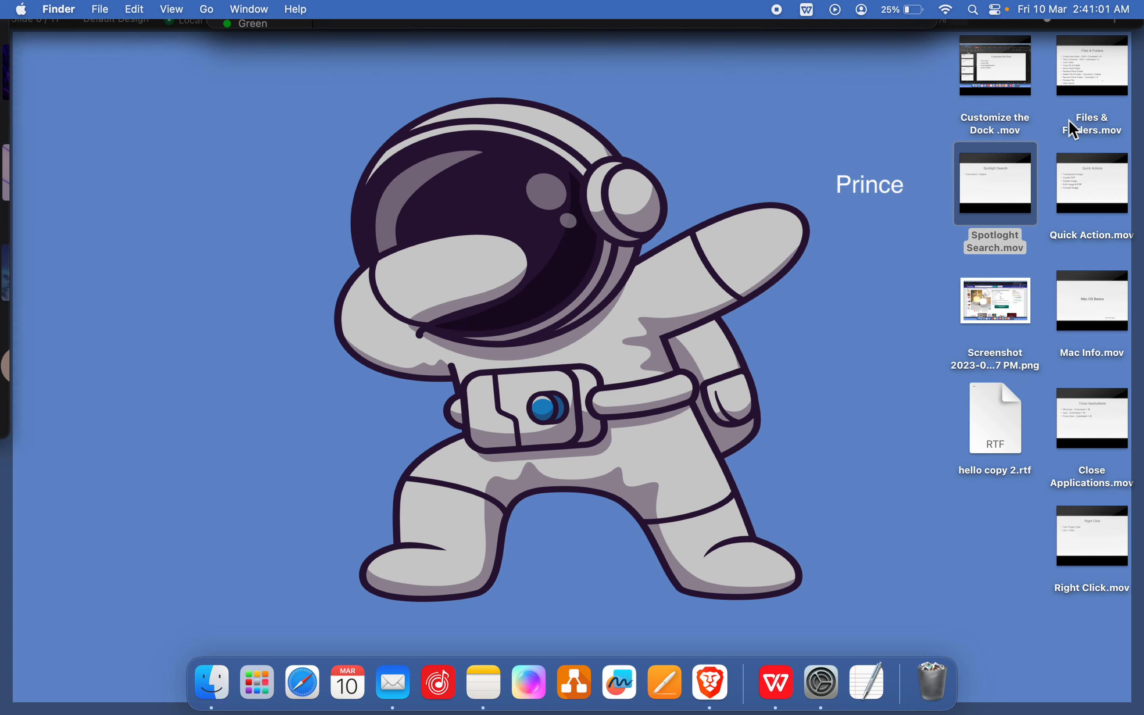
- Review Get Info details for the Quick Action and Mac Info movies
{"action": "right_click", "coordinate": [1091, 184]}
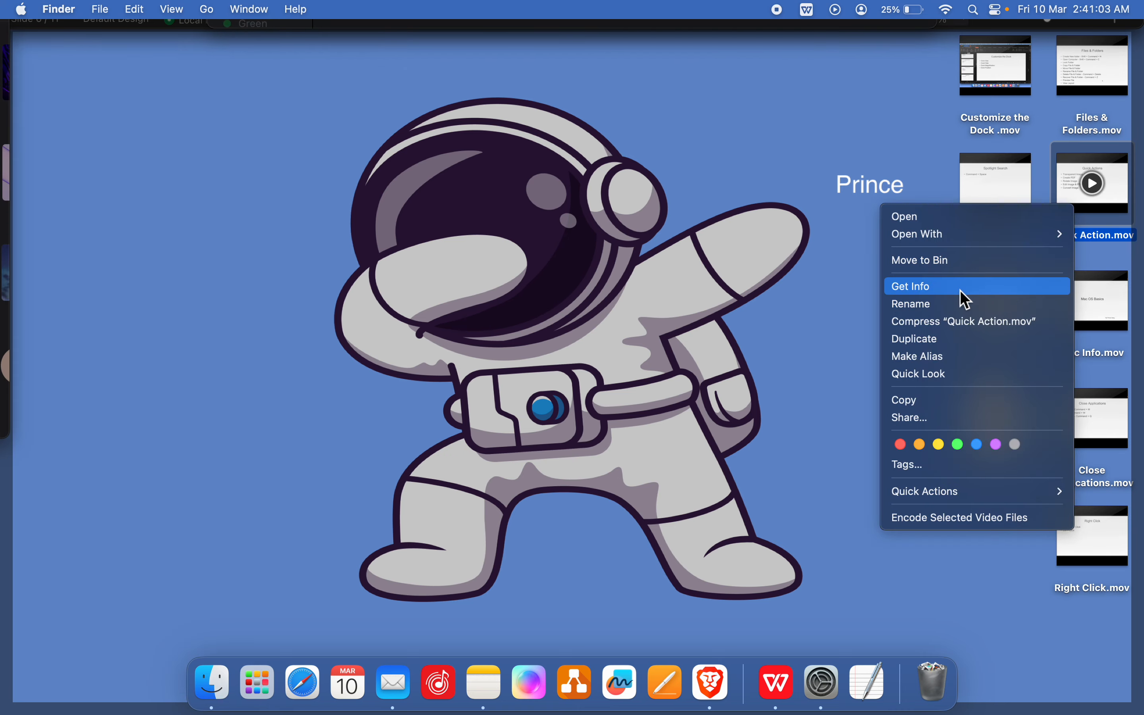
{"action": "left_click", "coordinate": [912, 285]}
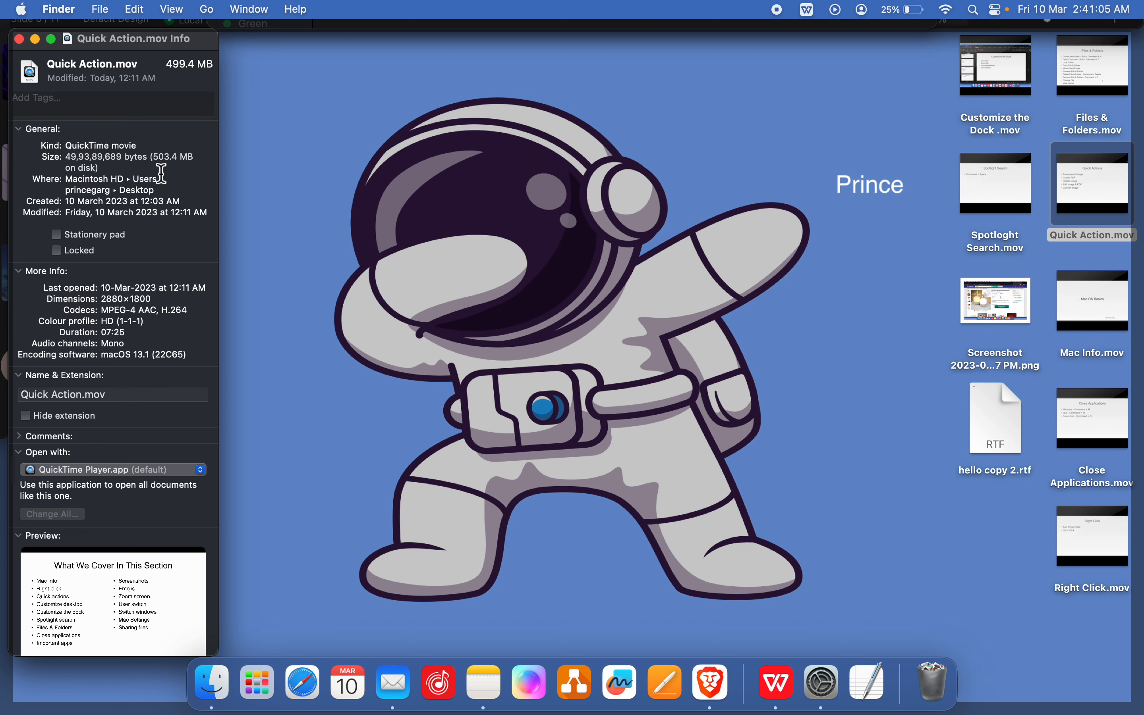
{"action": "mouse_move", "coordinate": [37, 39]}
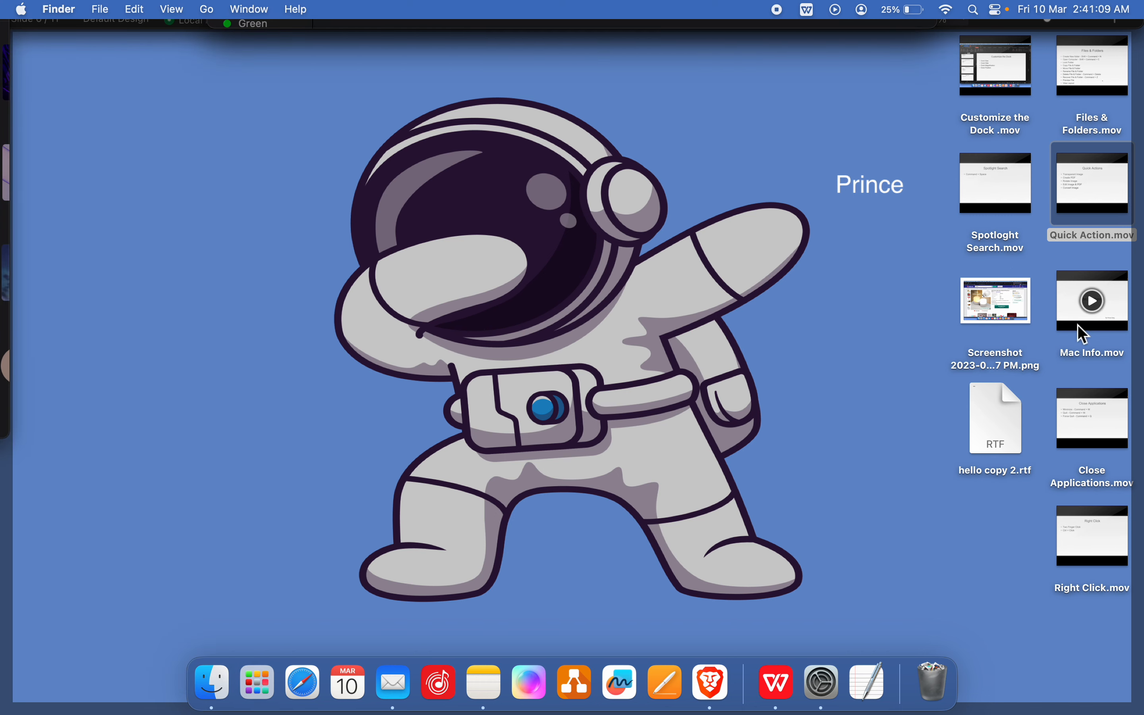
{"action": "left_click", "coordinate": [1091, 301]}
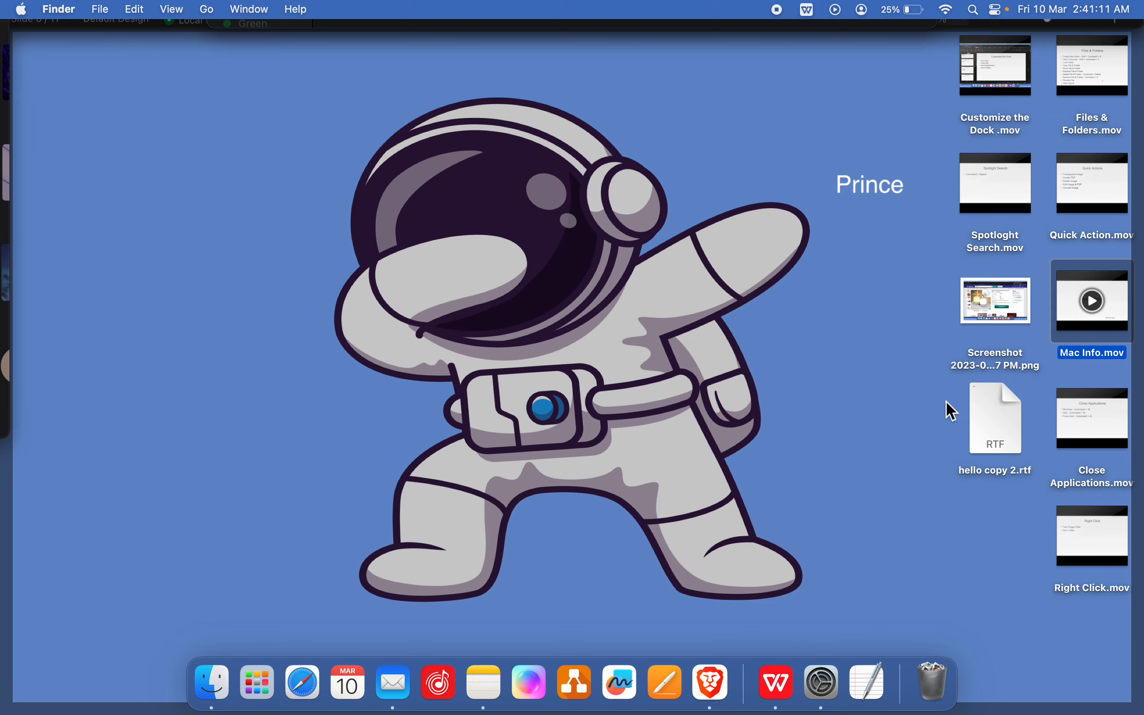
{"action": "left_click", "coordinate": [1092, 300]}
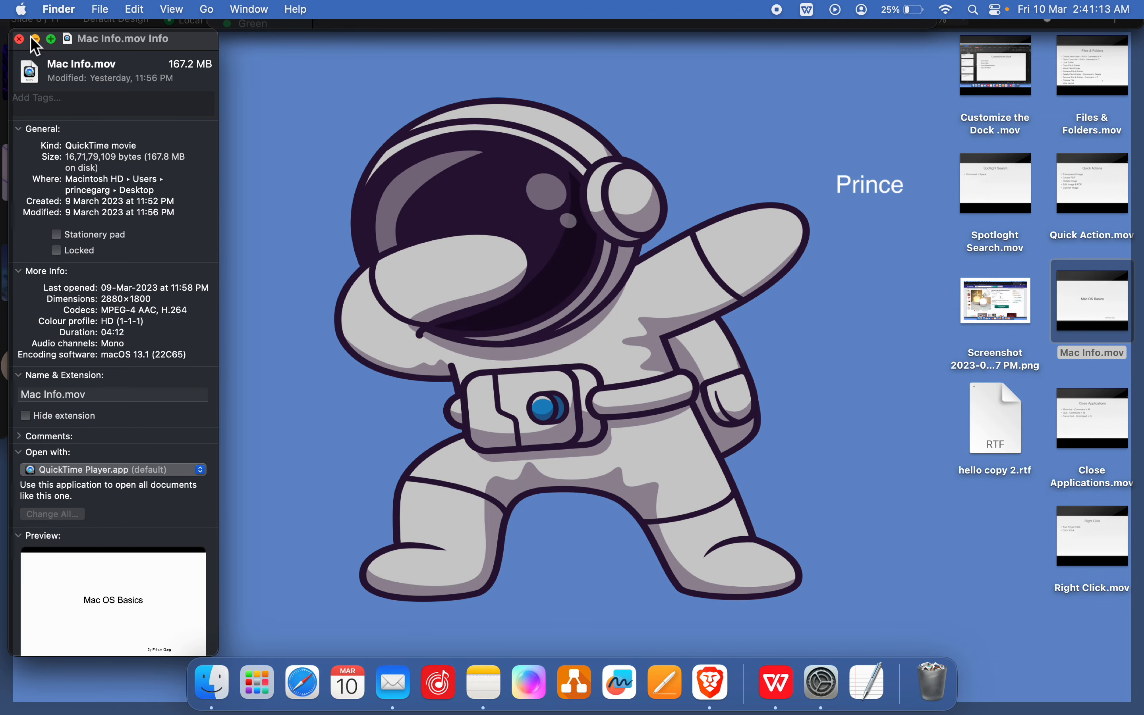
{"action": "left_click", "coordinate": [19, 39]}
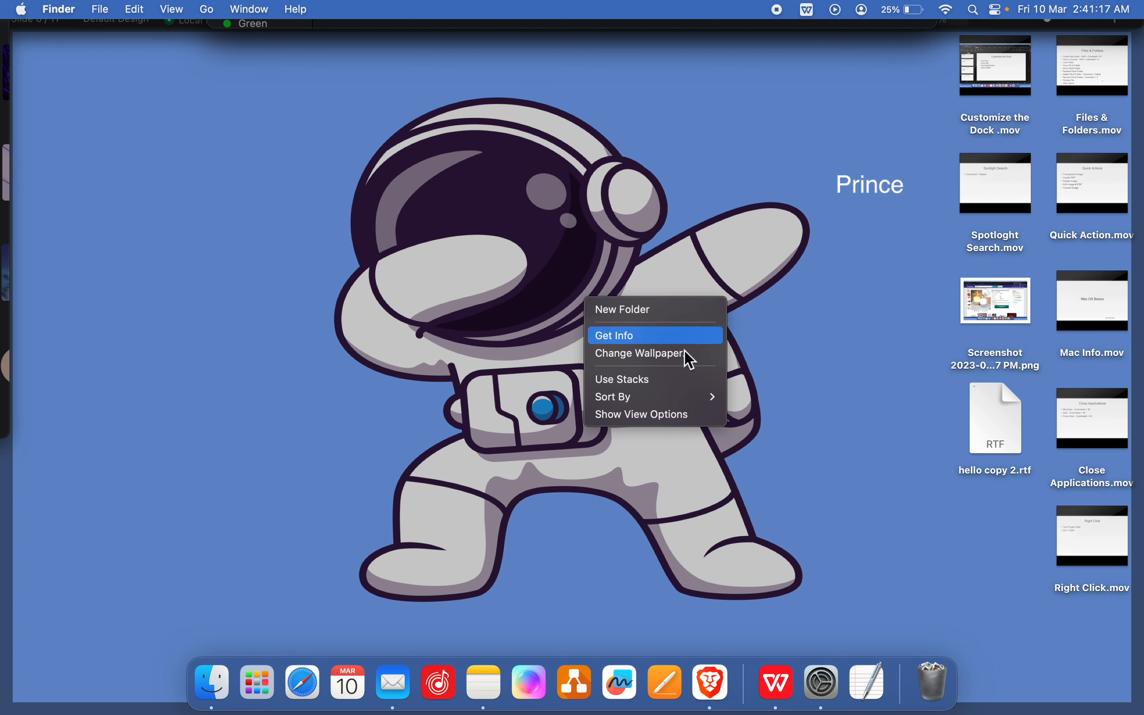
- Re-enable desktop stacks and bring up the desktop's View Options panel
{"action": "left_click", "coordinate": [621, 379]}
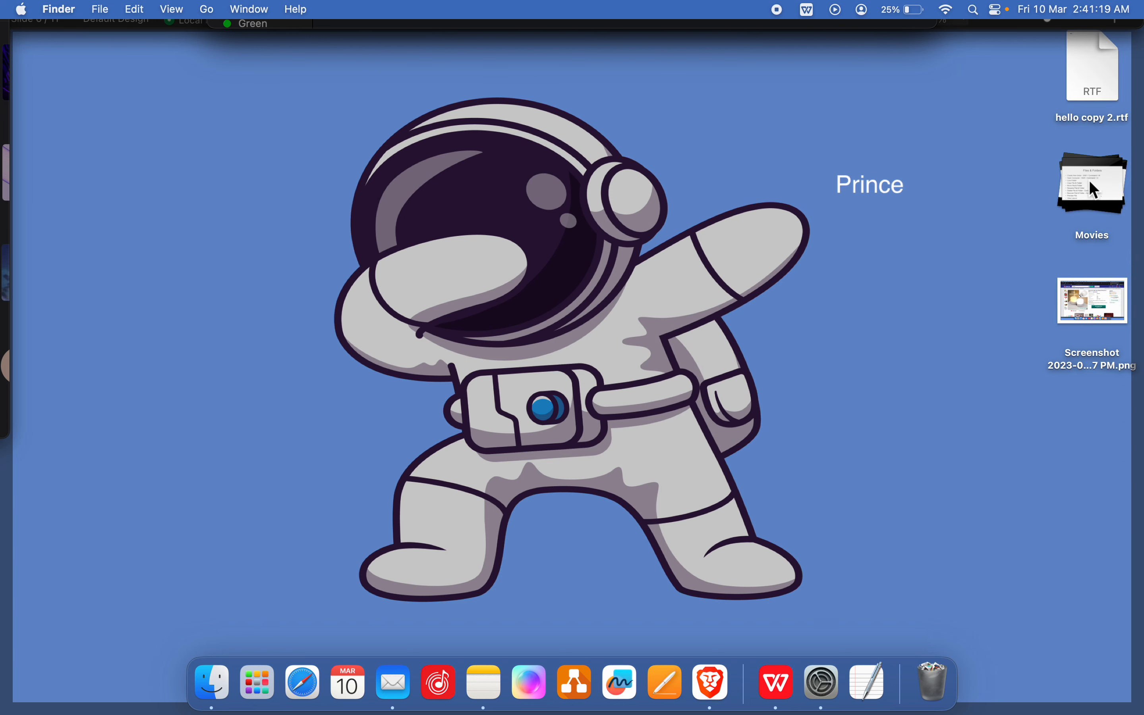
{"action": "mouse_move", "coordinate": [630, 230]}
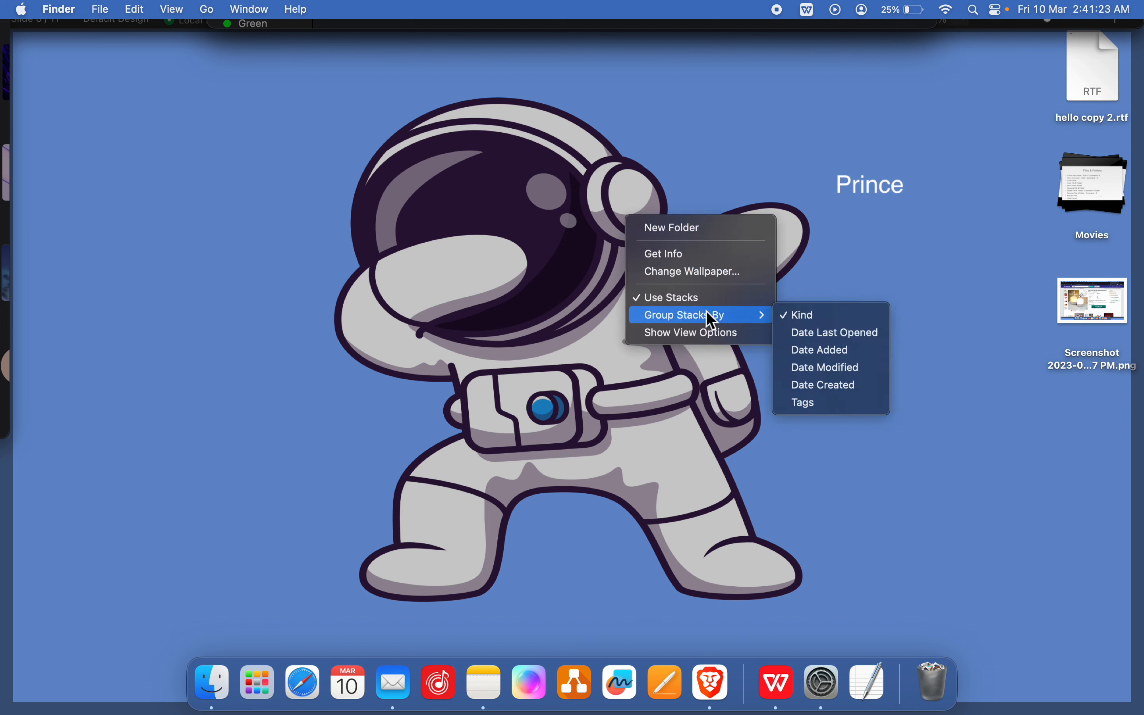
{"action": "mouse_move", "coordinate": [593, 326]}
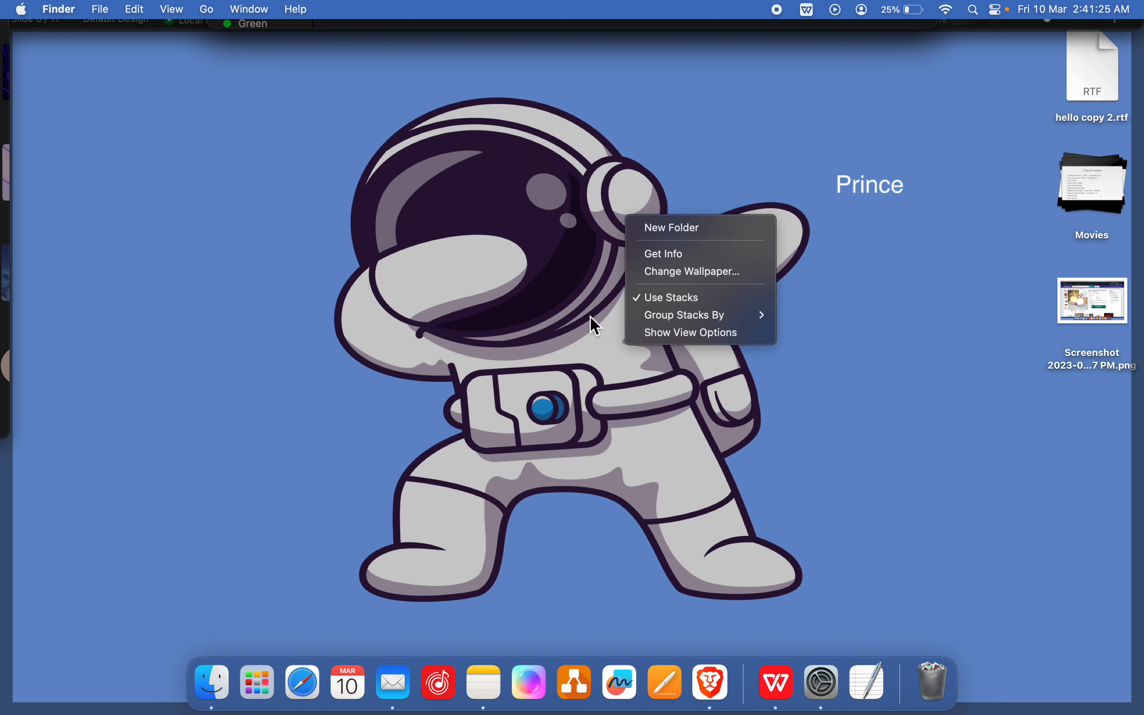
{"action": "mouse_move", "coordinate": [684, 343]}
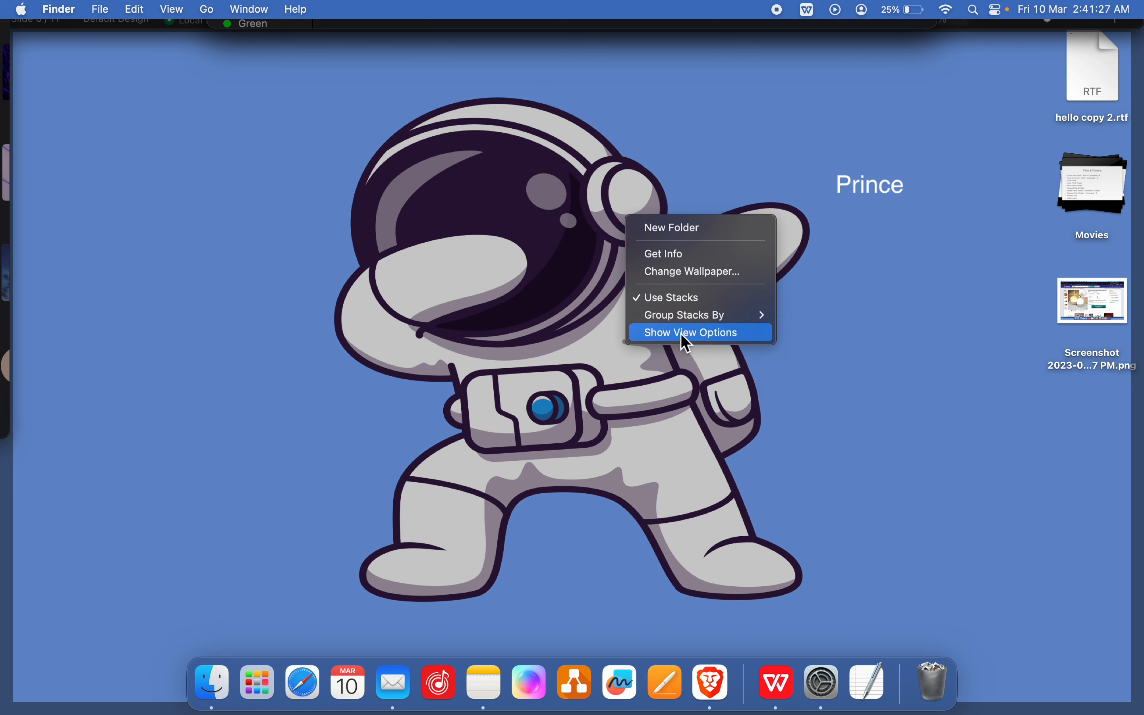
{"action": "left_click", "coordinate": [692, 333]}
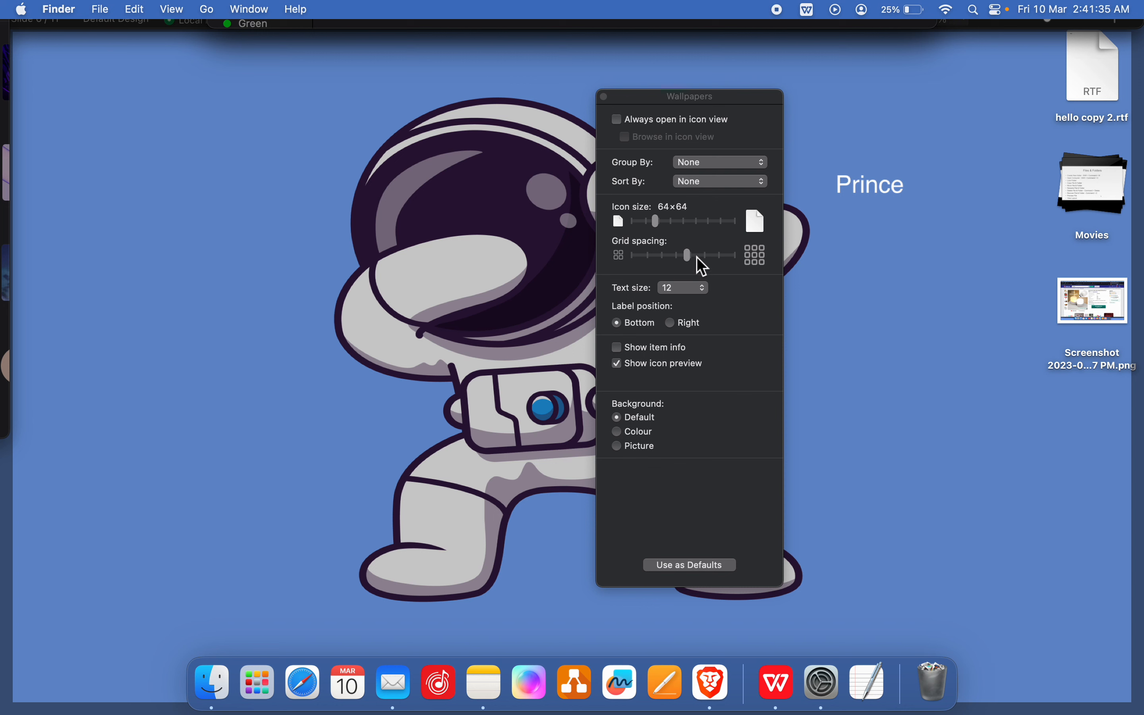
- Try wider and narrower grid spacing, enlarge icons to 240×240, then shrink them back
{"action": "left_click_drag", "start_coordinate": [686, 255], "coordinate": [728, 255]}
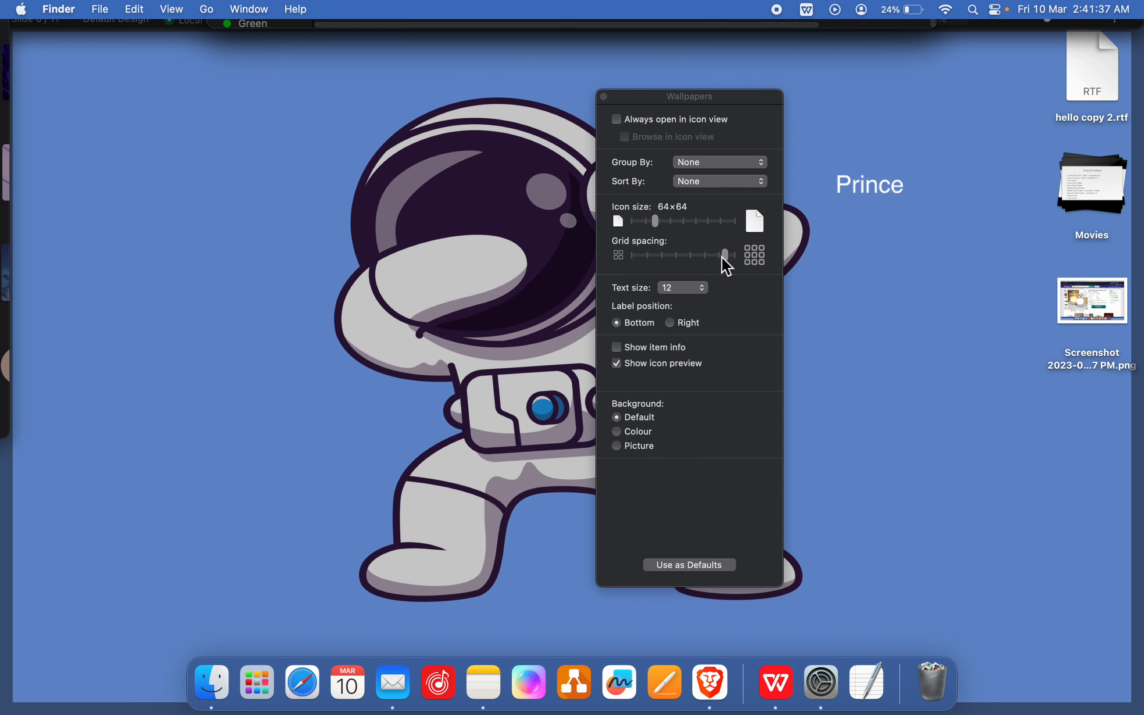
{"action": "left_click_drag", "start_coordinate": [729, 255], "coordinate": [704, 255]}
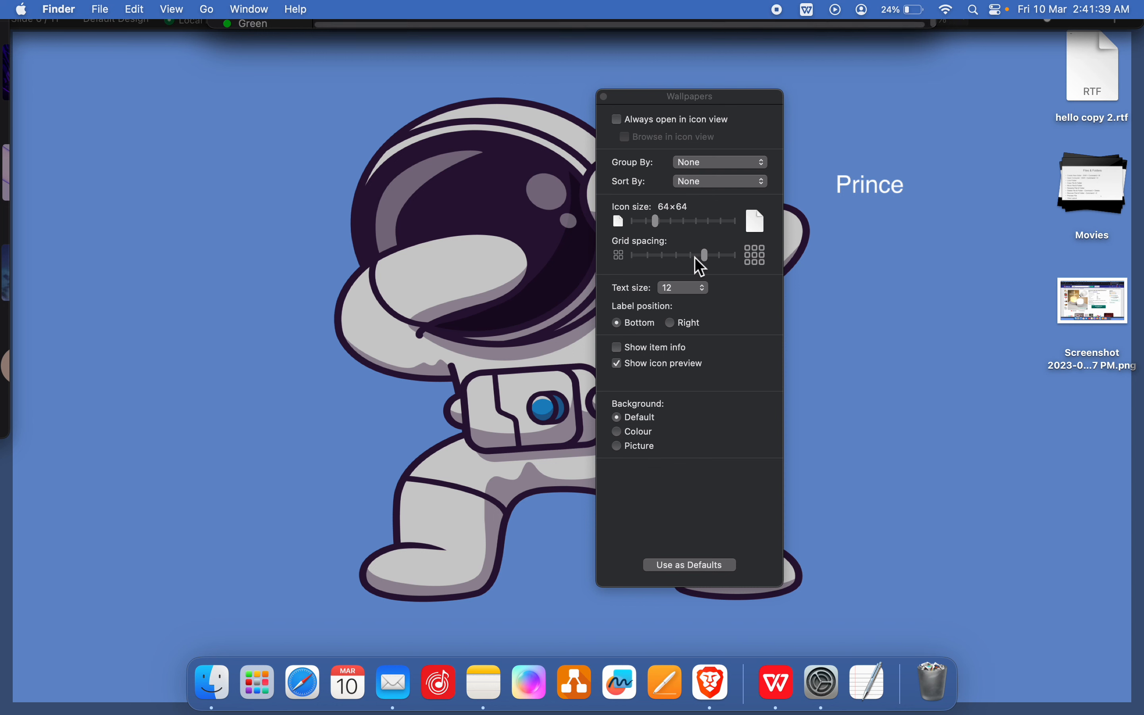
{"action": "left_click_drag", "start_coordinate": [711, 255], "coordinate": [679, 255]}
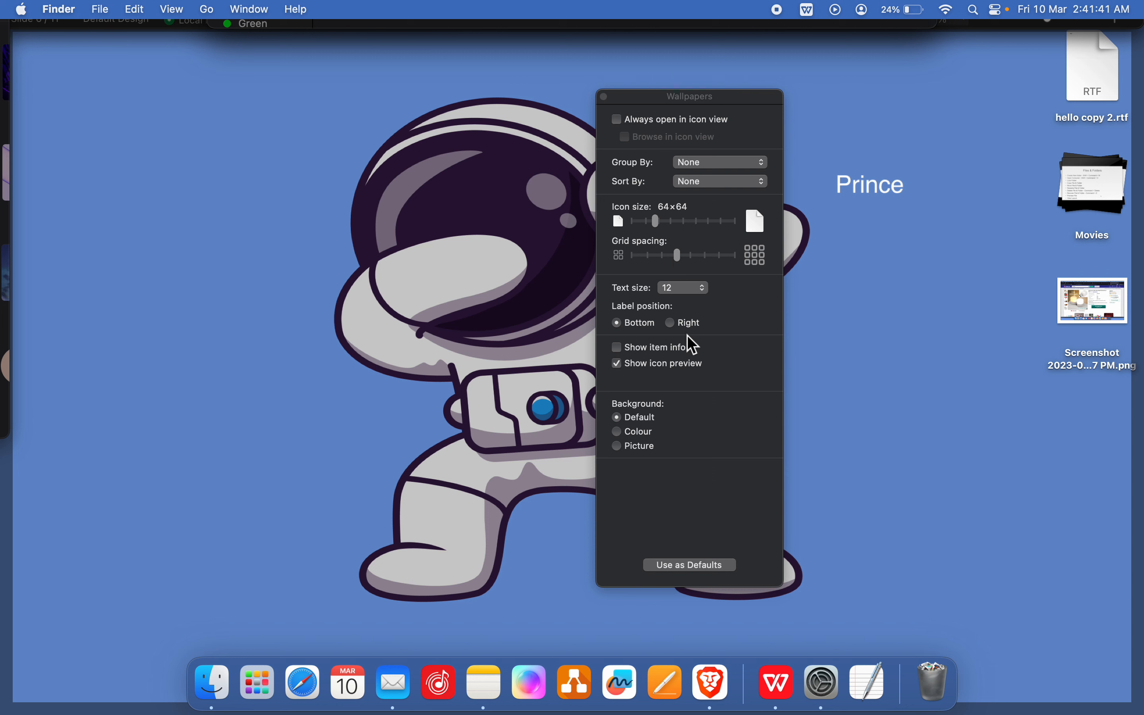
{"action": "left_click_drag", "start_coordinate": [657, 220], "coordinate": [693, 220]}
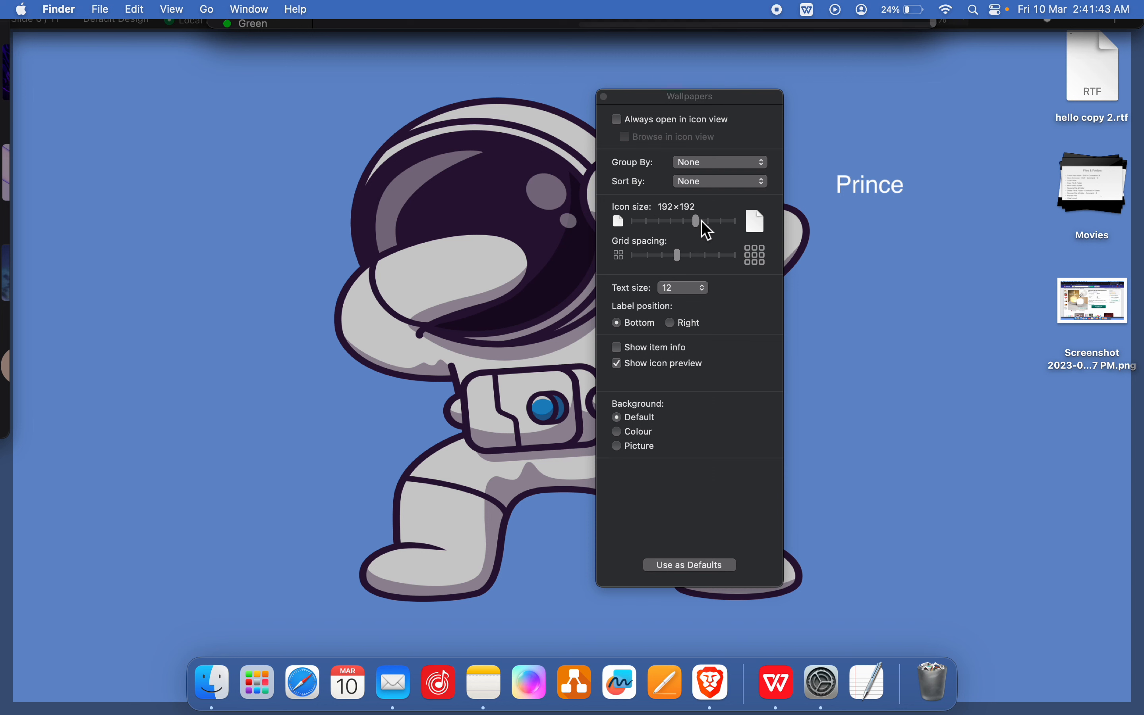
{"action": "left_click_drag", "start_coordinate": [694, 221], "coordinate": [703, 221]}
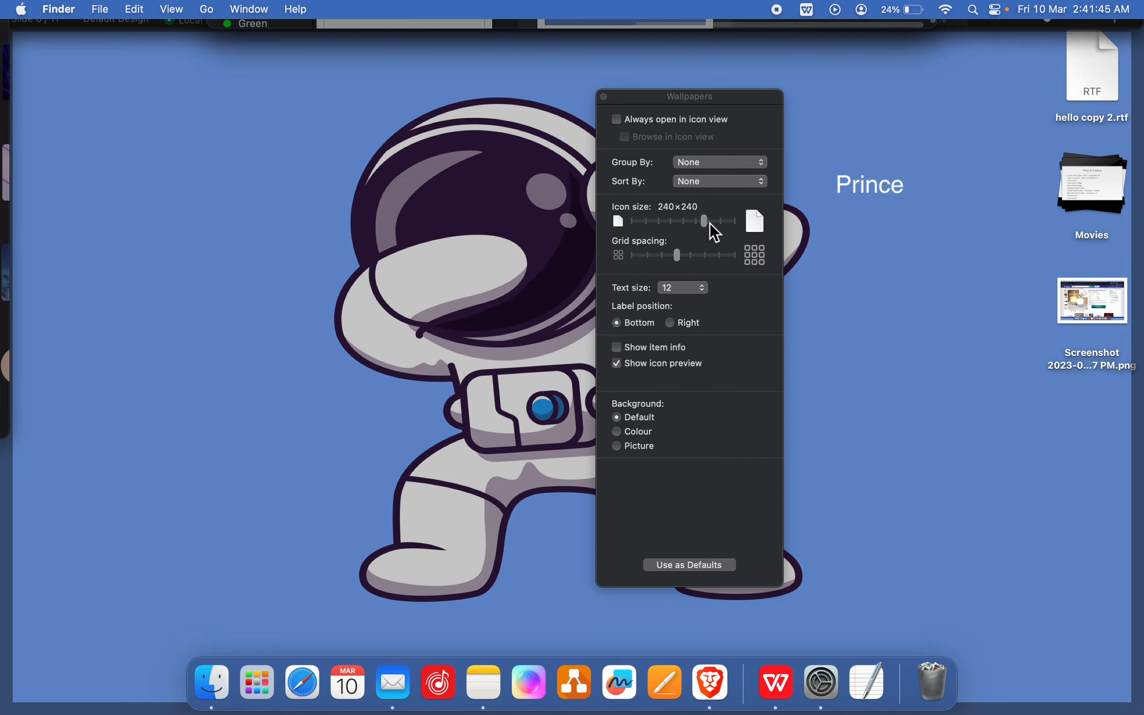
{"action": "left_click_drag", "start_coordinate": [704, 221], "coordinate": [660, 220]}
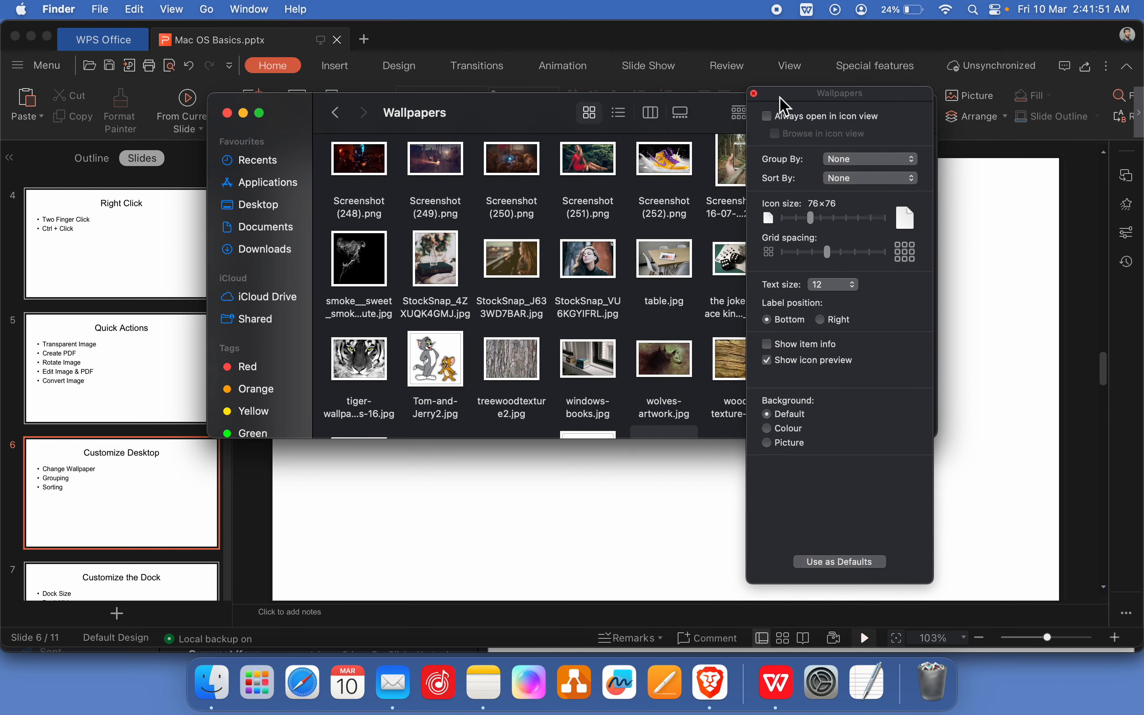
- Size the Wallpapers folder icons to 52×52 with tighter spacing, leaving Always open in icon view off
{"action": "left_click_drag", "start_coordinate": [810, 218], "coordinate": [839, 219]}
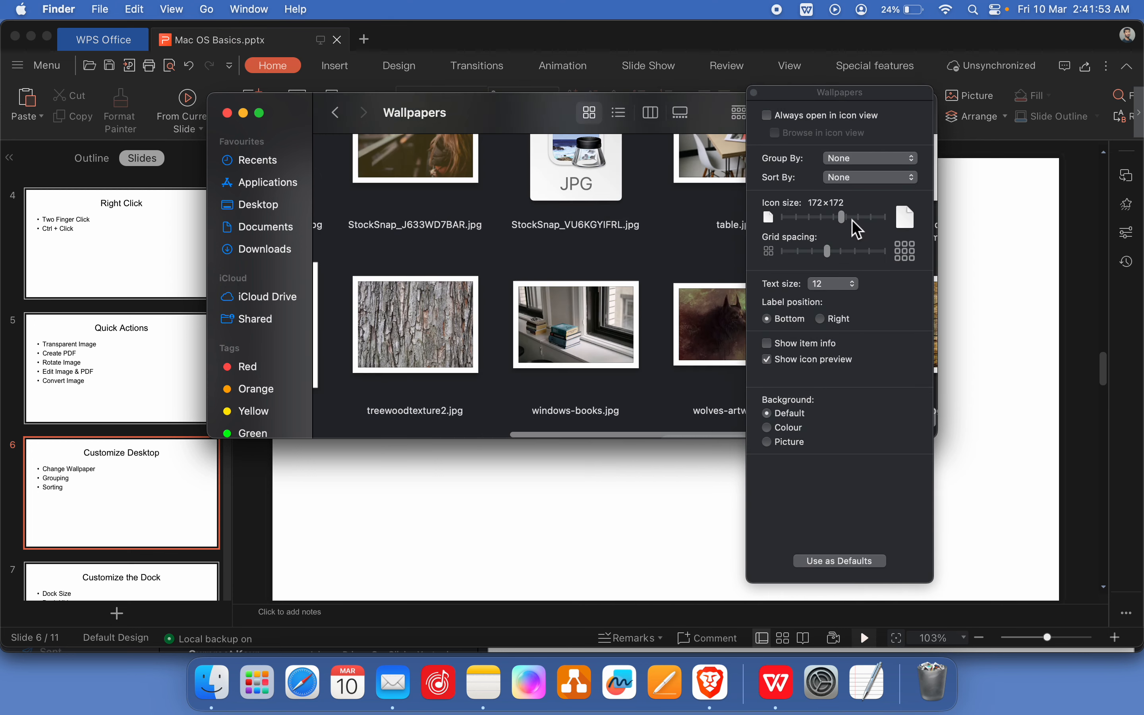
{"action": "left_click_drag", "start_coordinate": [839, 217], "coordinate": [797, 218]}
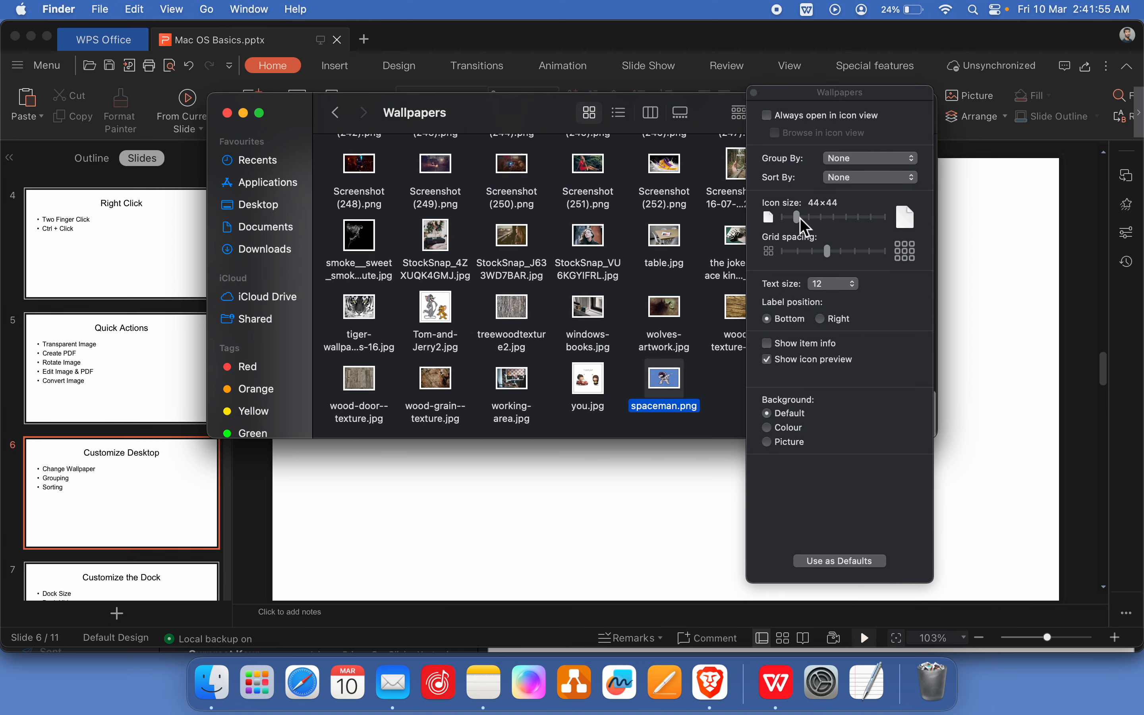
{"action": "left_click_drag", "start_coordinate": [797, 217], "coordinate": [807, 217]}
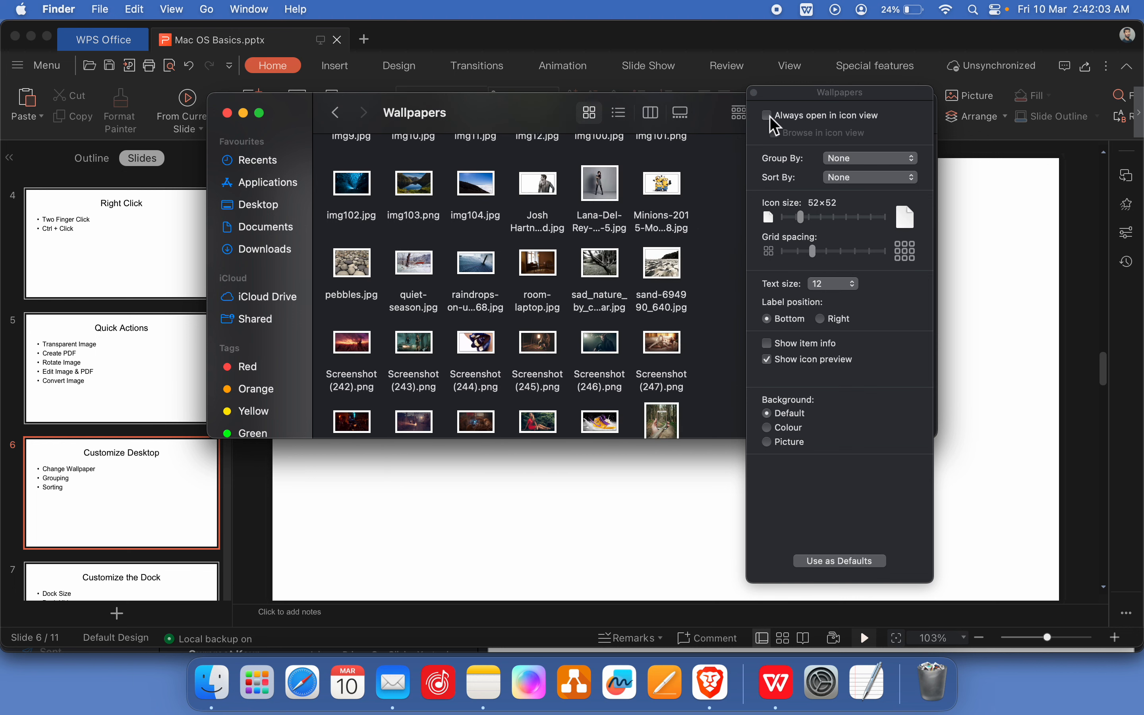
{"action": "left_click", "coordinate": [767, 115]}
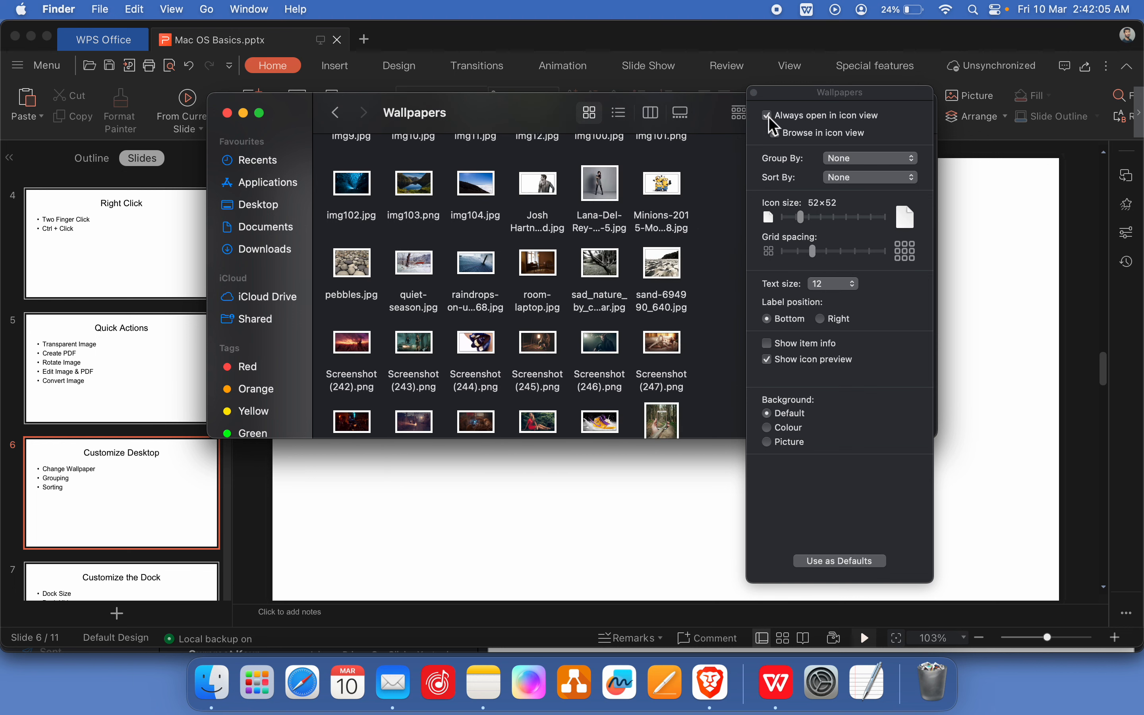
{"action": "left_click", "coordinate": [767, 115]}
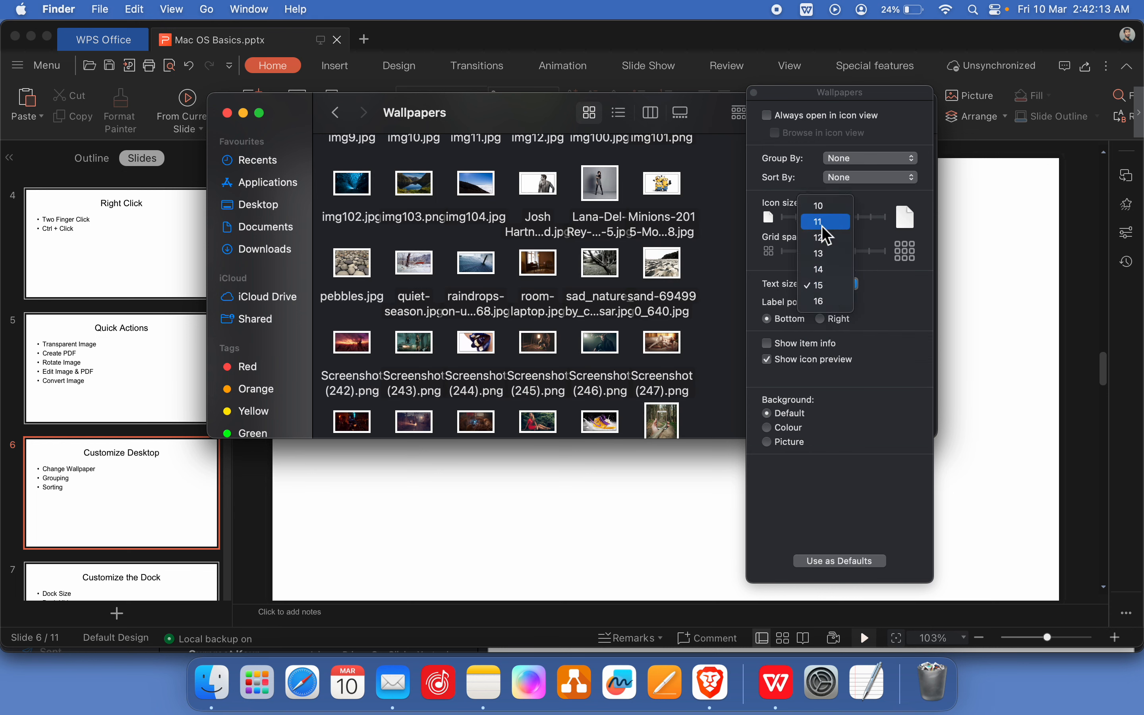
- Set label text size 11 below the icons, showing item info briefly then hiding it
{"action": "left_click", "coordinate": [818, 222]}
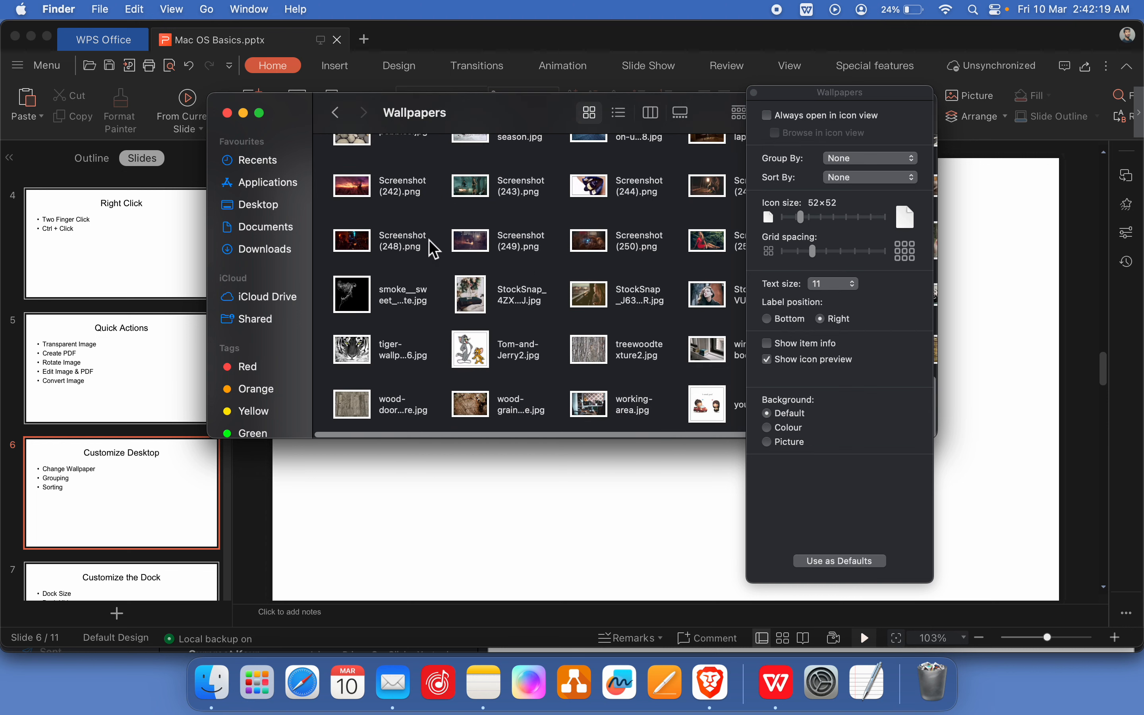
{"action": "left_click", "coordinate": [768, 318]}
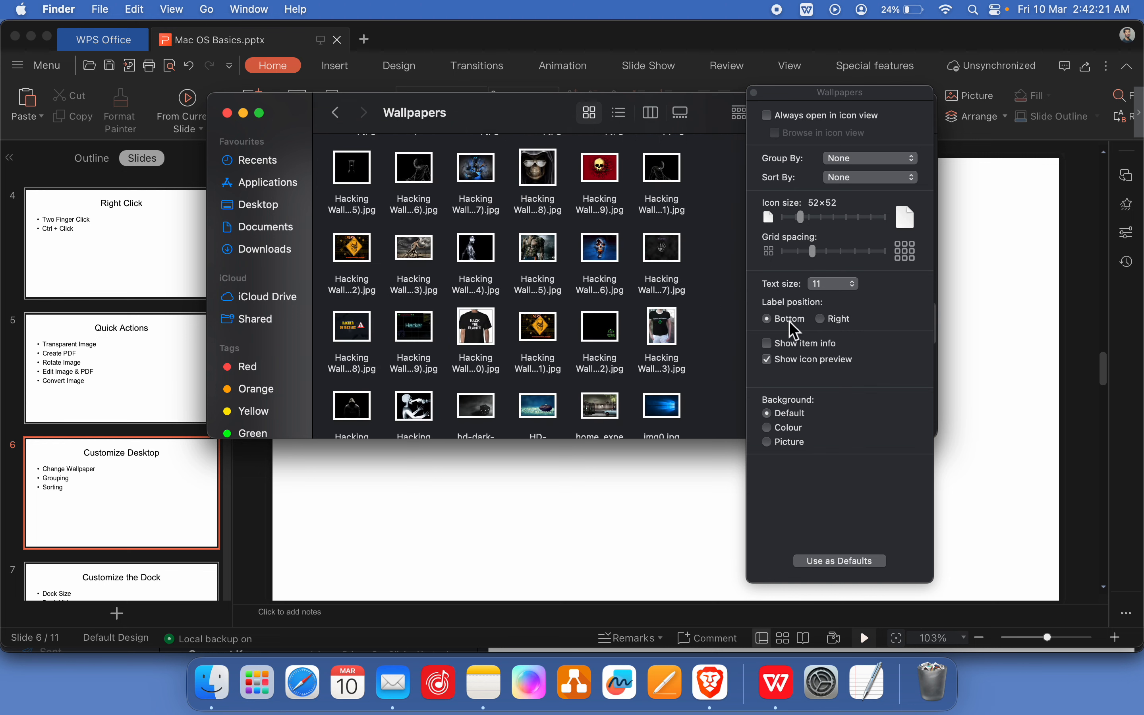
{"action": "left_click", "coordinate": [767, 344]}
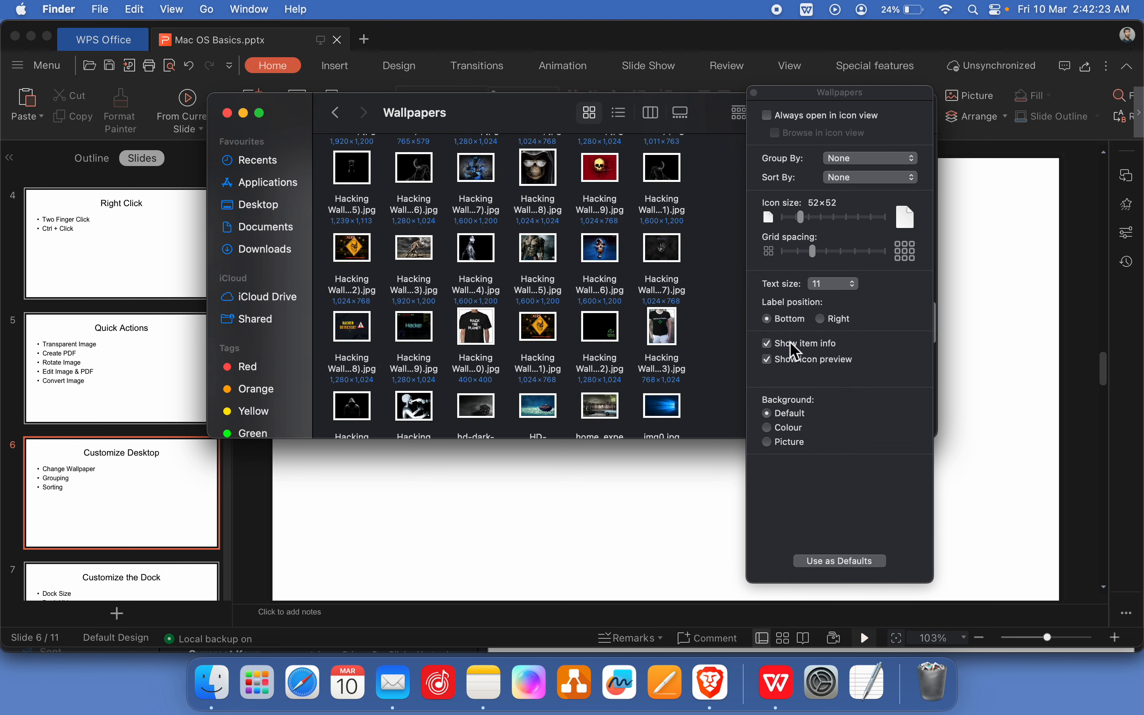
{"action": "mouse_move", "coordinate": [470, 308]}
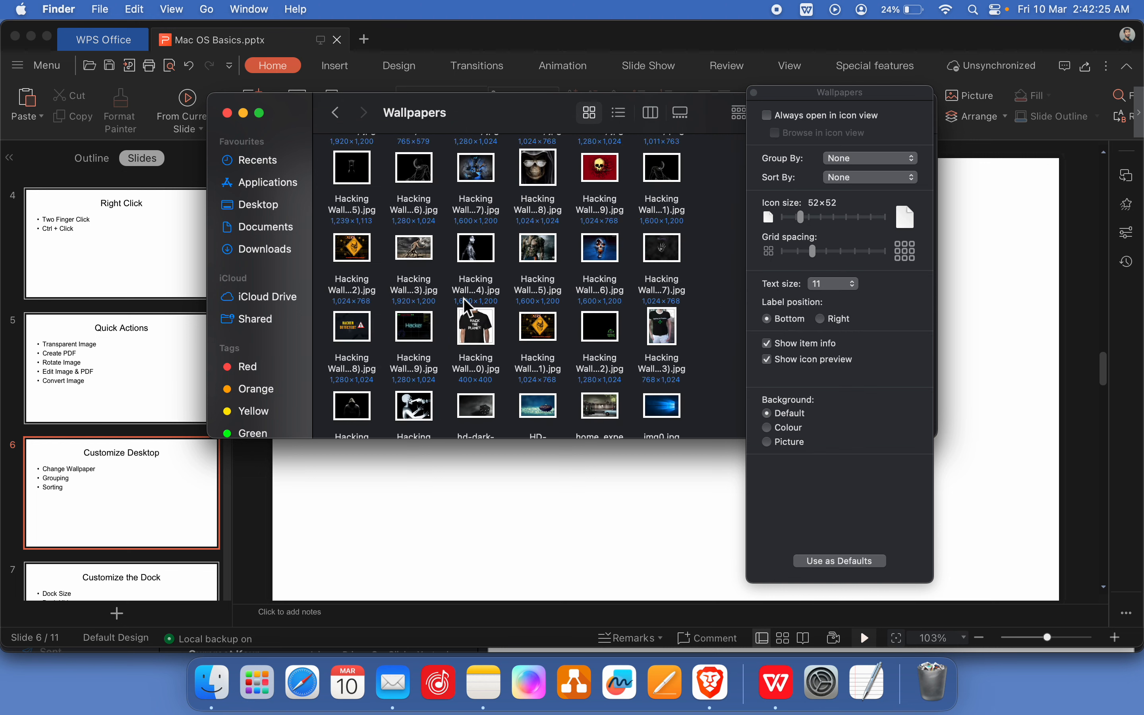
{"action": "mouse_move", "coordinate": [500, 306]}
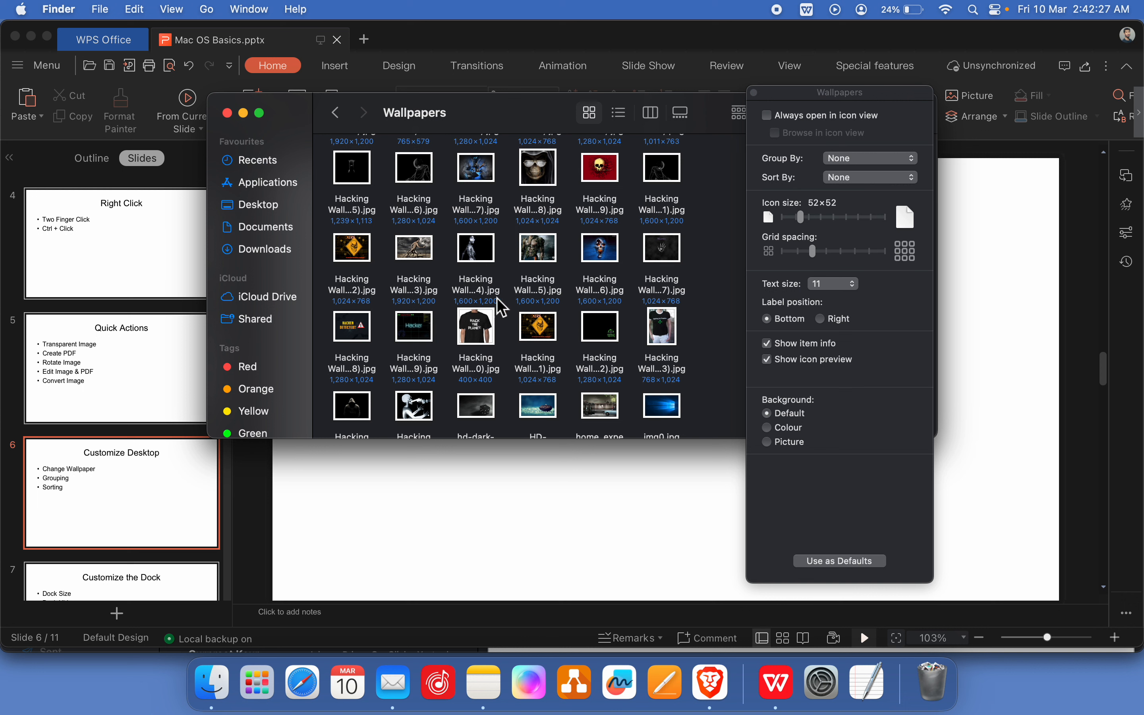
{"action": "mouse_move", "coordinate": [799, 328]}
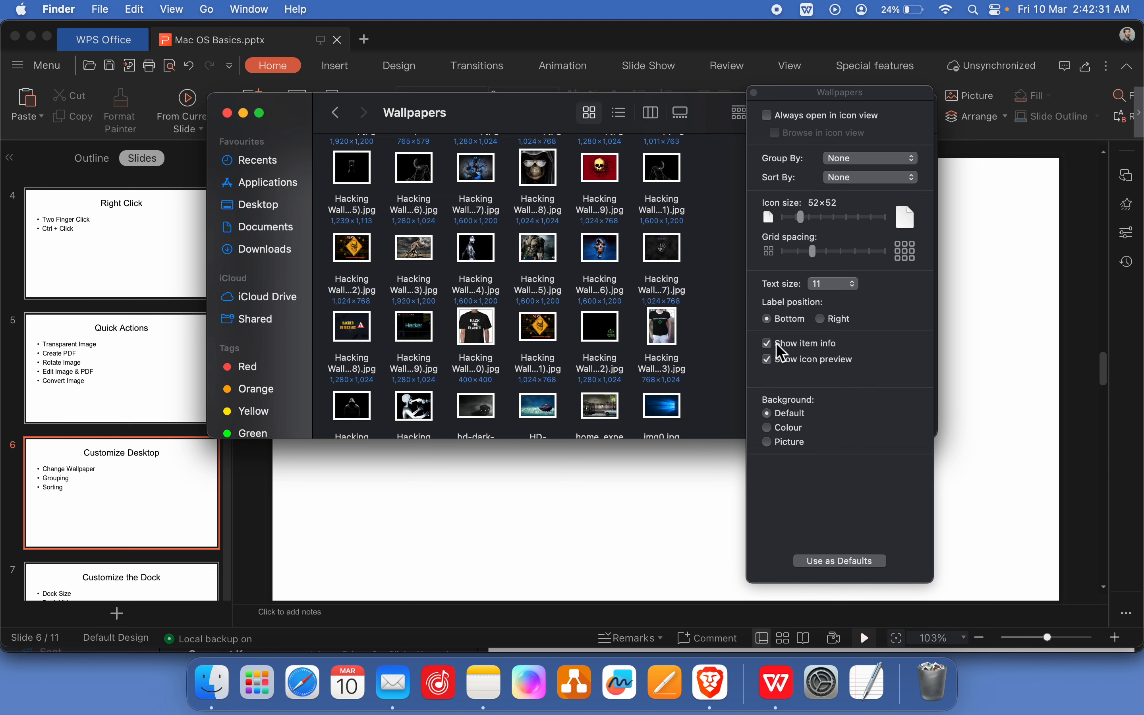
{"action": "left_click", "coordinate": [767, 343]}
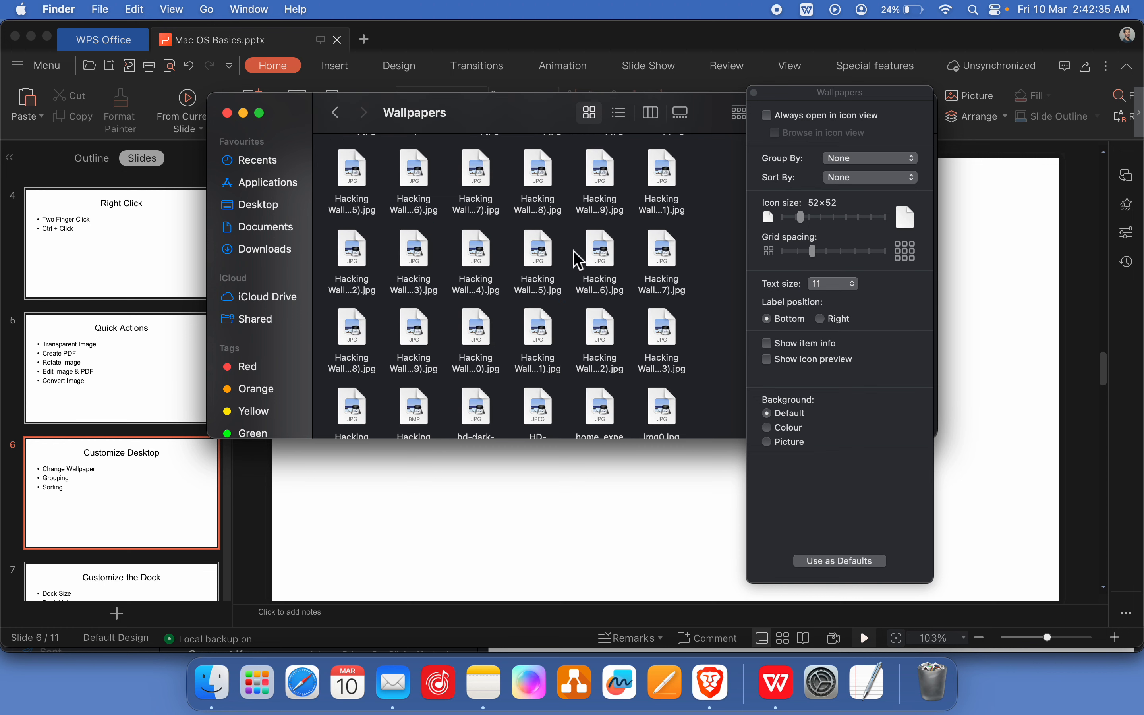
- Re-enable Show icon preview and try a Picture background for the Wallpapers folder, scrolling through its contents
{"action": "left_click", "coordinate": [767, 359]}
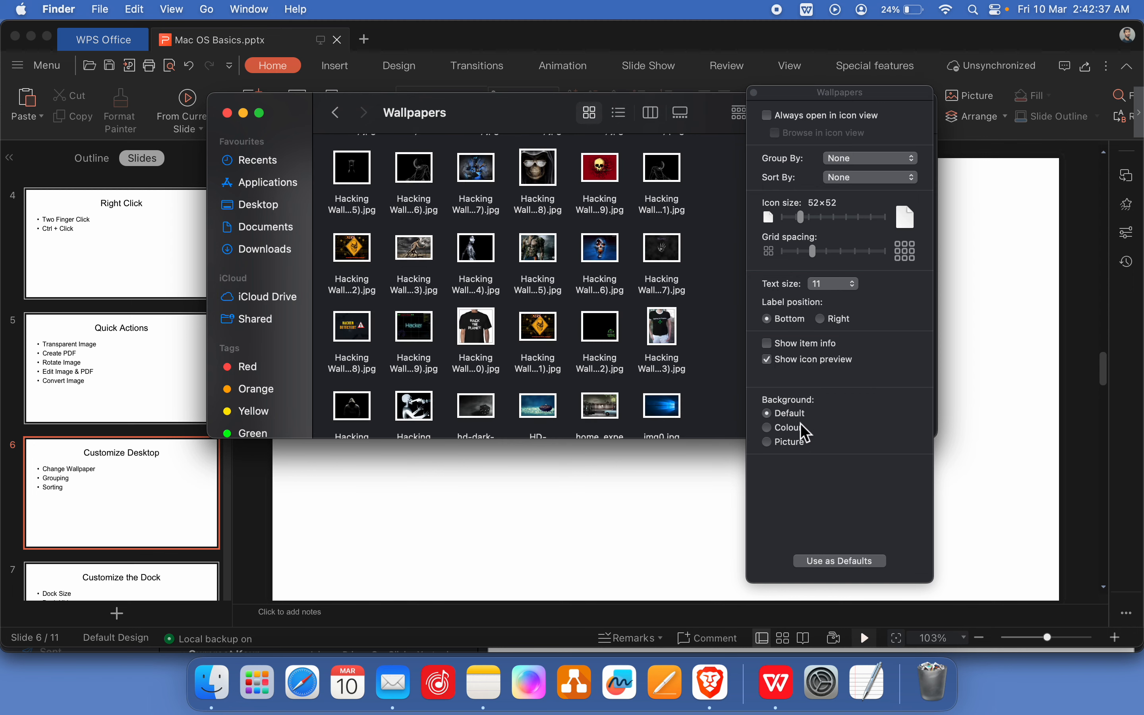
{"action": "left_click", "coordinate": [768, 427]}
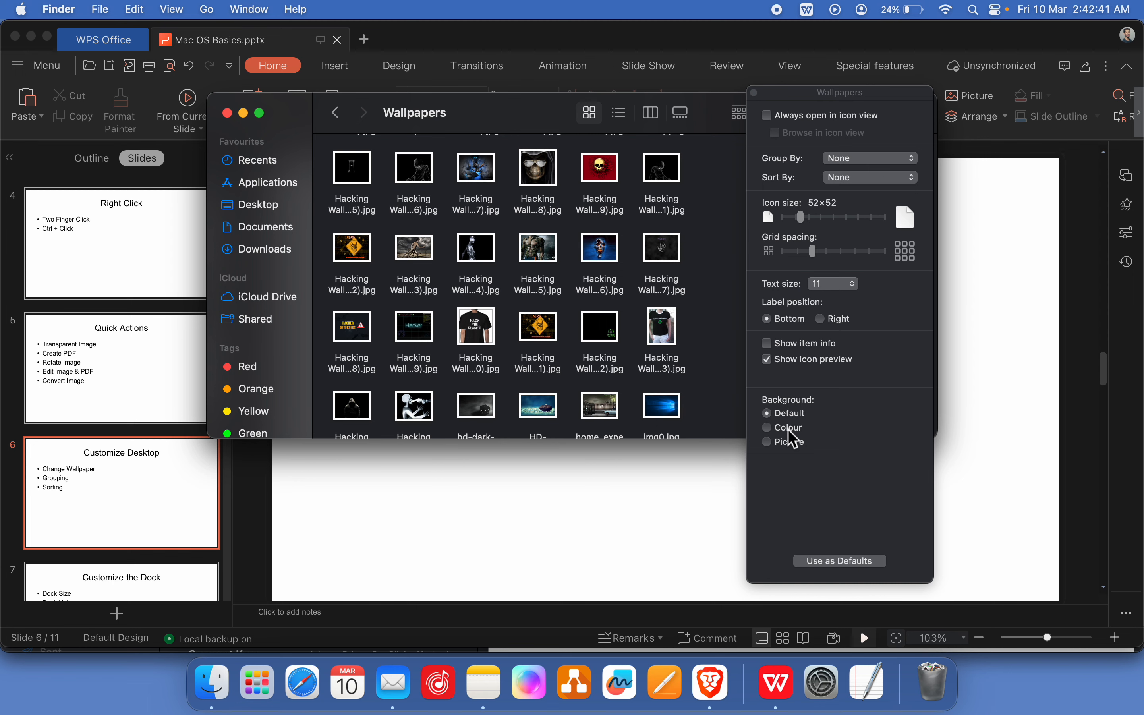
{"action": "left_click", "coordinate": [768, 442]}
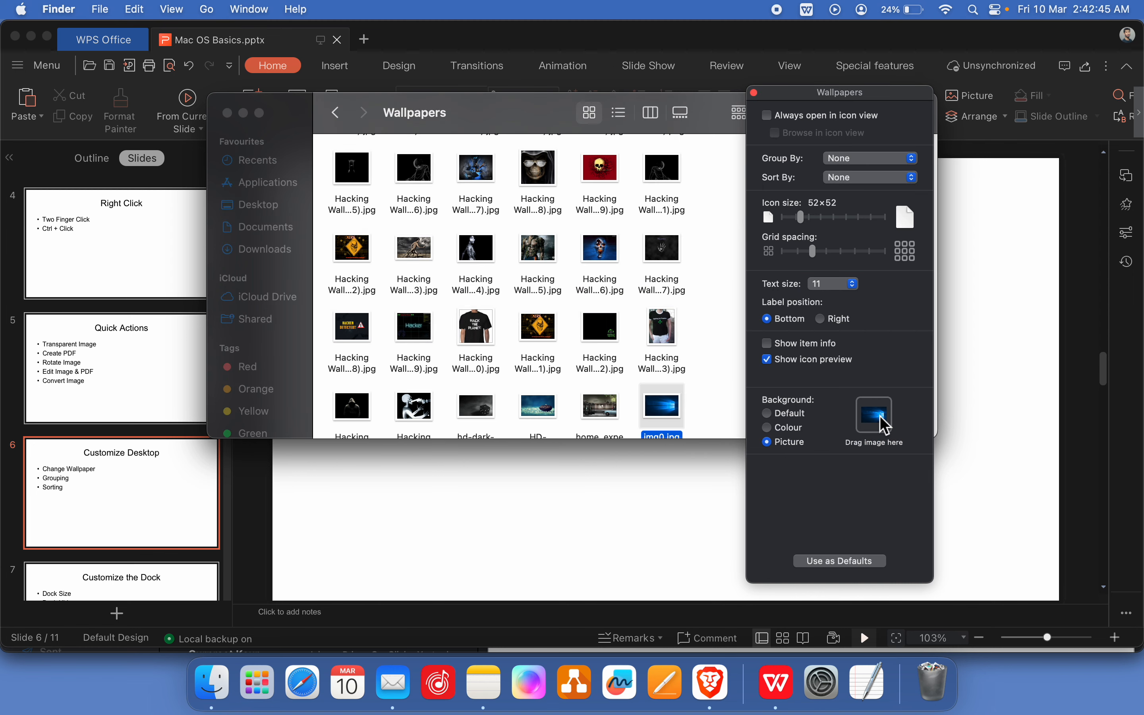
{"action": "scroll", "scroll_direction": "down", "scroll_amount": 3}
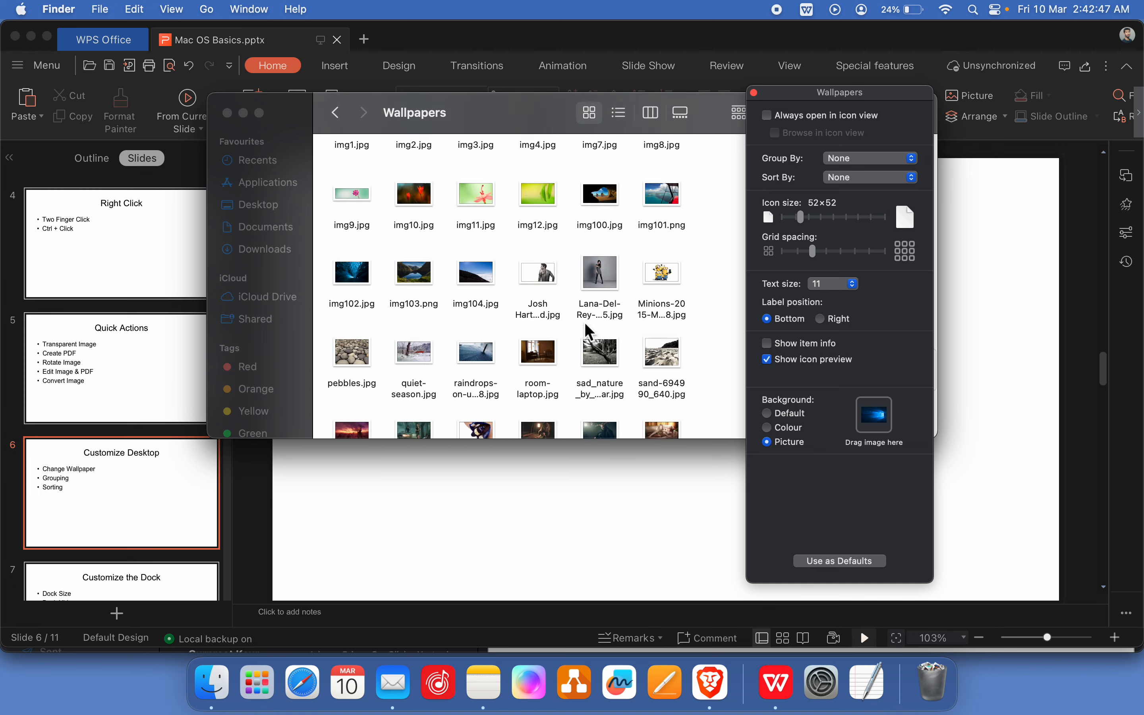
{"action": "scroll", "scroll_direction": "down", "scroll_amount": 3}
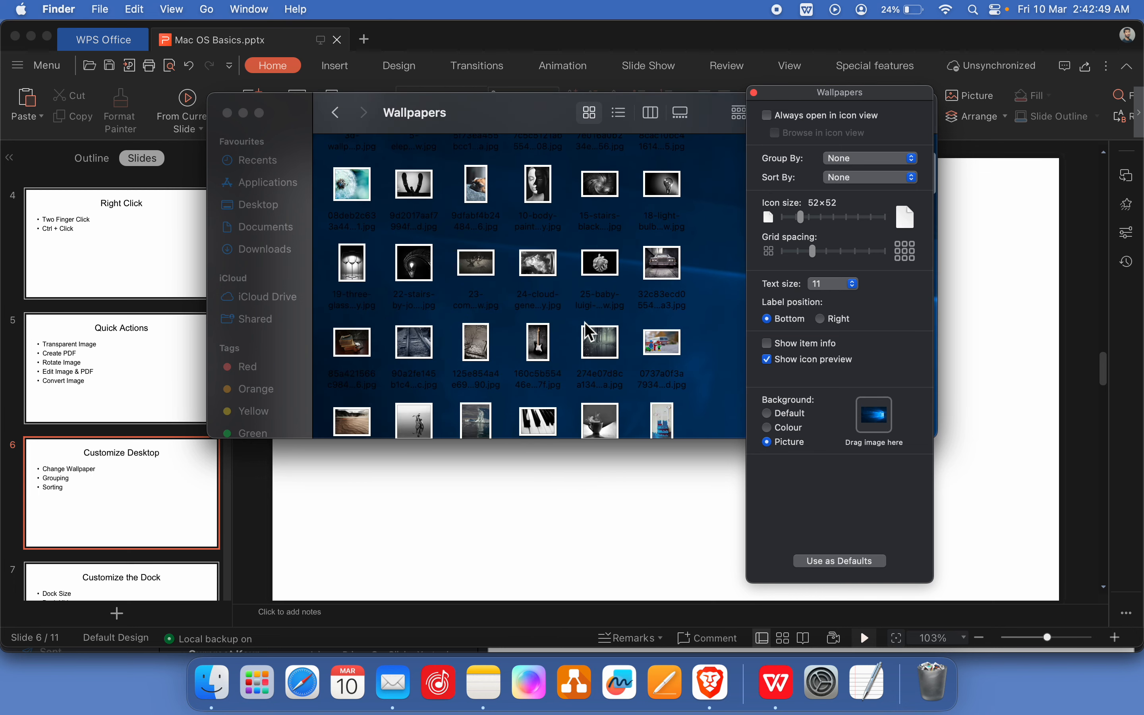
{"action": "scroll", "scroll_direction": "down", "scroll_amount": 3}
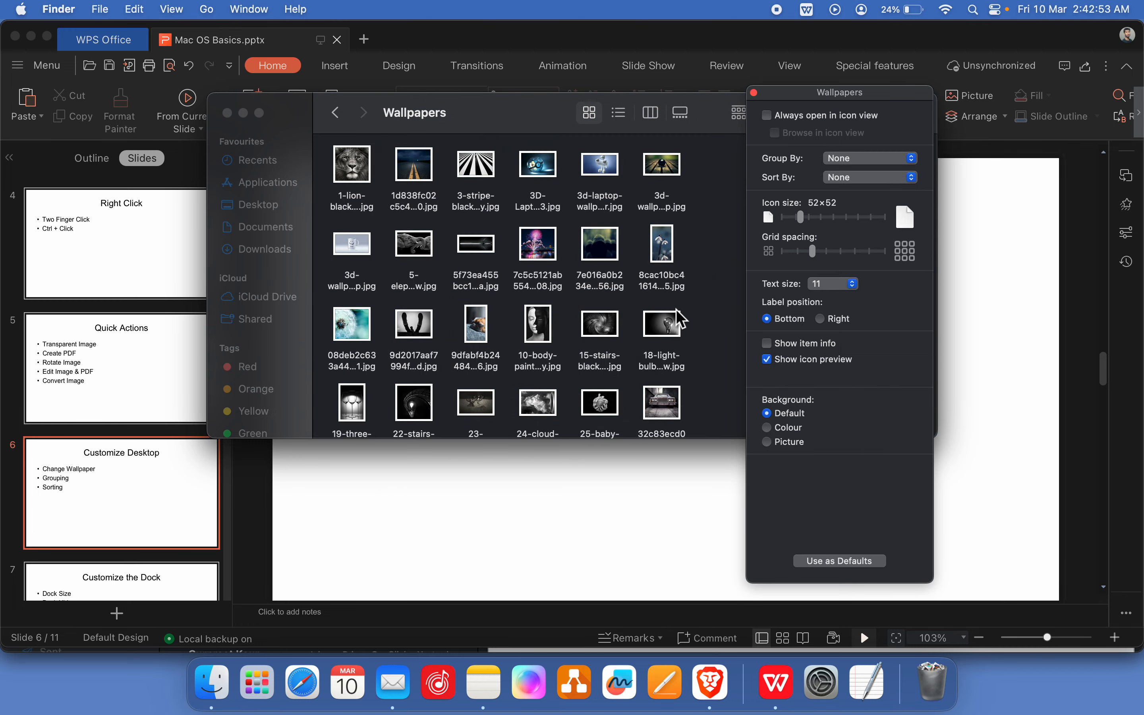
{"action": "mouse_move", "coordinate": [822, 255]}
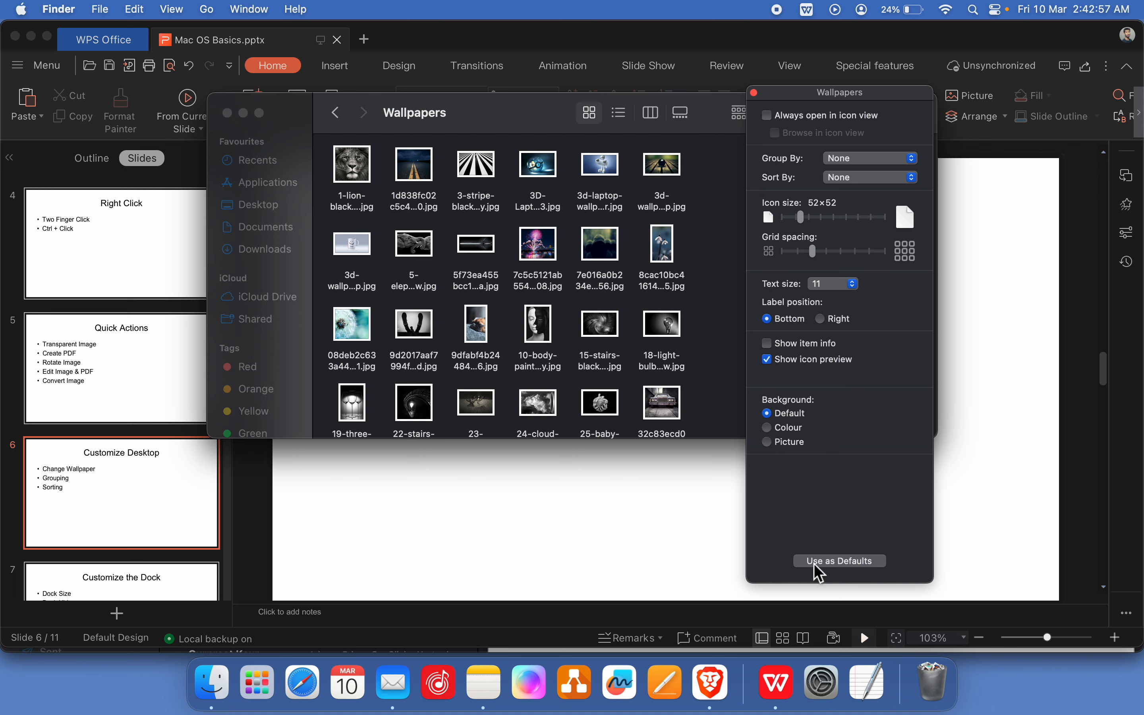
{"action": "mouse_move", "coordinate": [931, 341]}
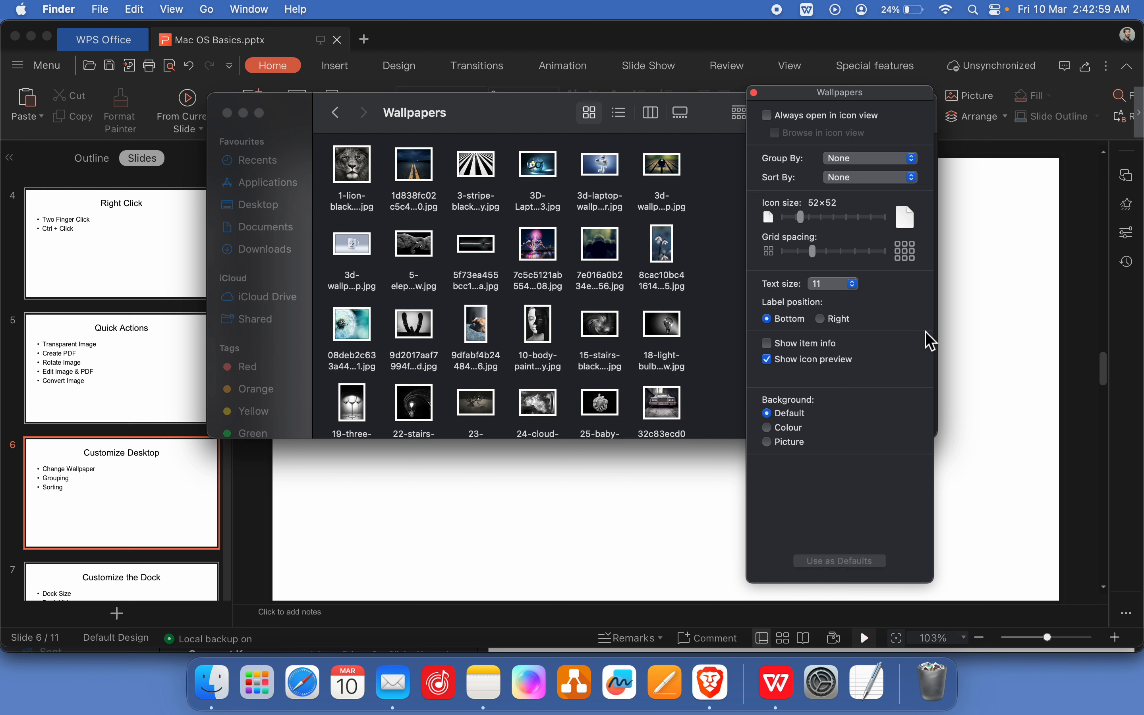
{"action": "mouse_move", "coordinate": [762, 109]}
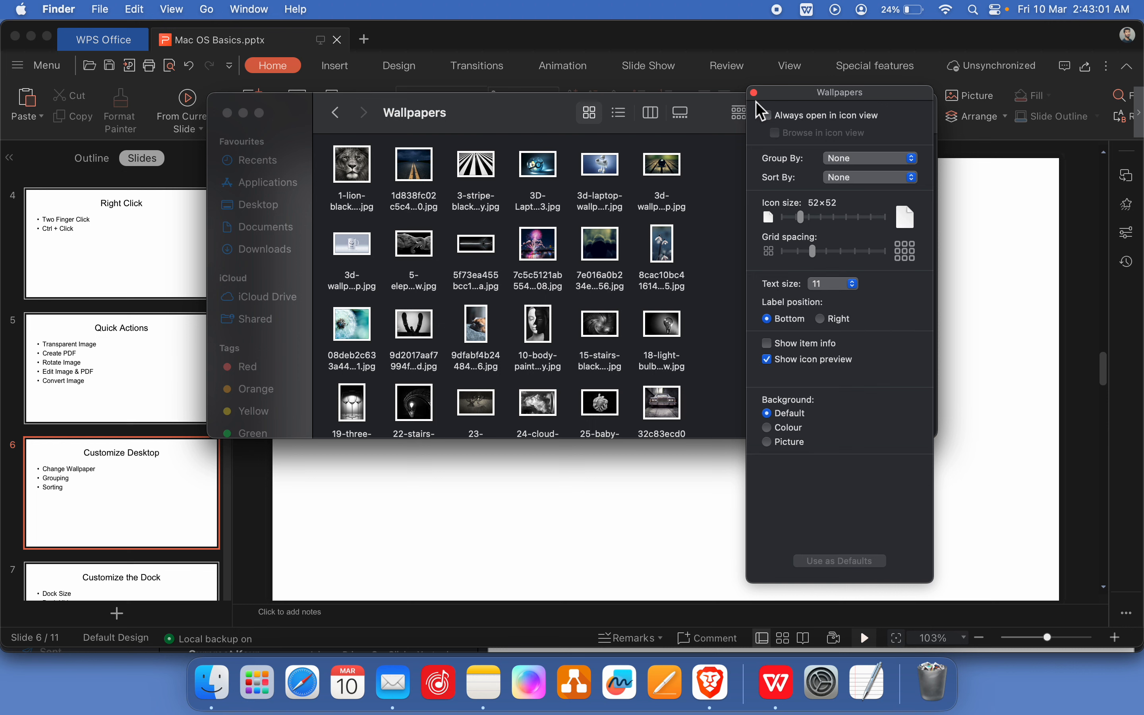